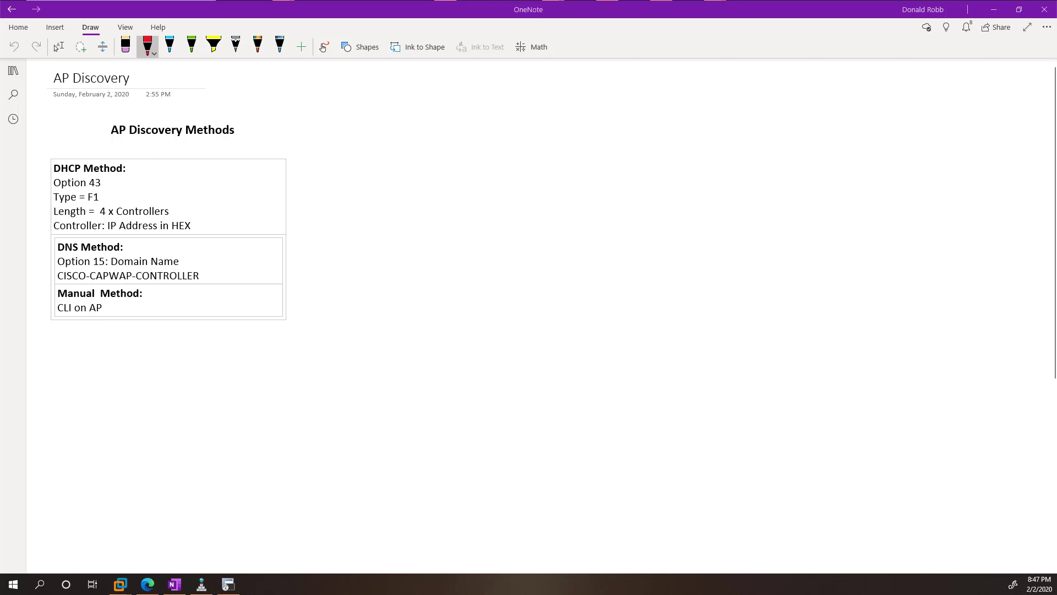
- Ink red check marks beside CLI on AP, CISCO-CAPWAP-CONTROLLER and Option 15
drag(162, 293, 191, 295)
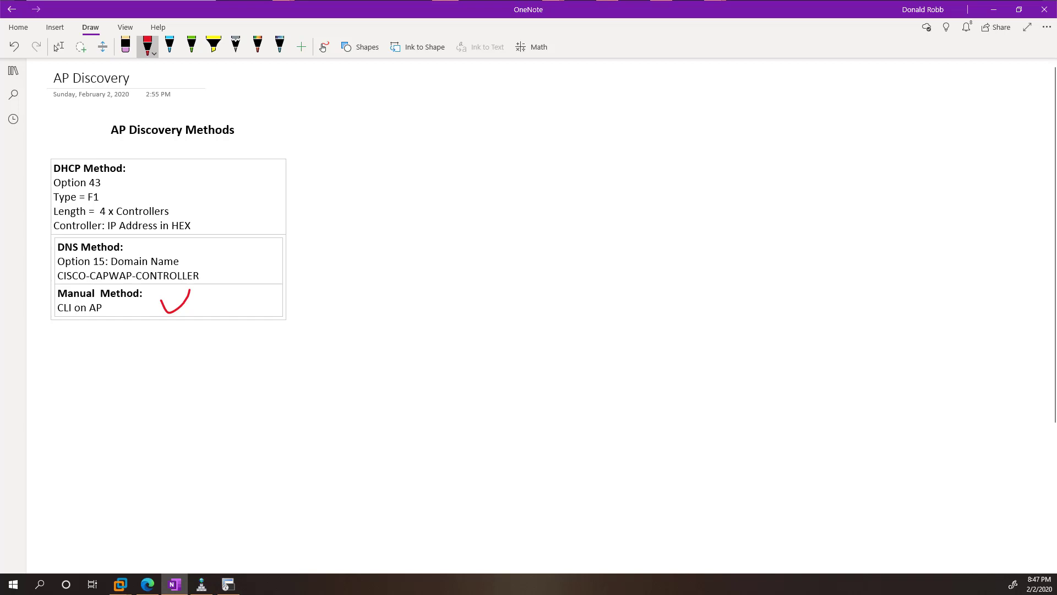
drag(222, 276, 246, 259)
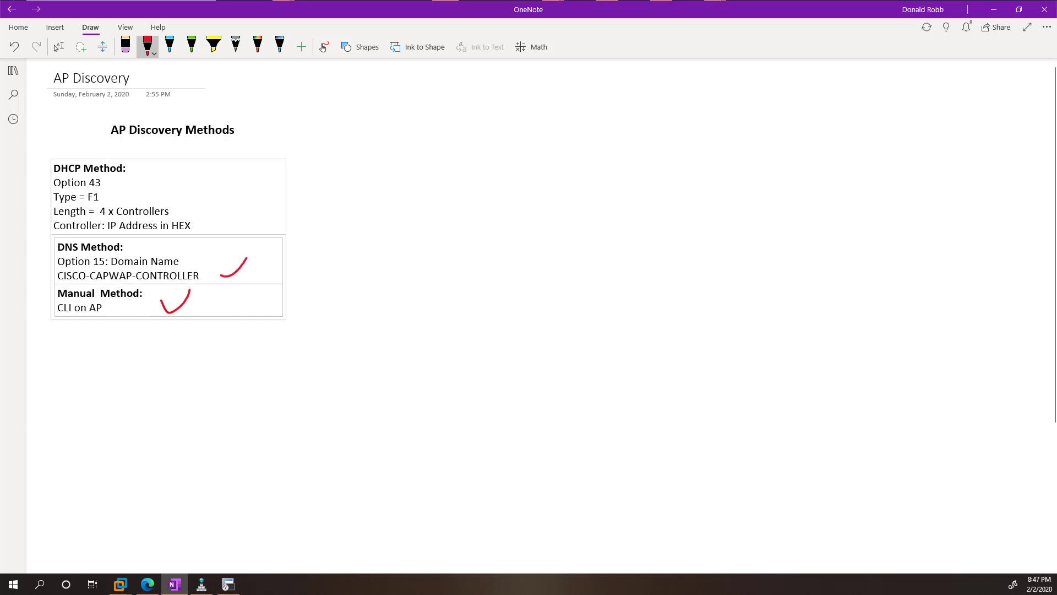
drag(198, 269, 219, 253)
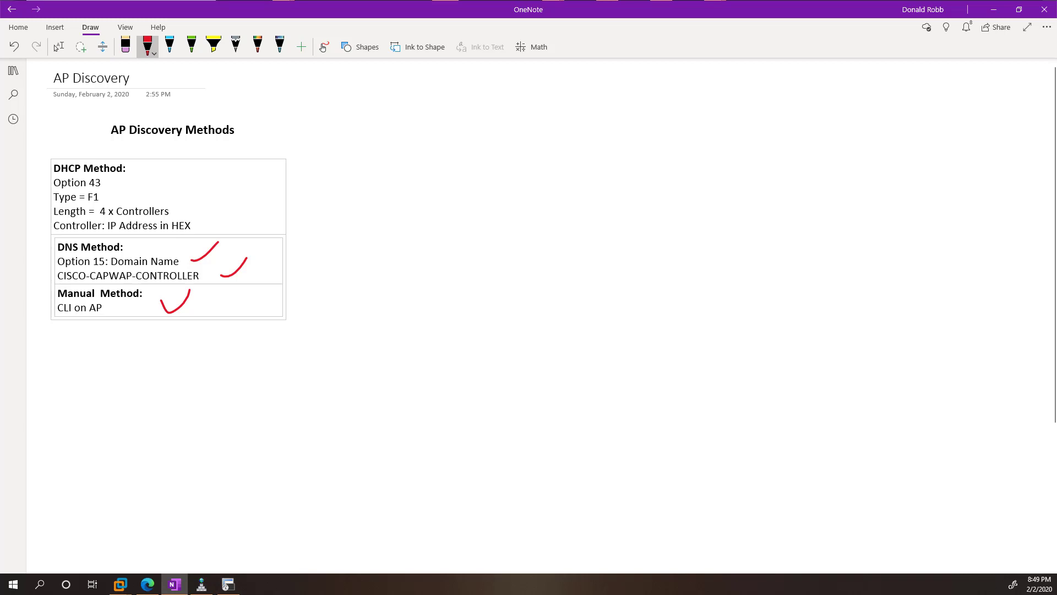
- Handwrite the option string start F1:04 and the controller address 10.20.11.41
drag(367, 157, 341, 211)
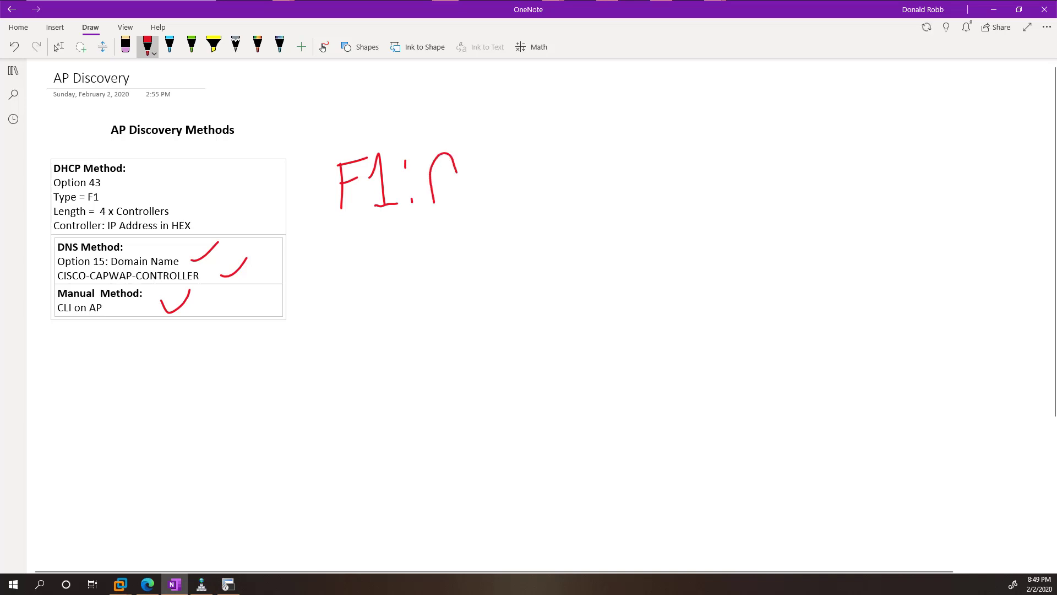
drag(447, 141, 431, 216)
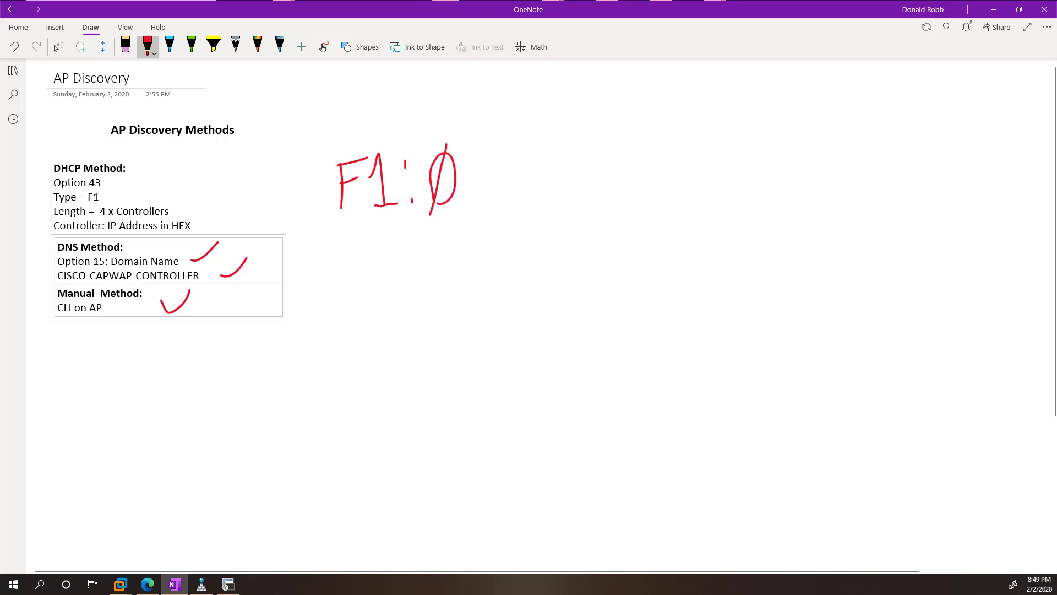
drag(472, 138, 484, 212)
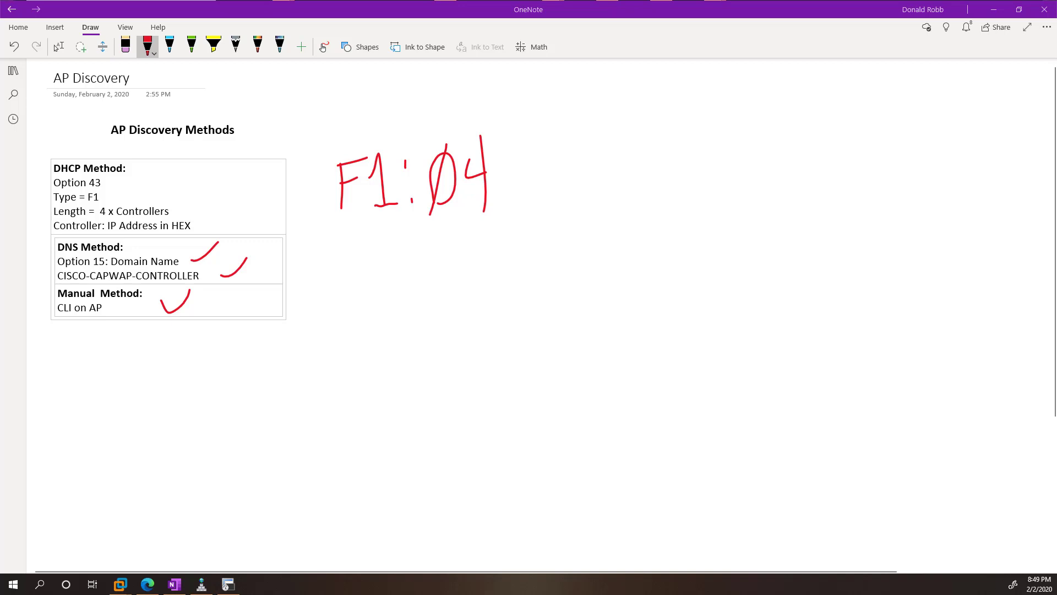
drag(357, 276, 411, 307)
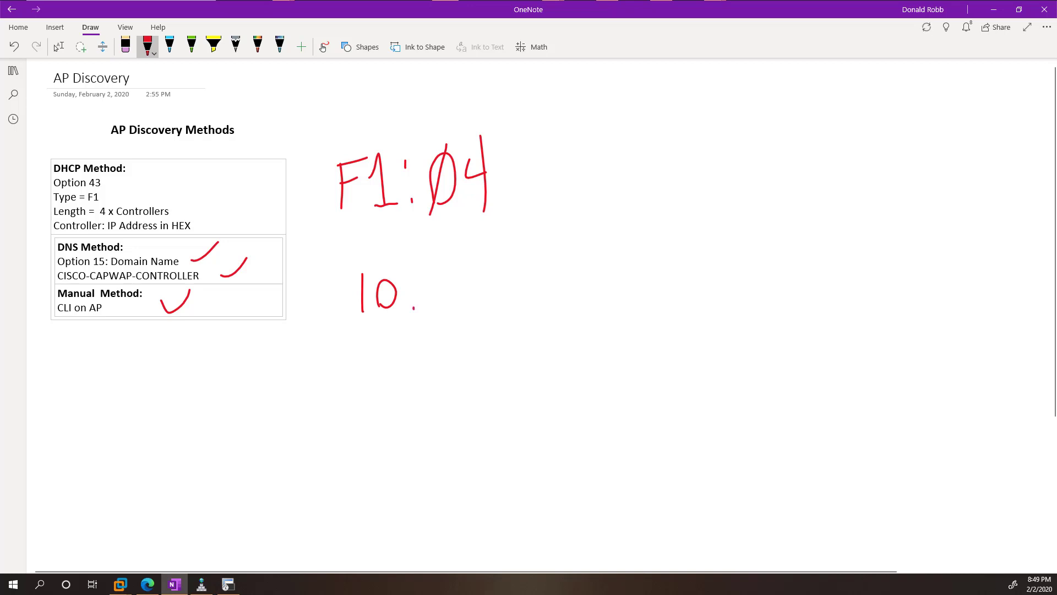
drag(432, 276, 479, 297)
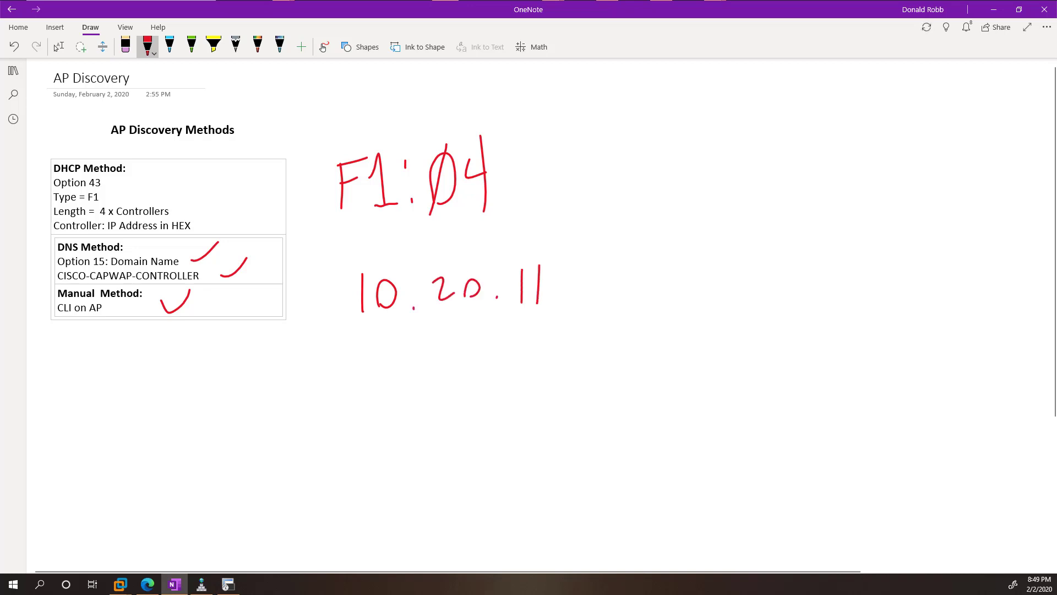
drag(580, 270, 600, 310)
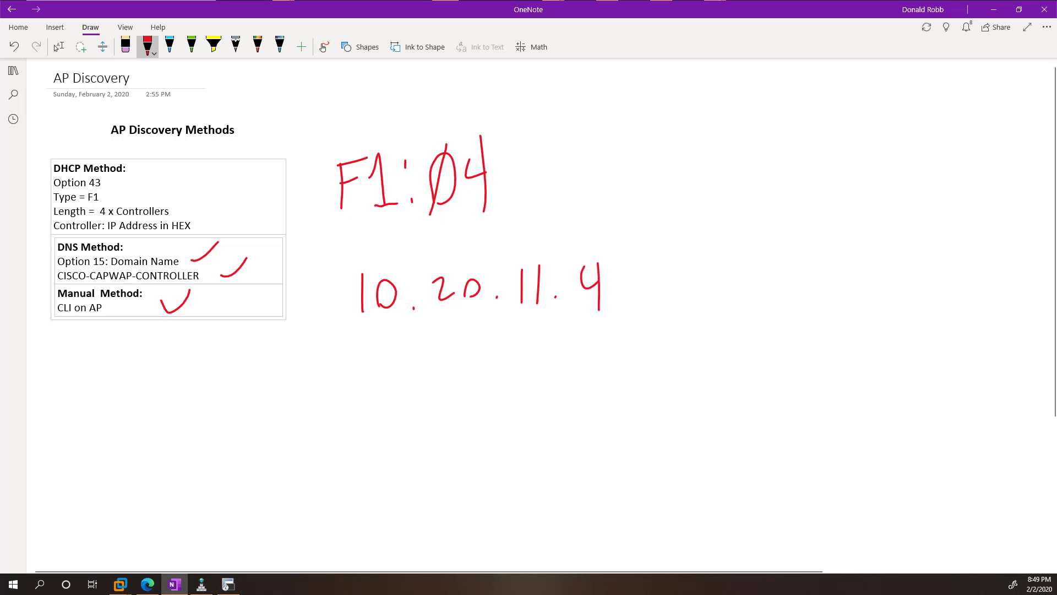
drag(621, 264, 620, 300)
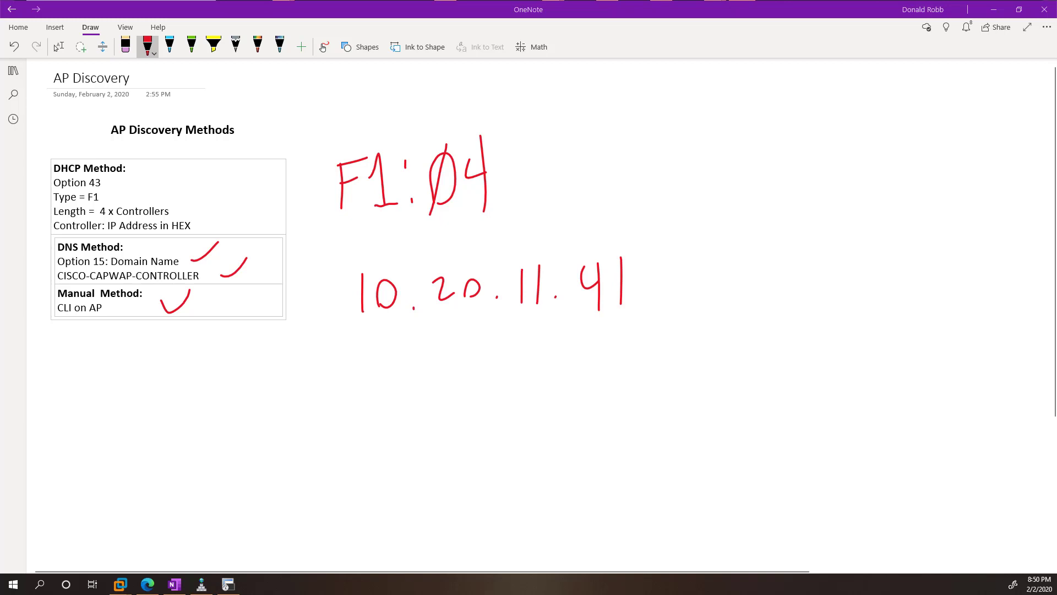
- Convert octet 10 to binary 00001010 and append 0A to the option string
drag(269, 377, 270, 394)
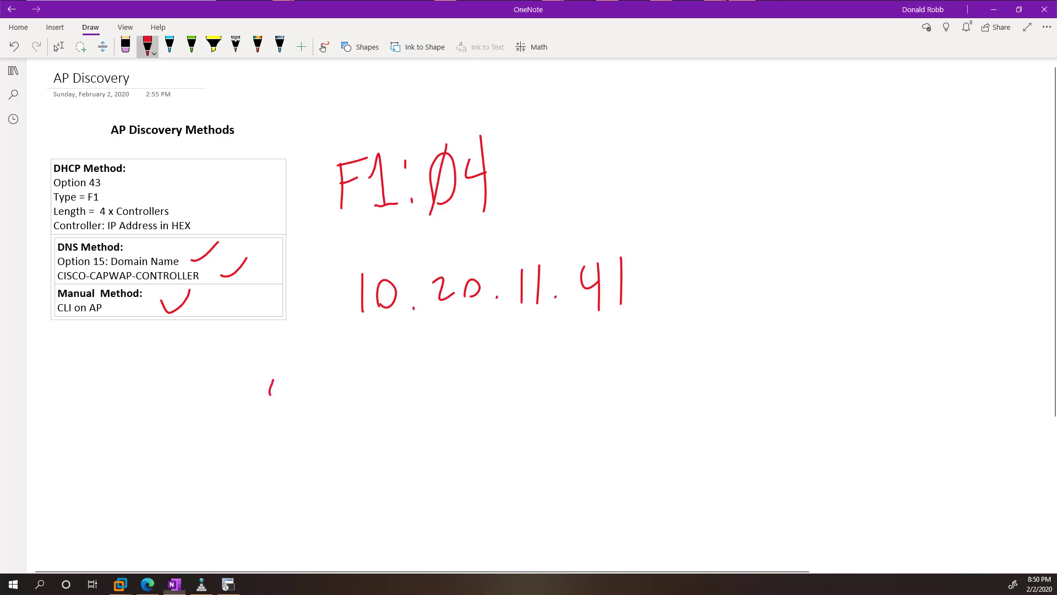
drag(270, 388, 327, 391)
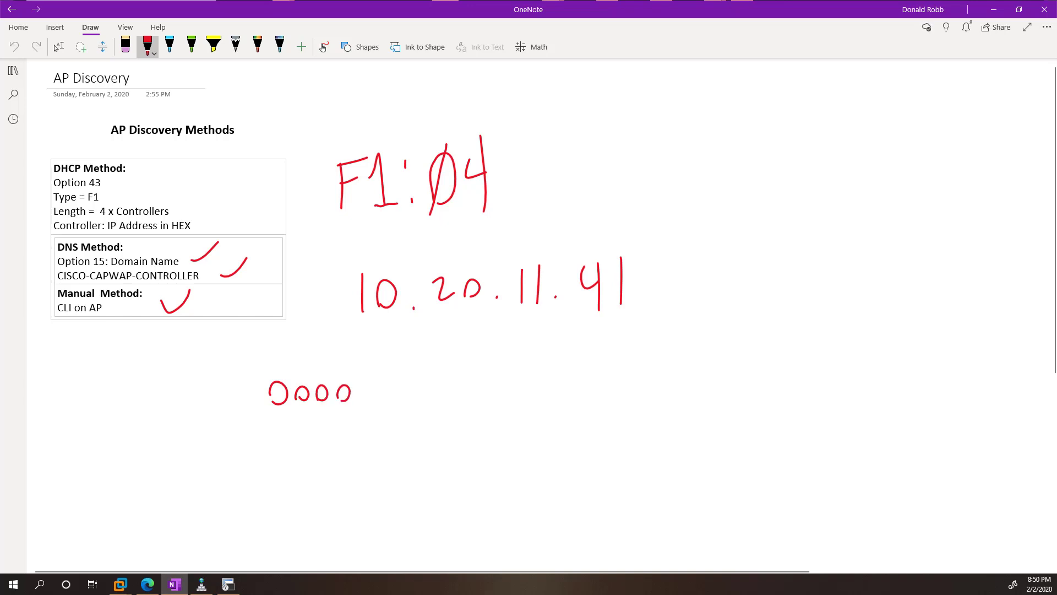
drag(367, 381, 368, 404)
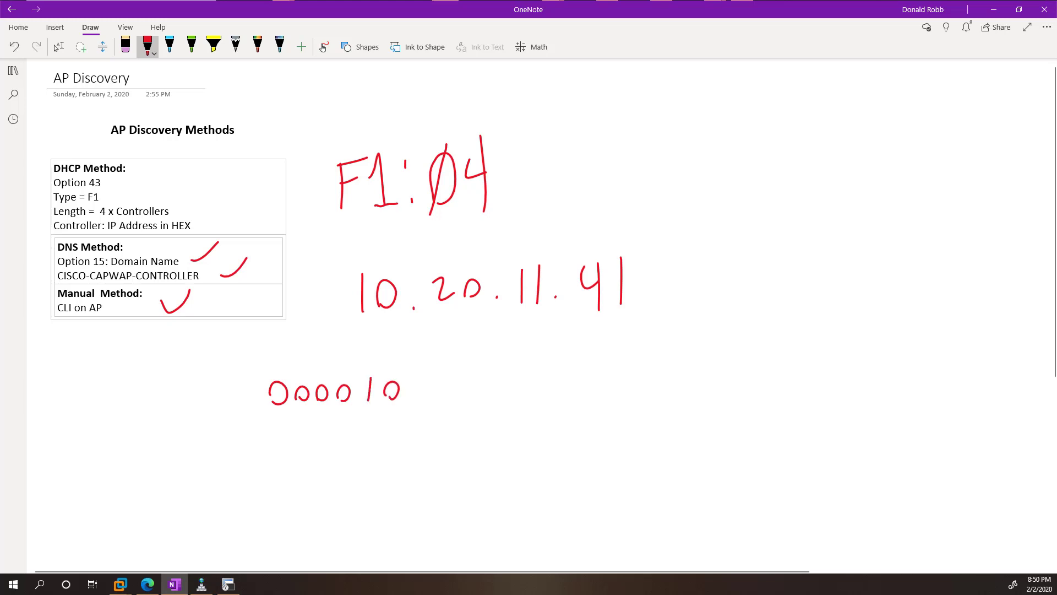
drag(405, 394, 414, 378)
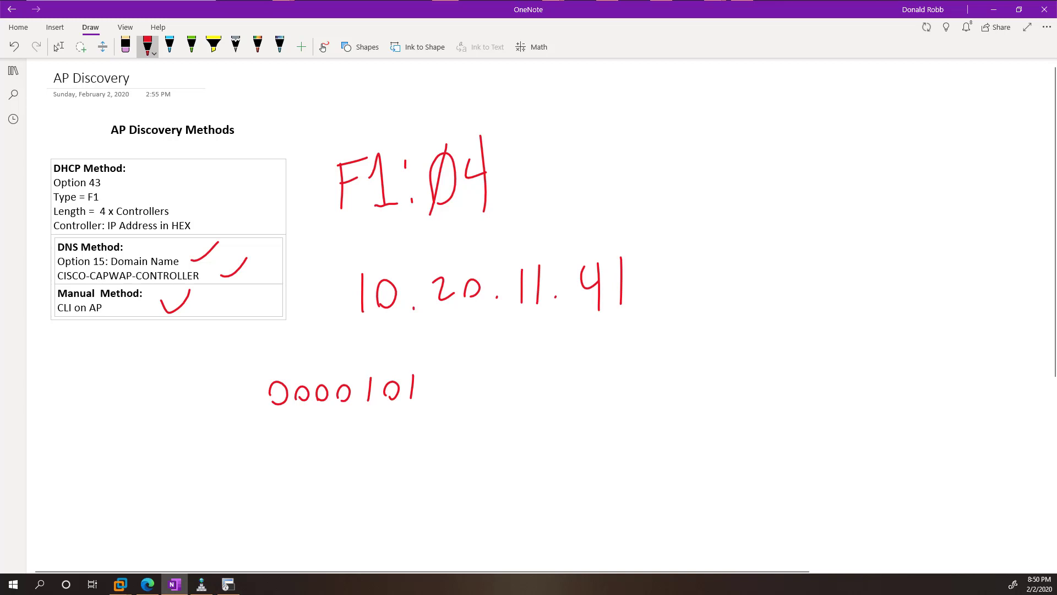
drag(425, 378, 435, 401)
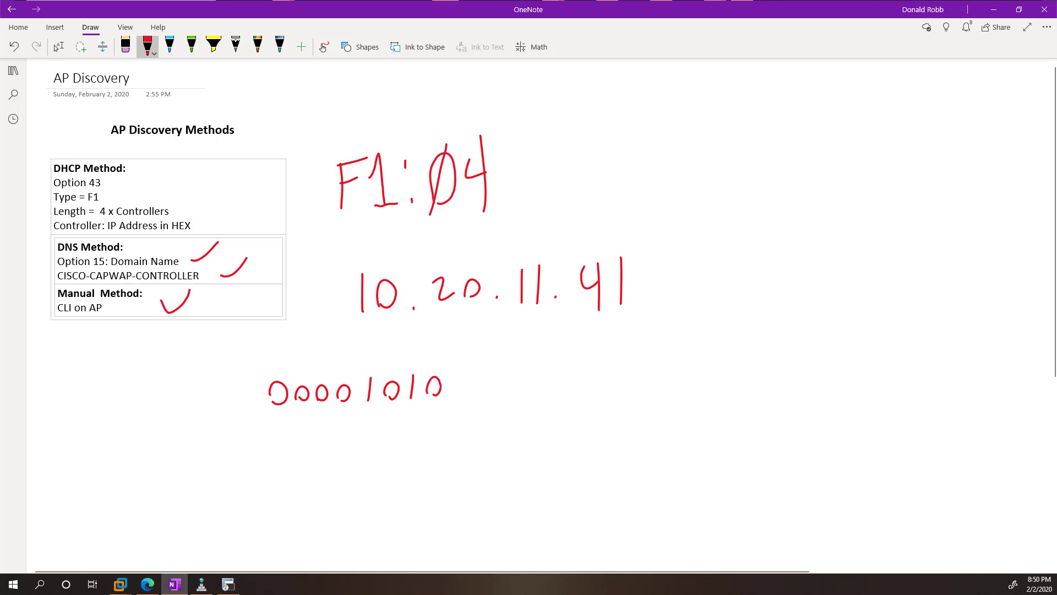
drag(512, 155, 547, 202)
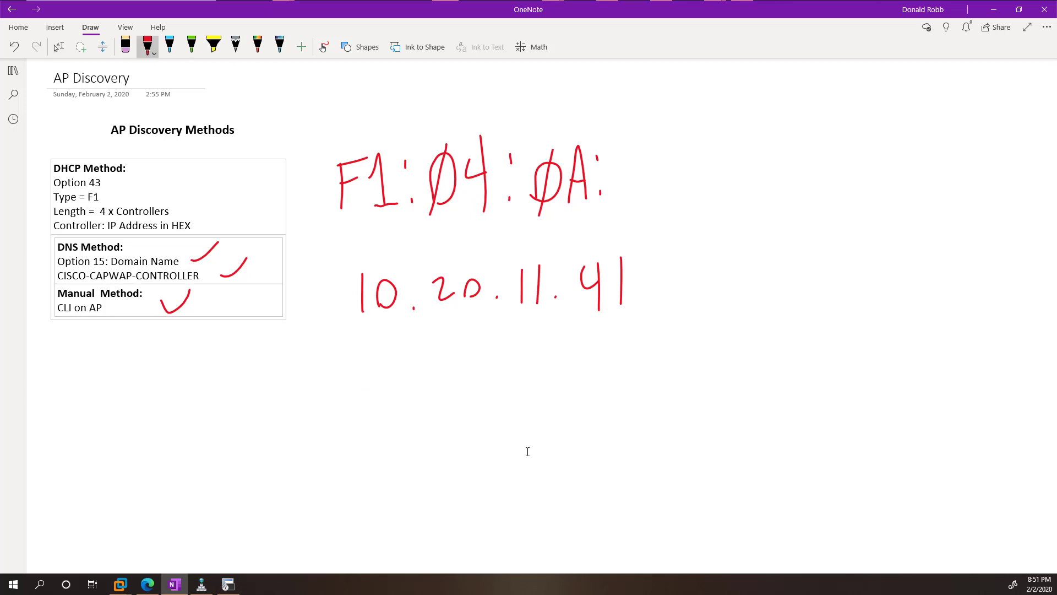
- Write octet 20 in binary as 00010100 below the address
drag(340, 364, 377, 395)
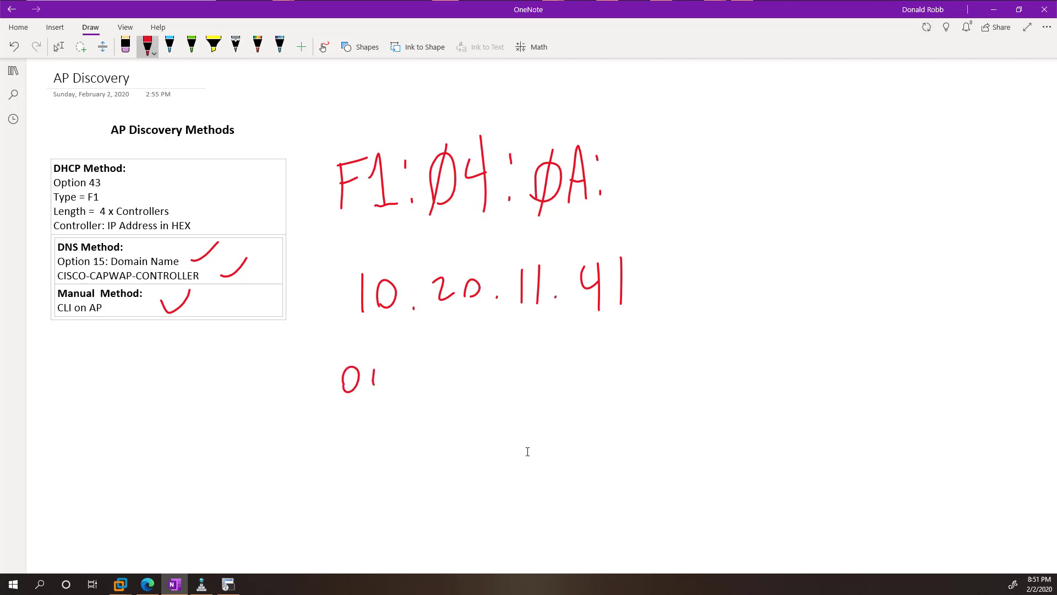
drag(378, 378, 405, 377)
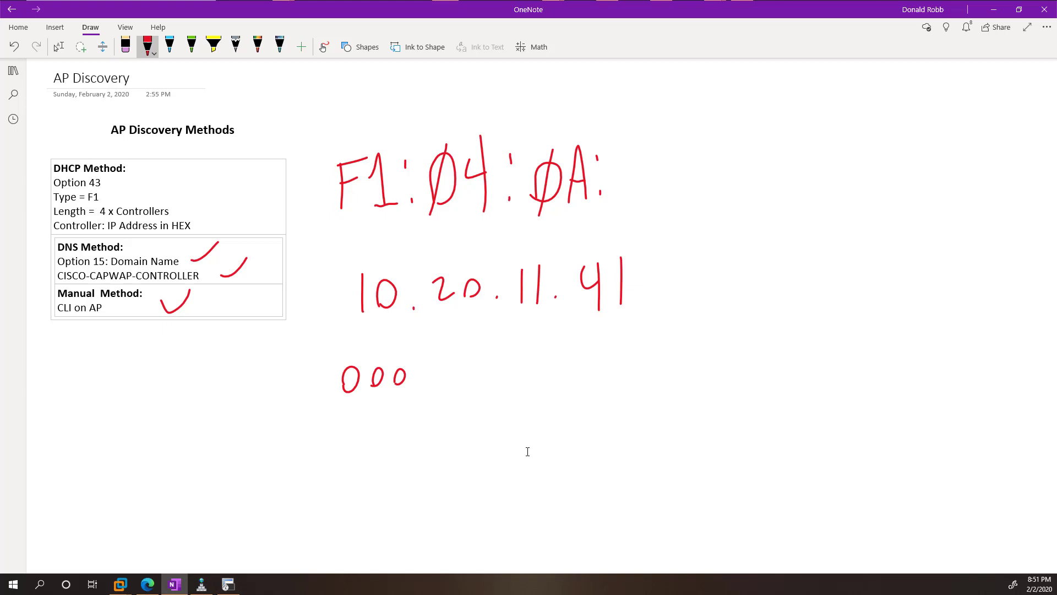
drag(417, 354, 417, 388)
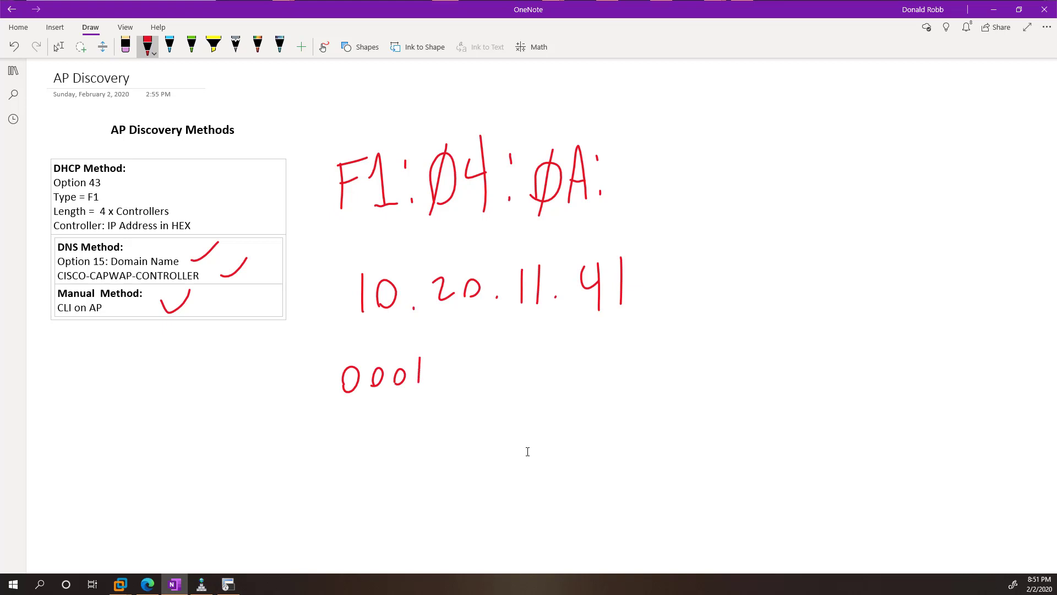
drag(445, 351, 462, 384)
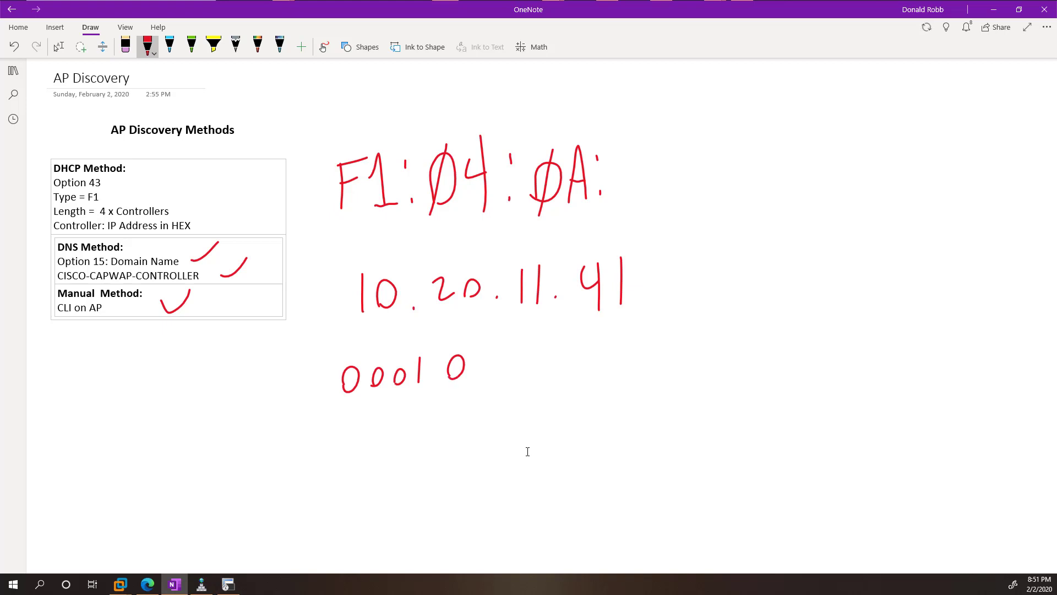
drag(479, 354, 480, 378)
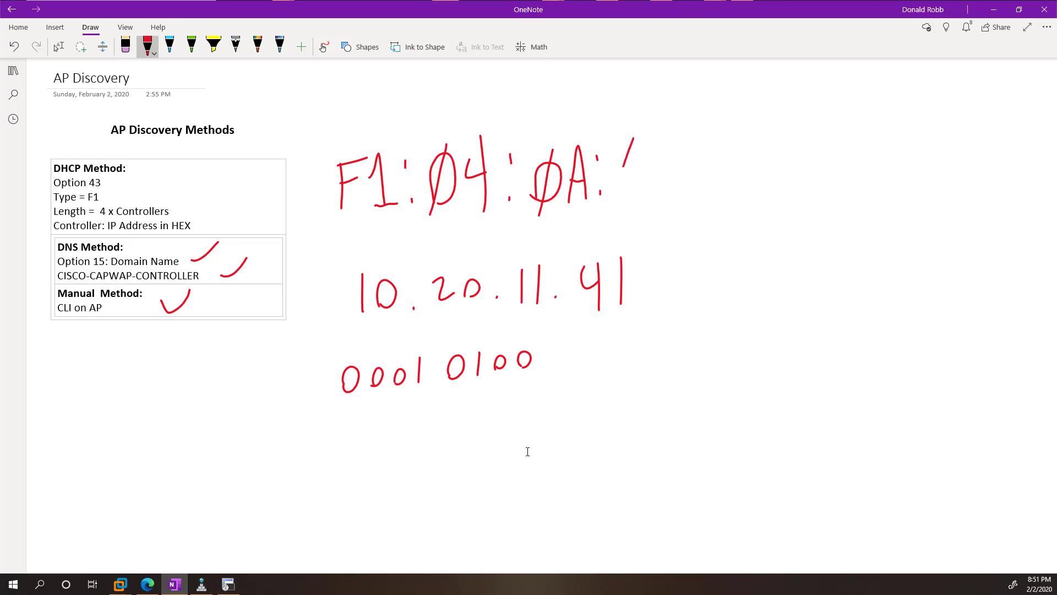
- Append hex byte 14 after 0A in the option string
drag(630, 138, 637, 202)
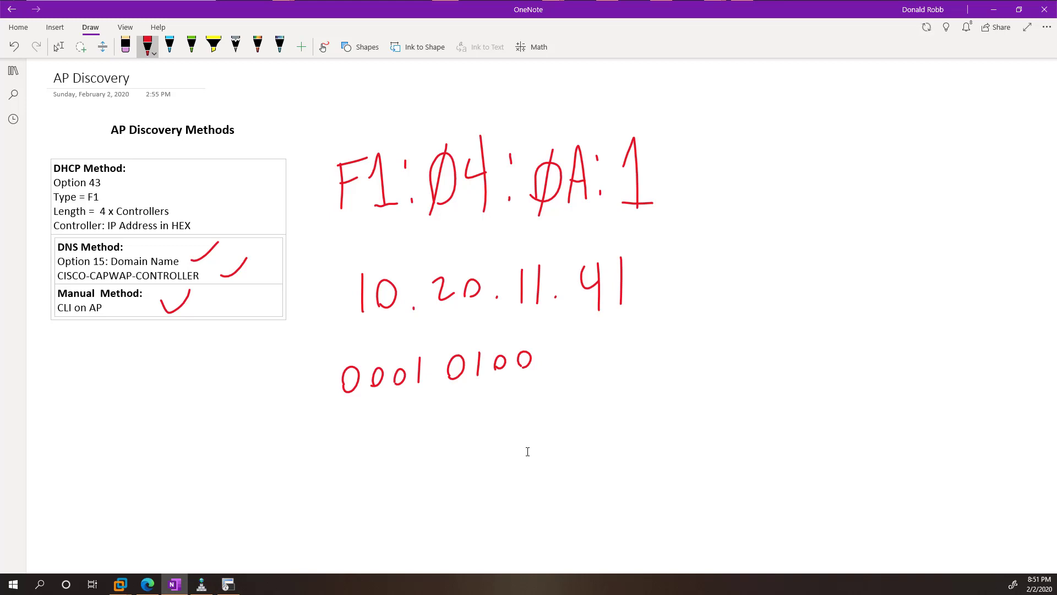
drag(667, 135, 668, 196)
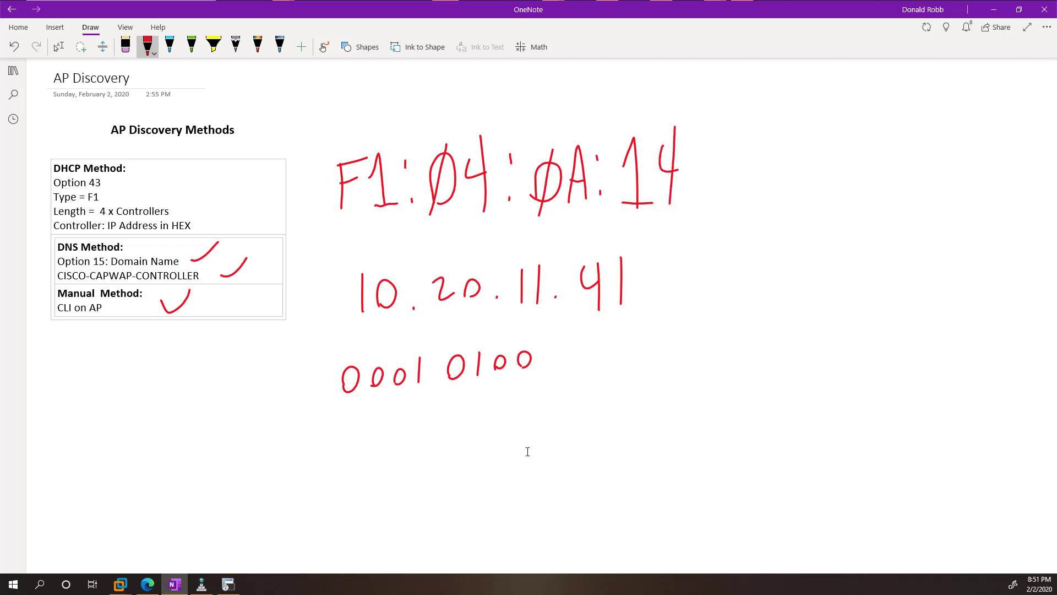
click(58, 46)
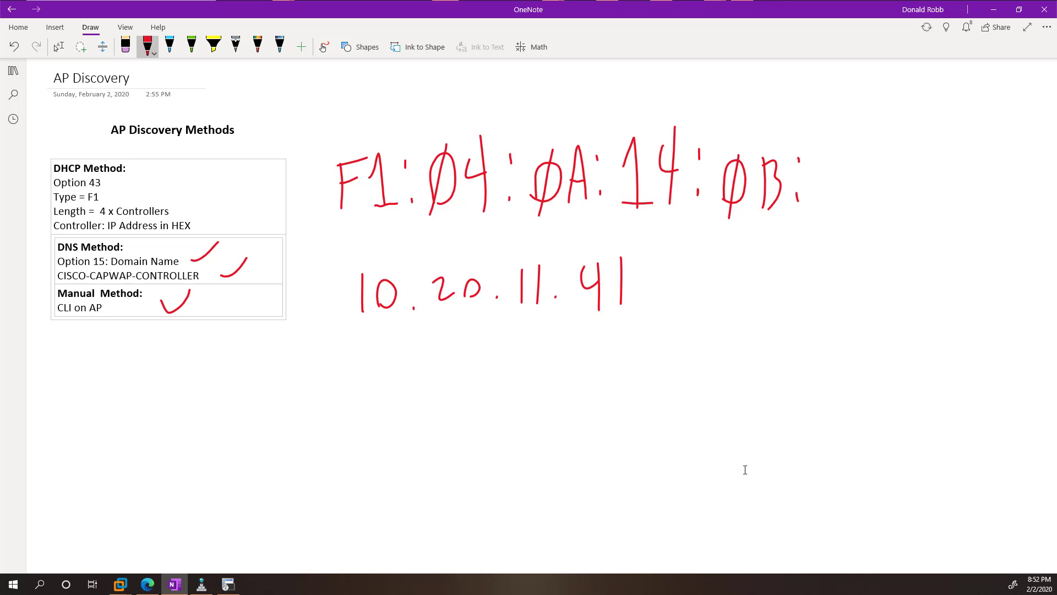
- Write octet 41 as binary 00101001 with hex digits 2 and 9 beneath
drag(381, 354, 432, 378)
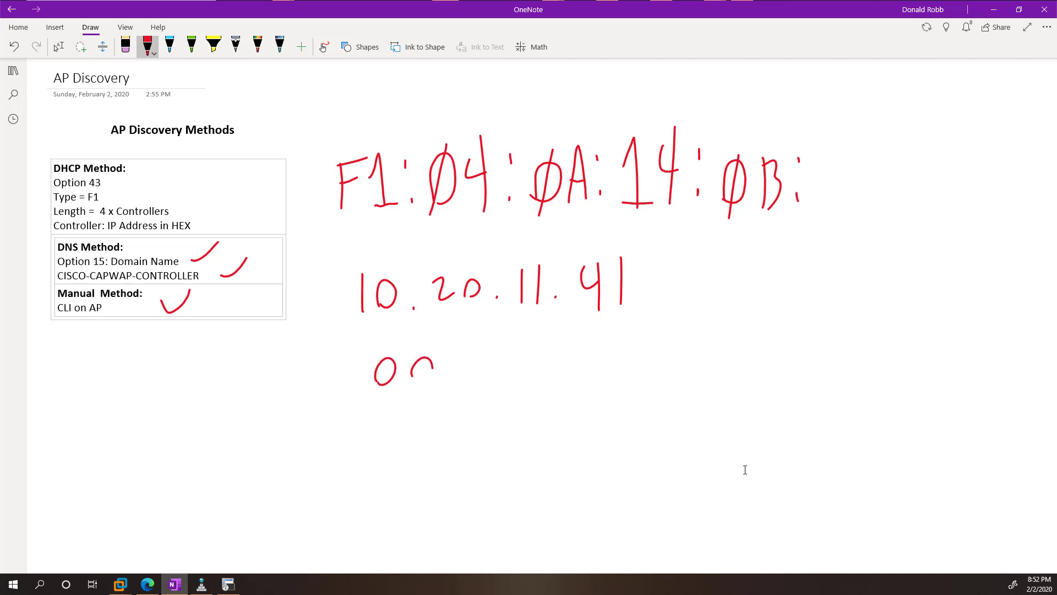
drag(412, 354, 428, 384)
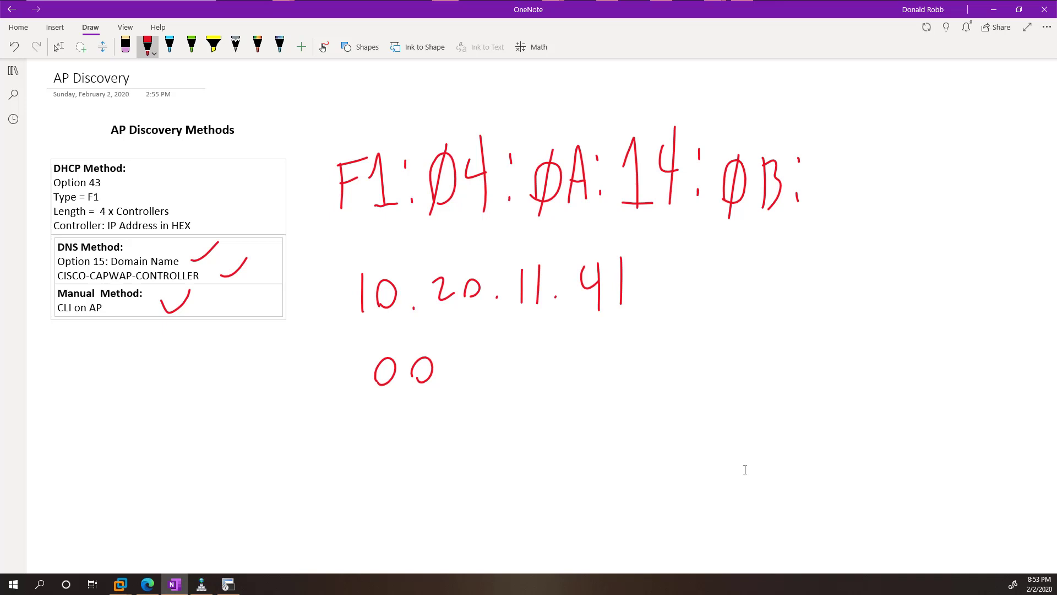
drag(444, 352, 448, 379)
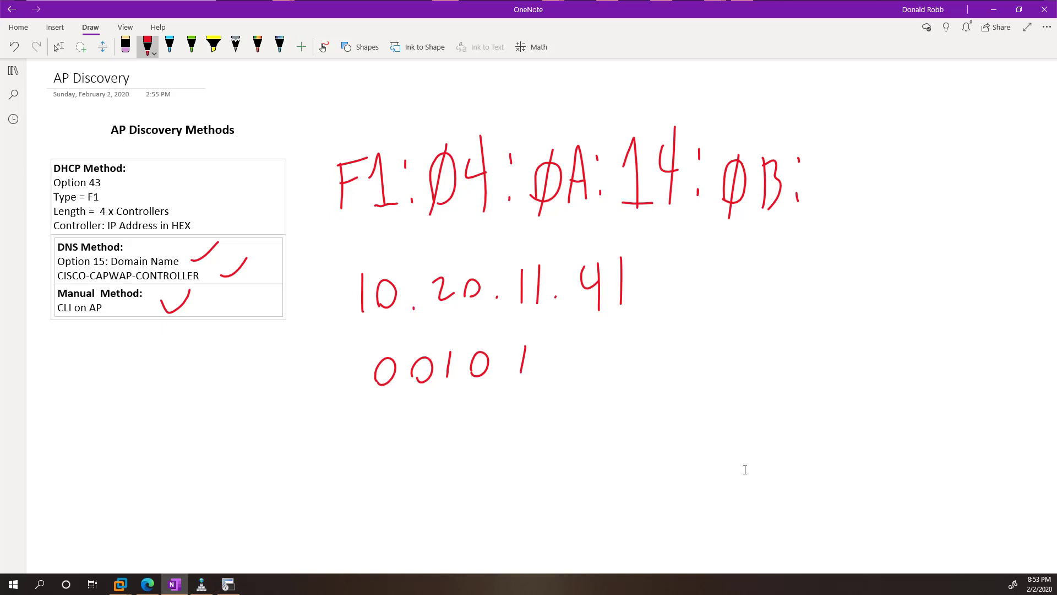
drag(546, 354, 607, 357)
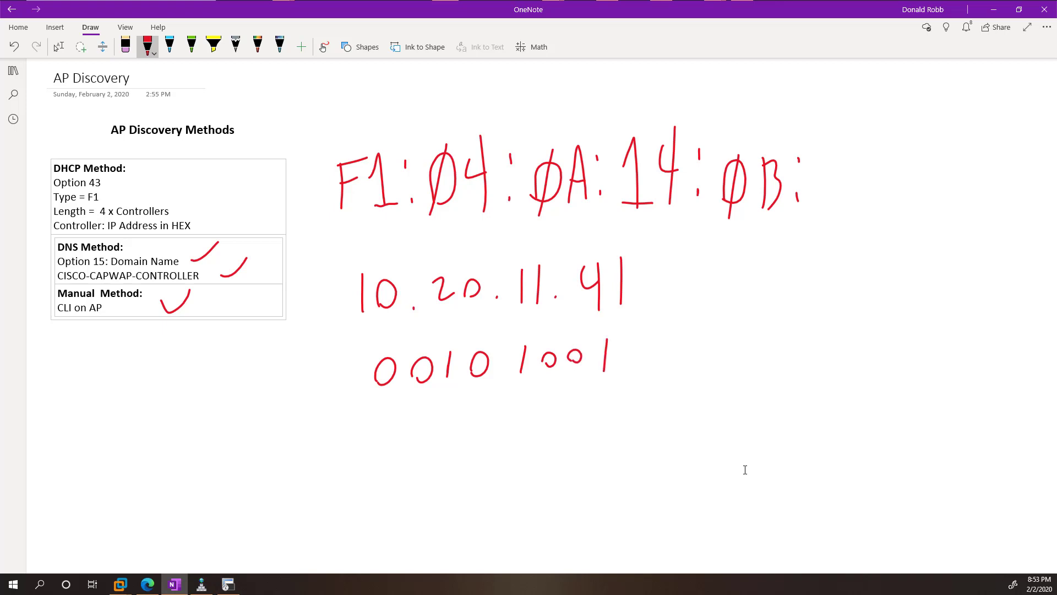
drag(441, 411, 435, 438)
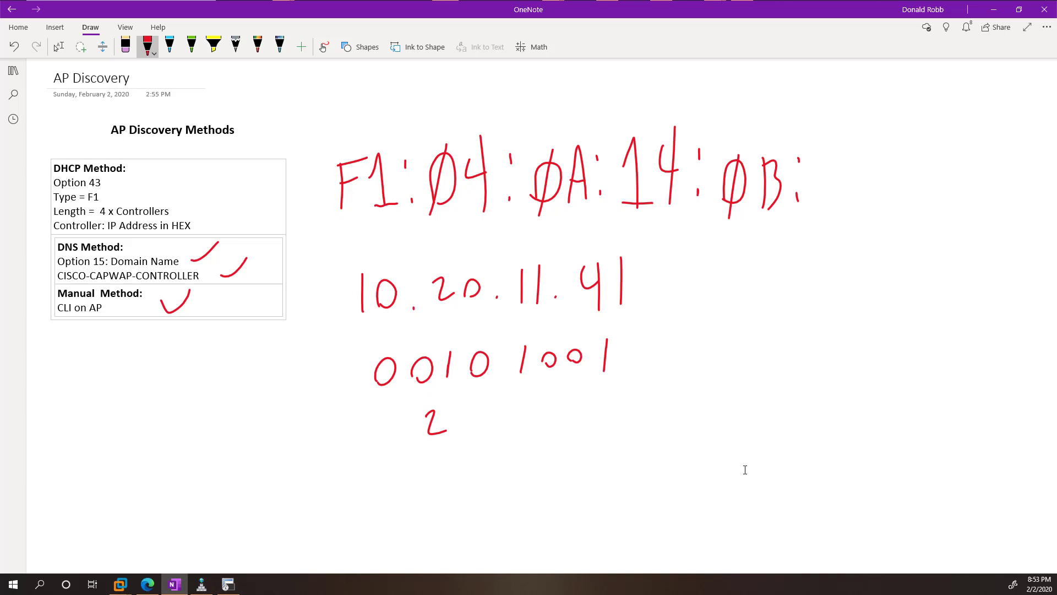
drag(540, 388, 543, 422)
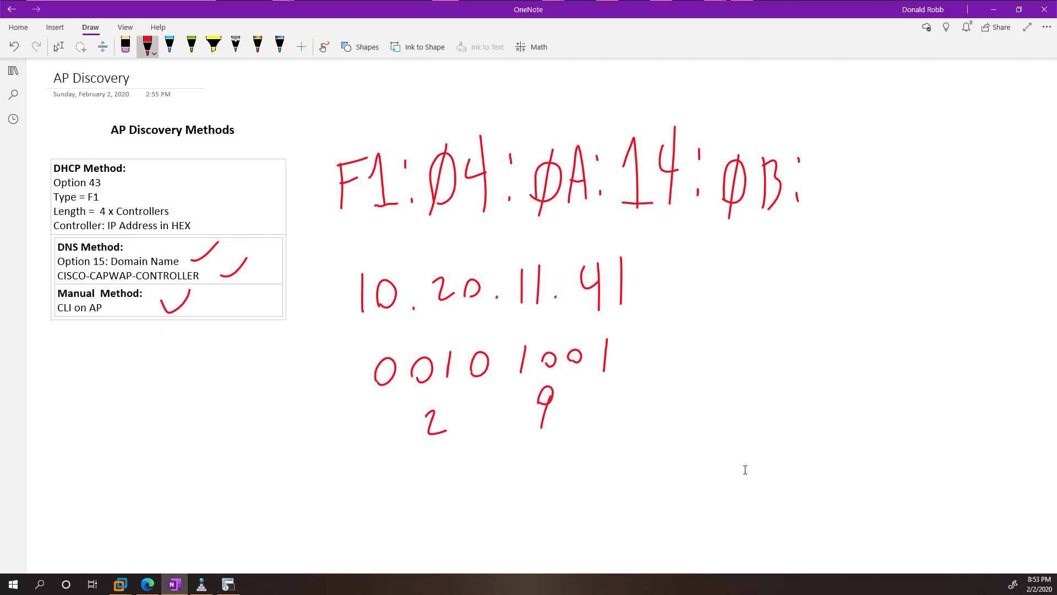
drag(836, 162, 856, 196)
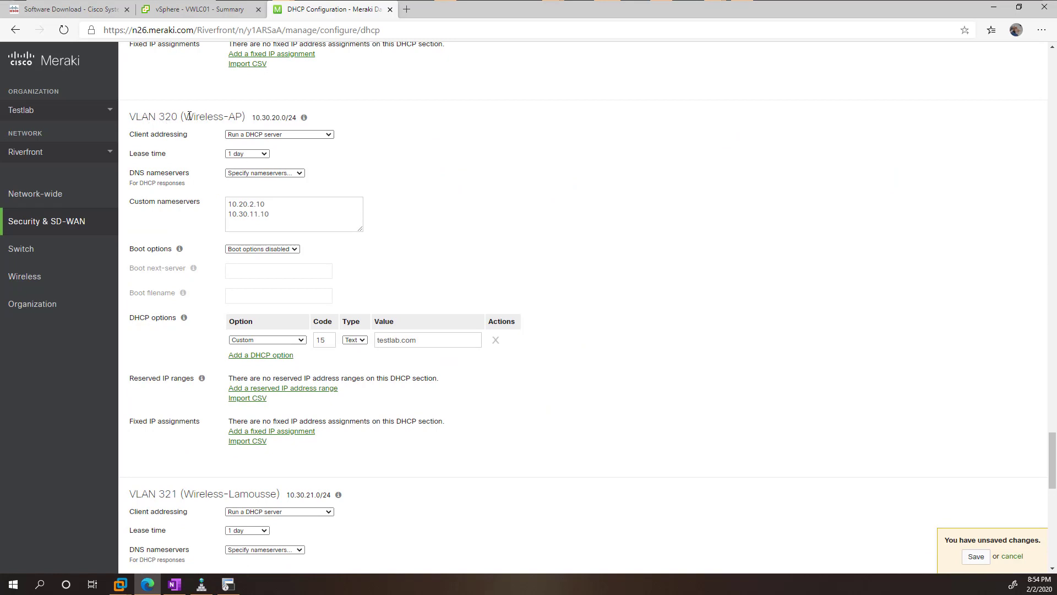
mouse_move(267, 357)
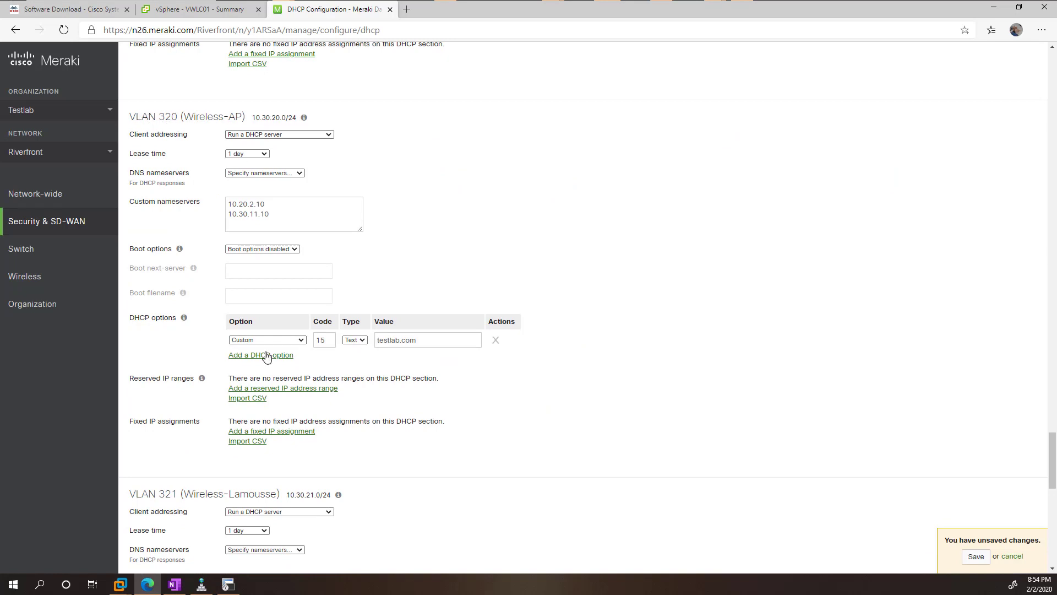
- Add DHCP option 43 of type Hex with value f1:04:0a:14:0b:29 and save
click(261, 354)
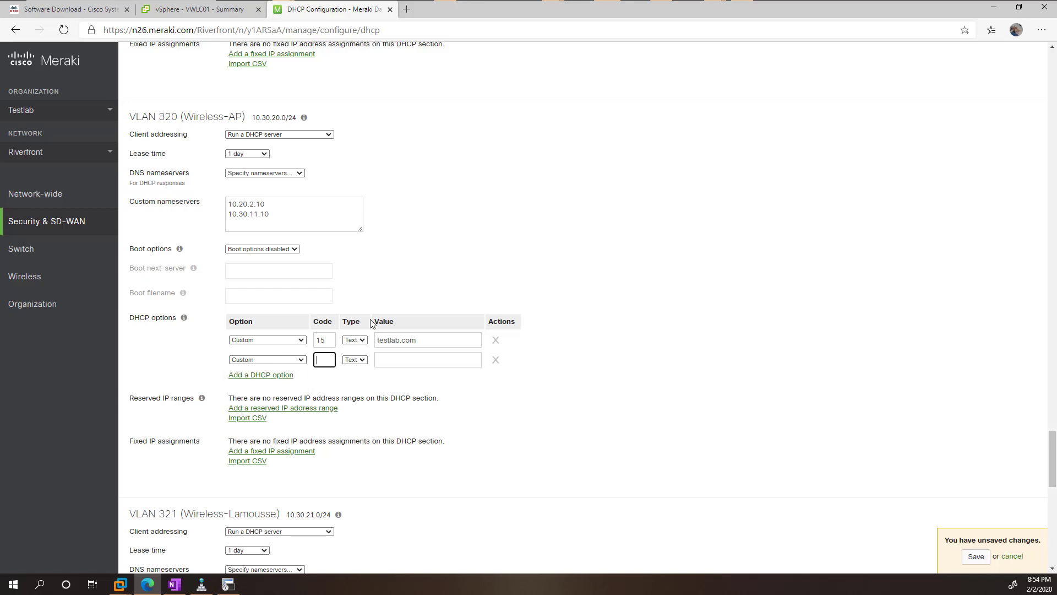
text(43)
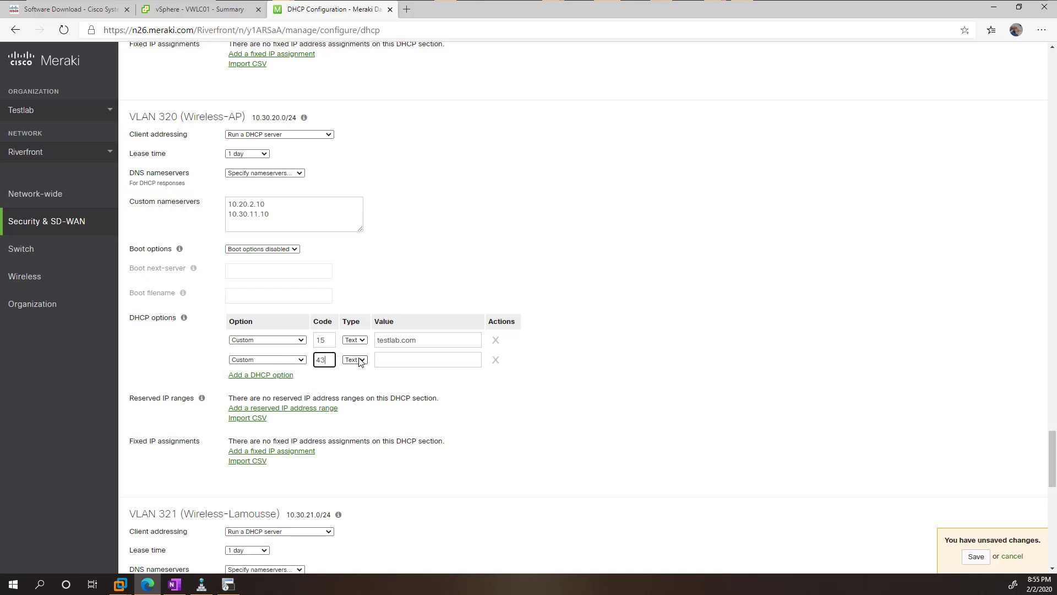
click(354, 359)
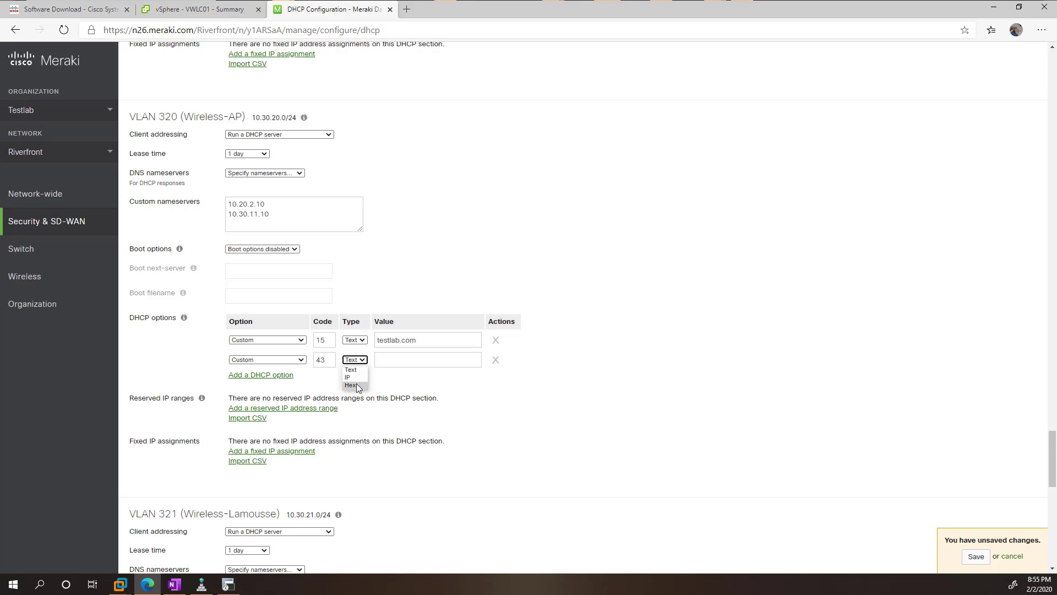
click(352, 385)
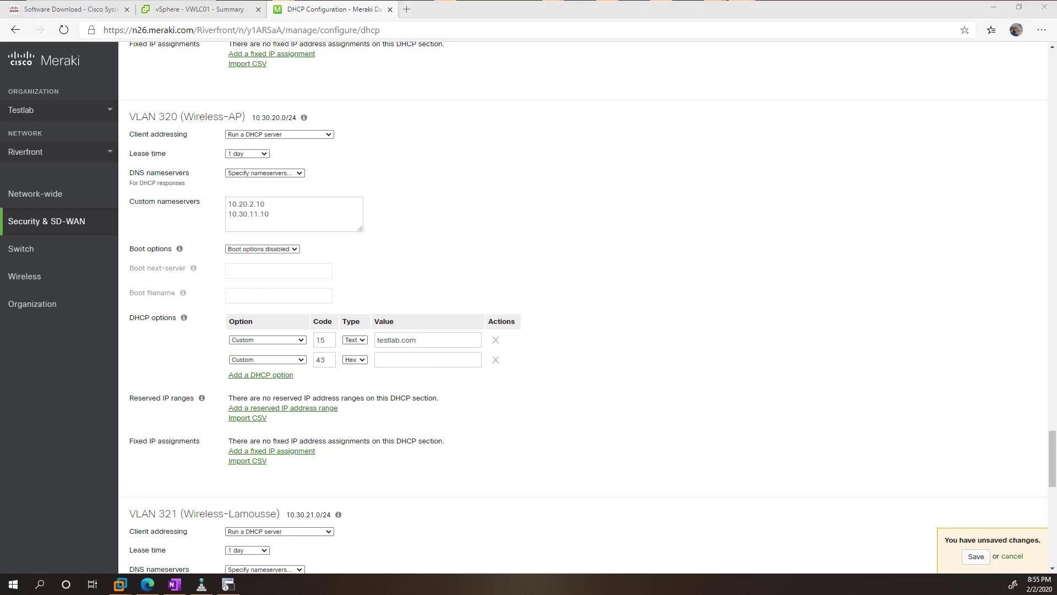
text(f1:04:0a:14:0b:29)
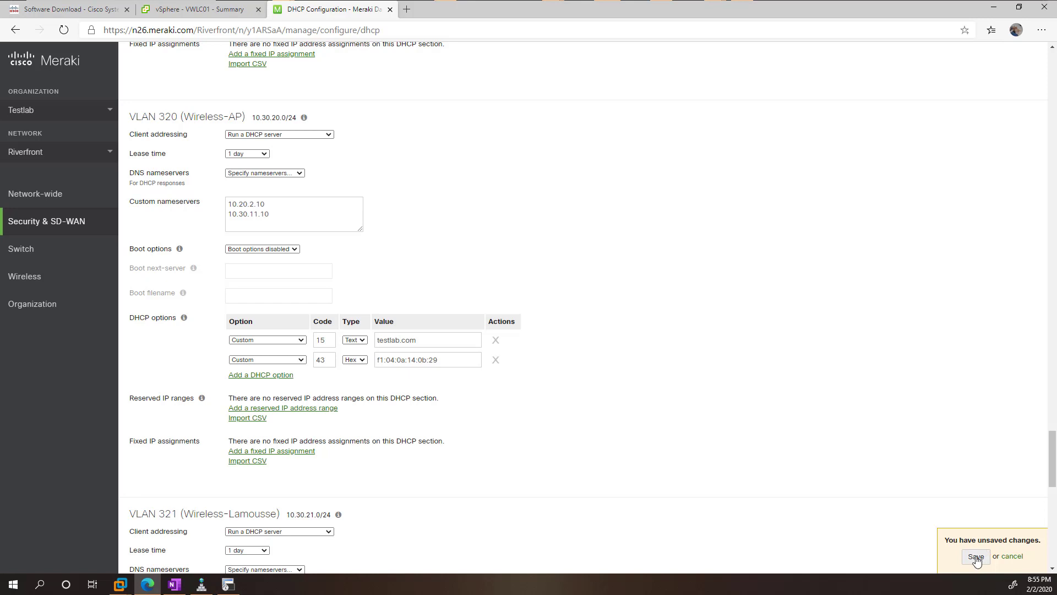
click(975, 556)
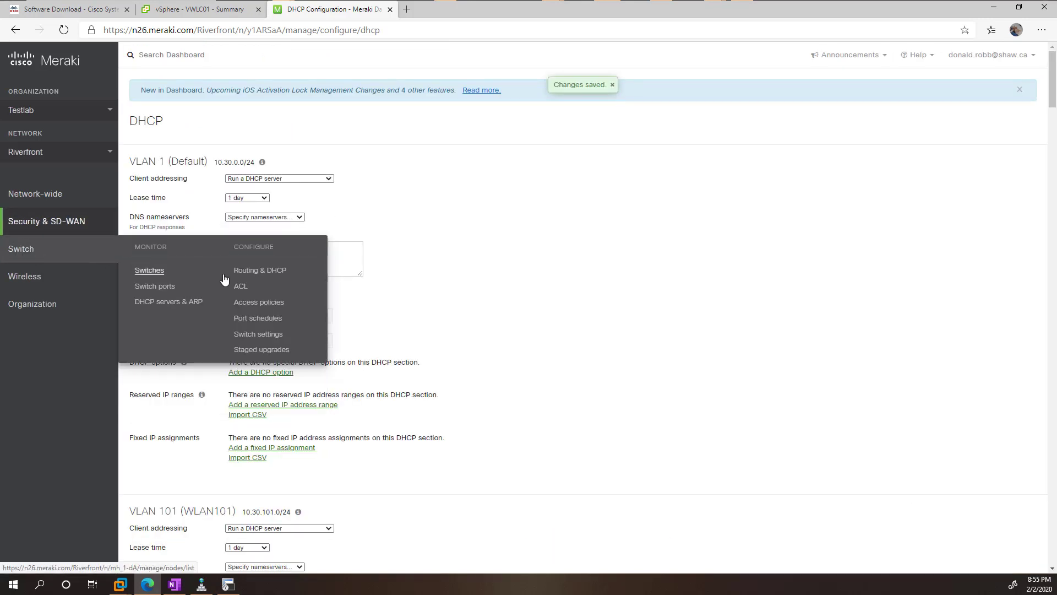
- Disable PoE on the two Cisco-3602-AP switch ports, then re-enable it
click(154, 286)
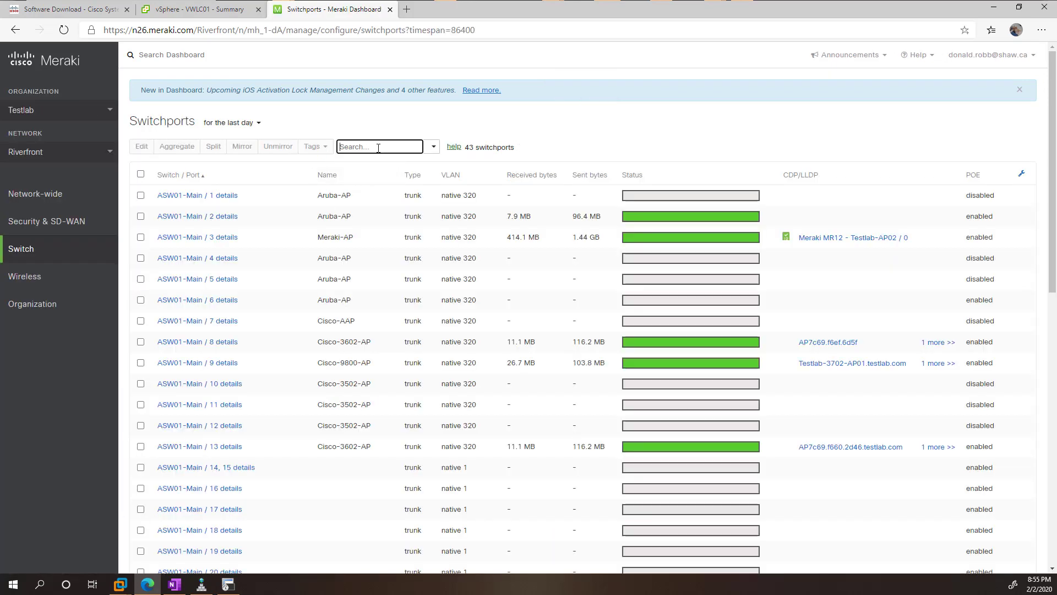
text(3602)
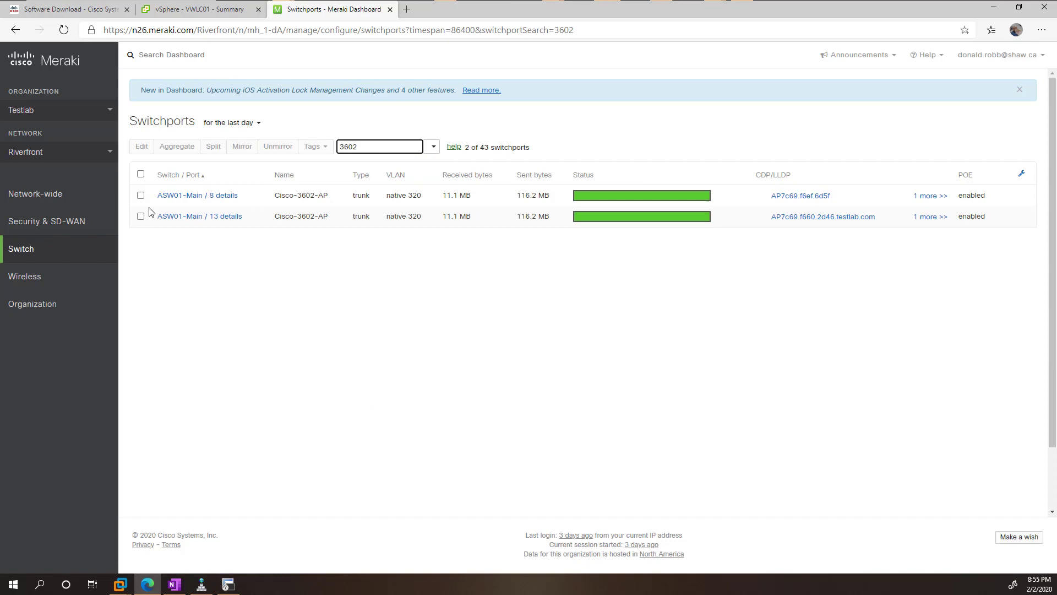
click(141, 146)
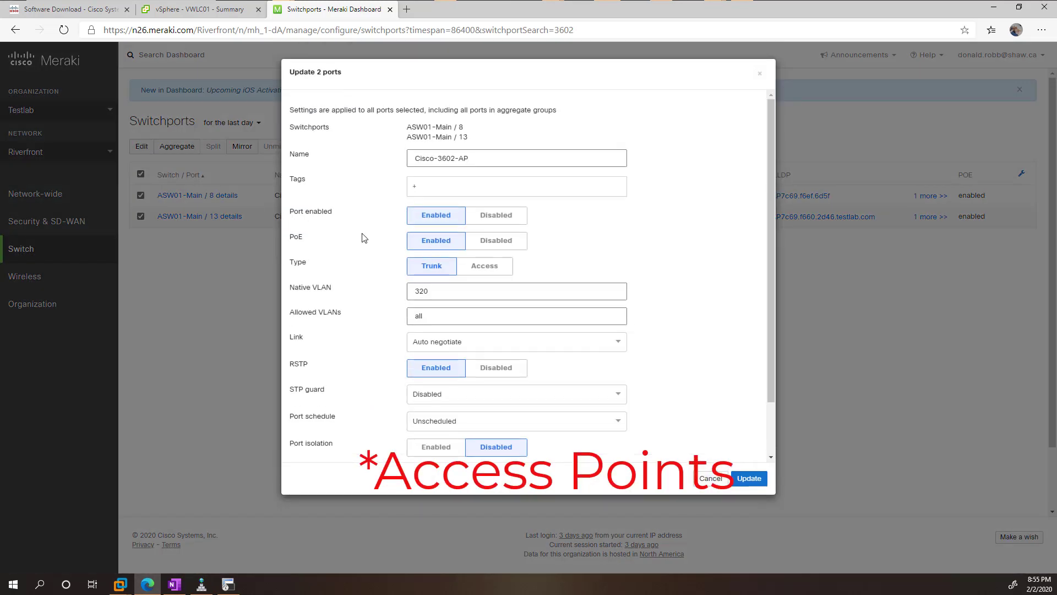
click(496, 240)
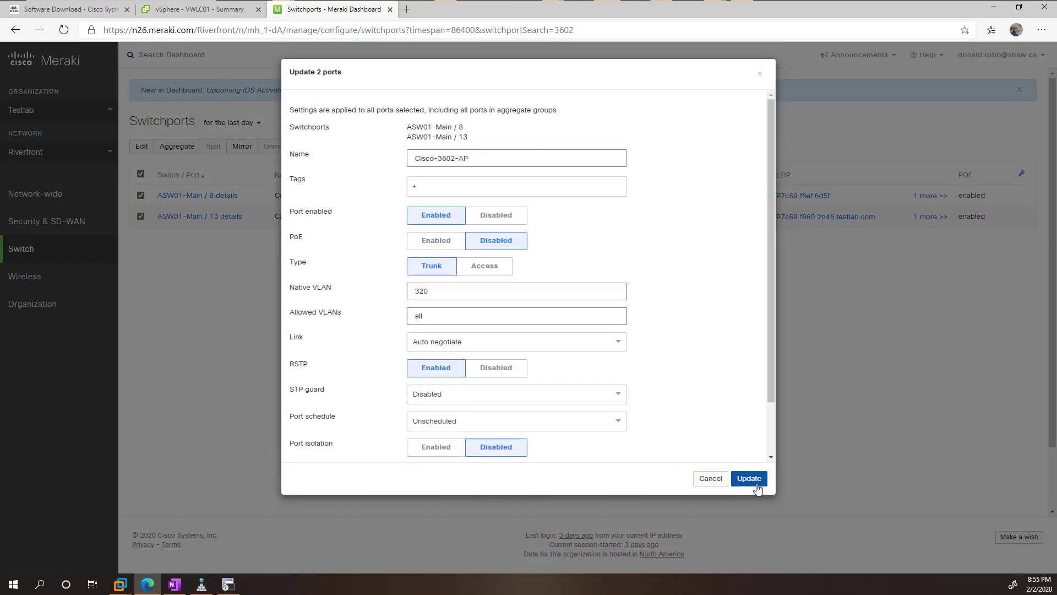
click(749, 478)
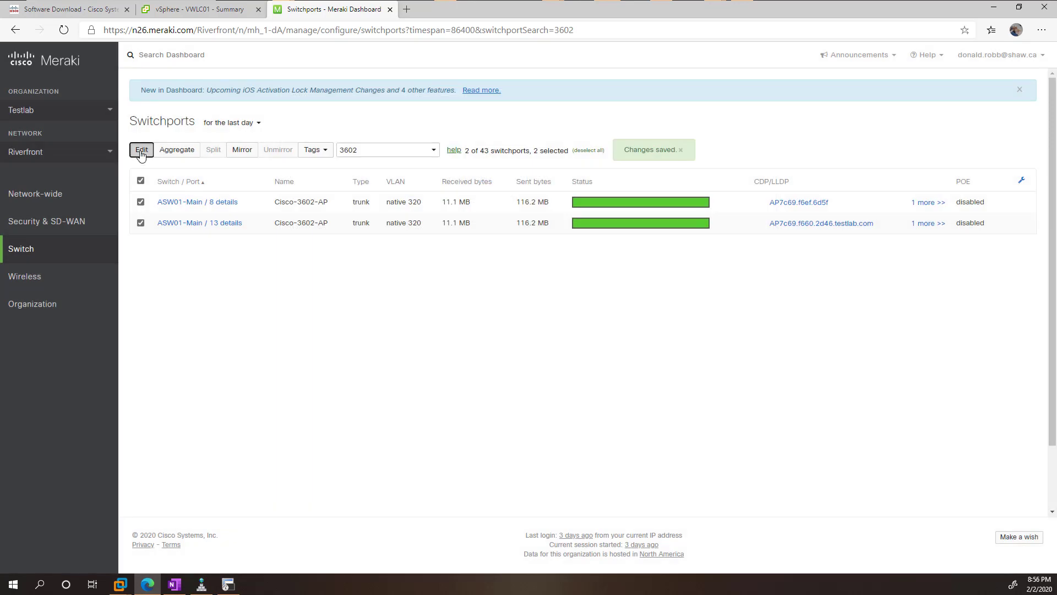
click(141, 150)
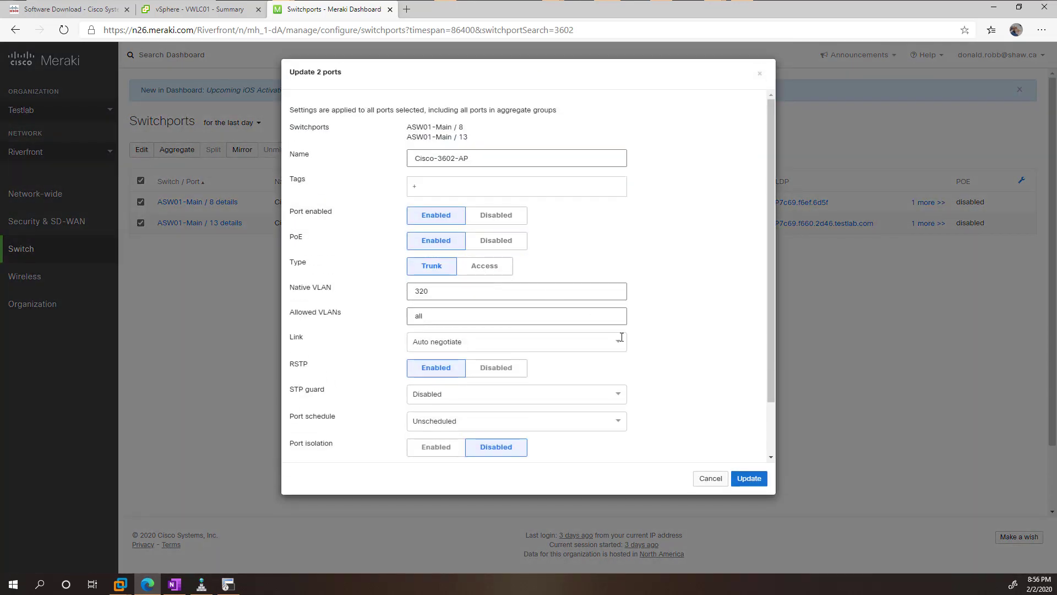
click(228, 583)
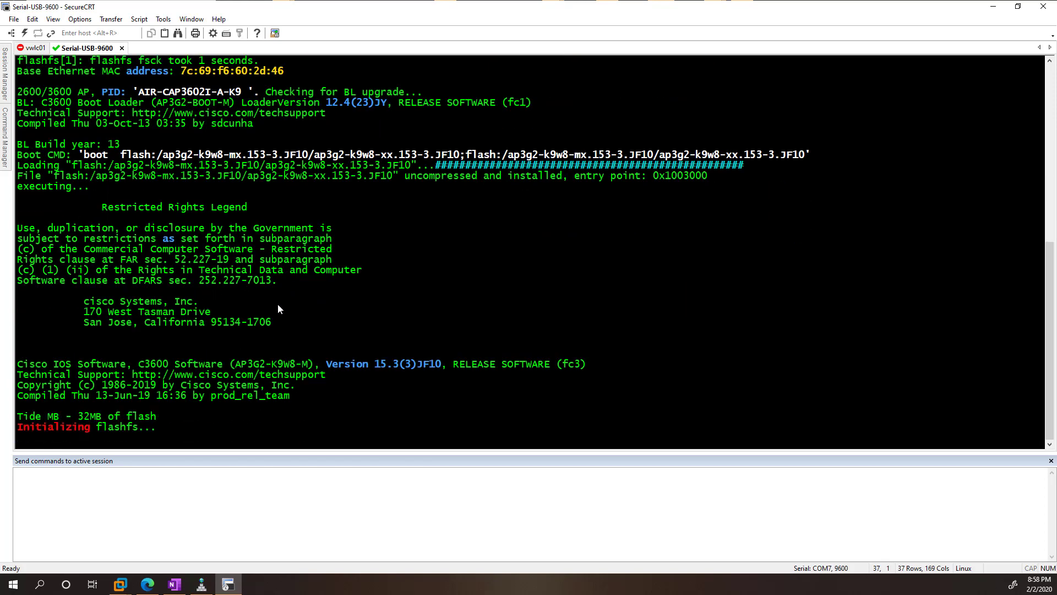
mouse_move(303, 313)
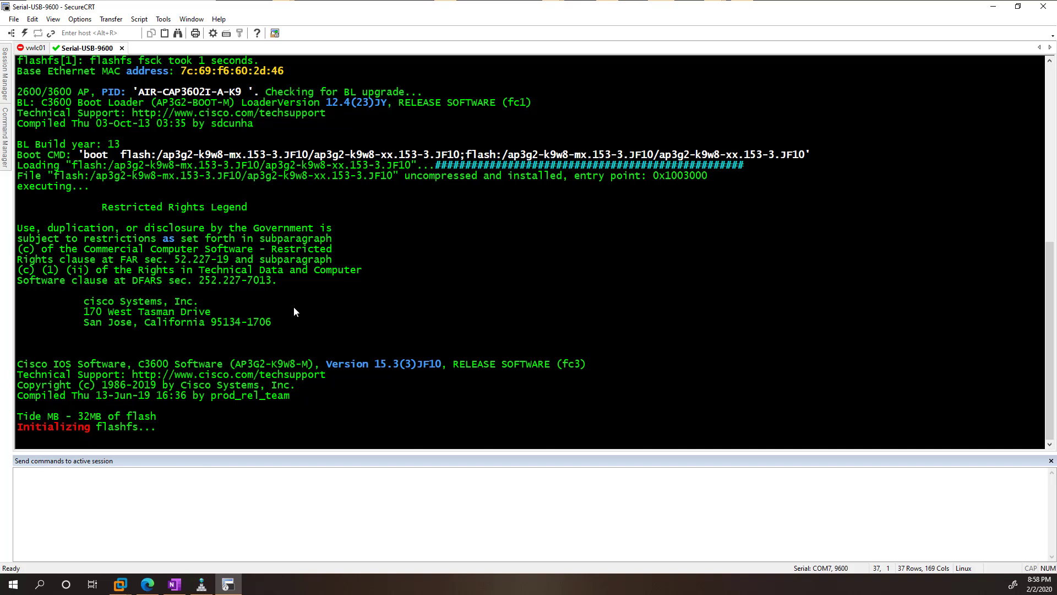
mouse_move(156, 229)
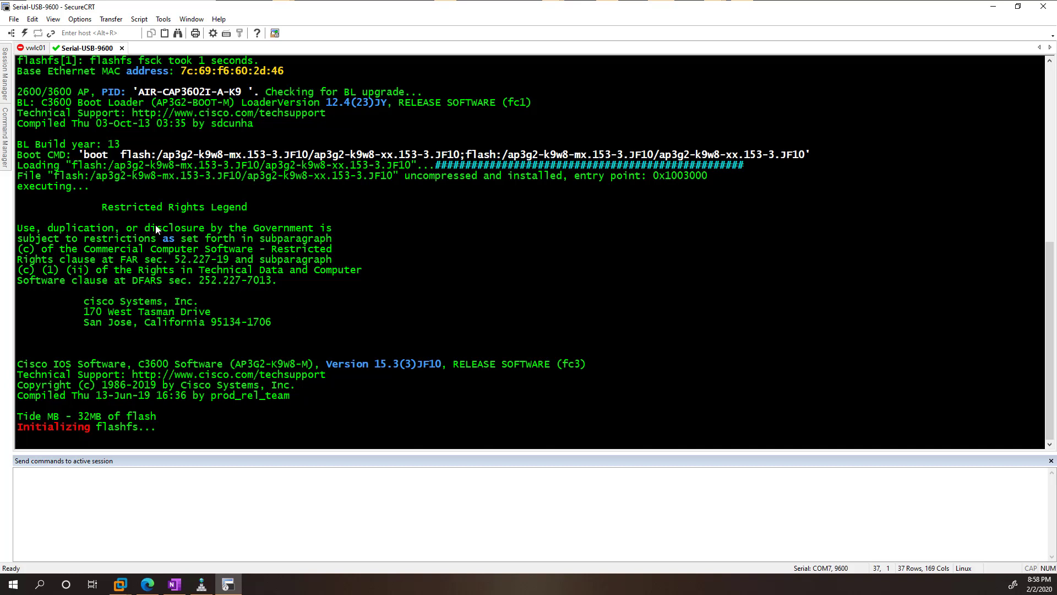
mouse_move(327, 282)
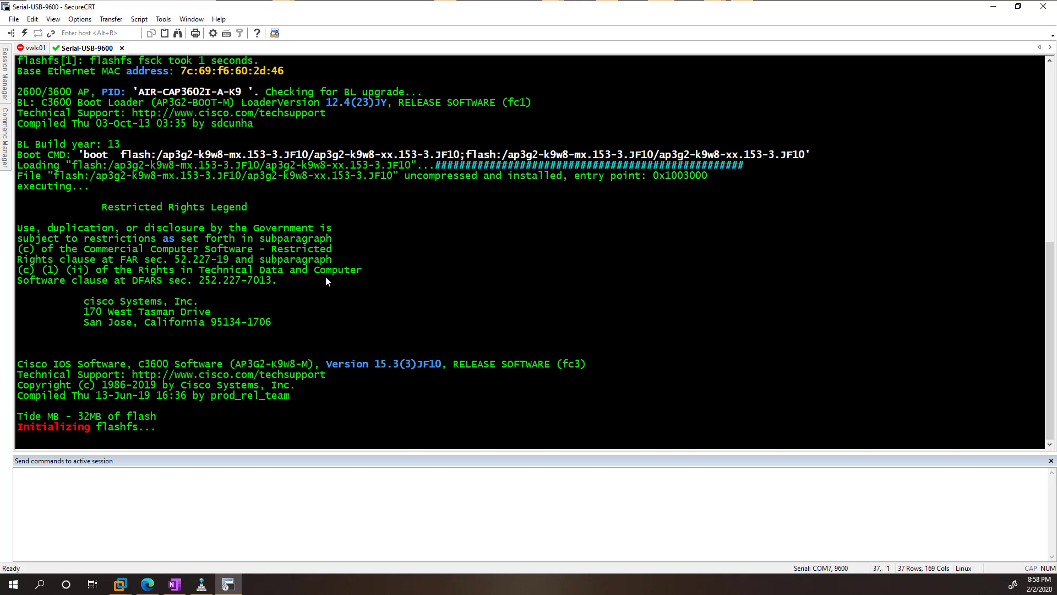
mouse_move(295, 274)
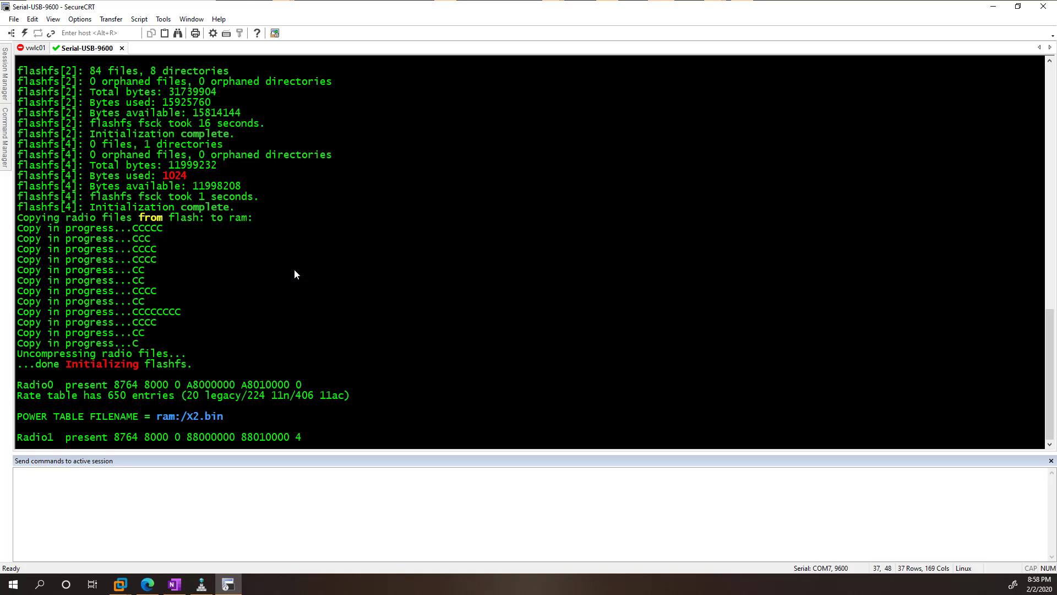
- Scroll the AP's IOS 15.3(3)JF10 boot log through flash initialization
scroll(down, 3)
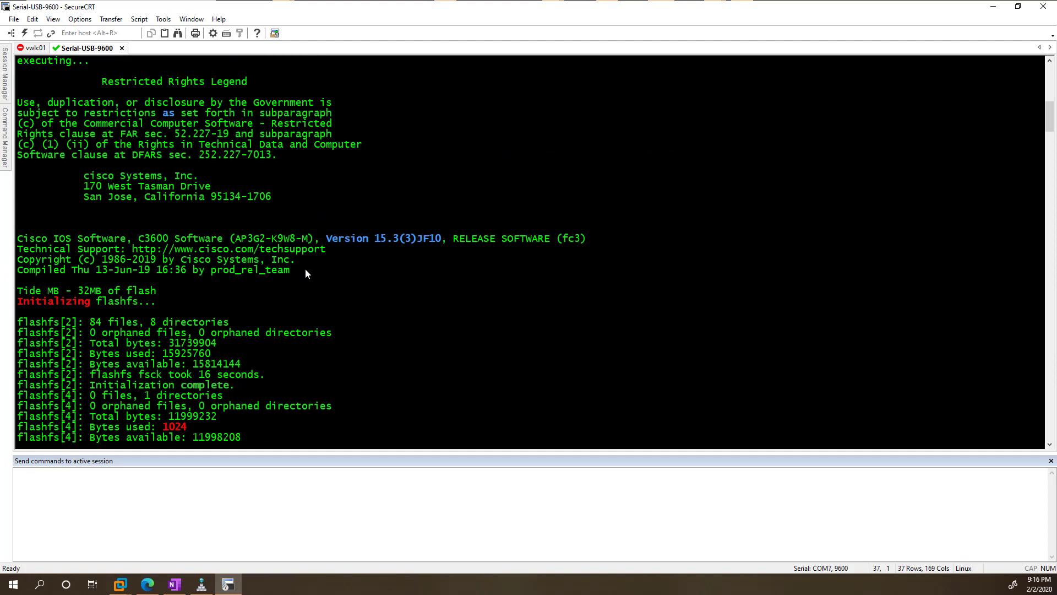
- Scroll to the DHCP 10.30.20.172 and option 43 controller 10.20.11.41 messages
scroll(down, 3)
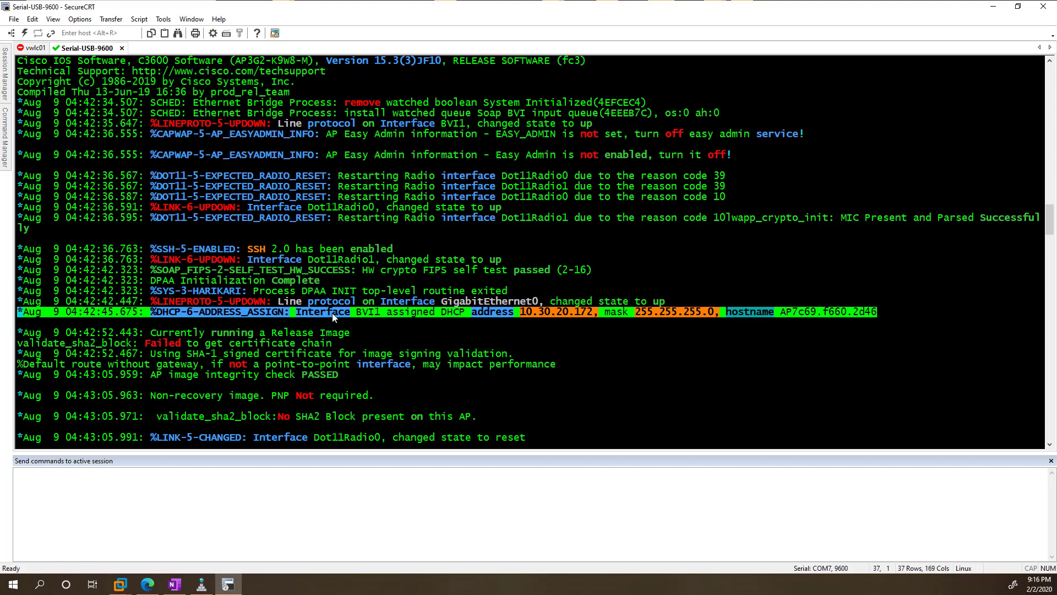
scroll(down, 3)
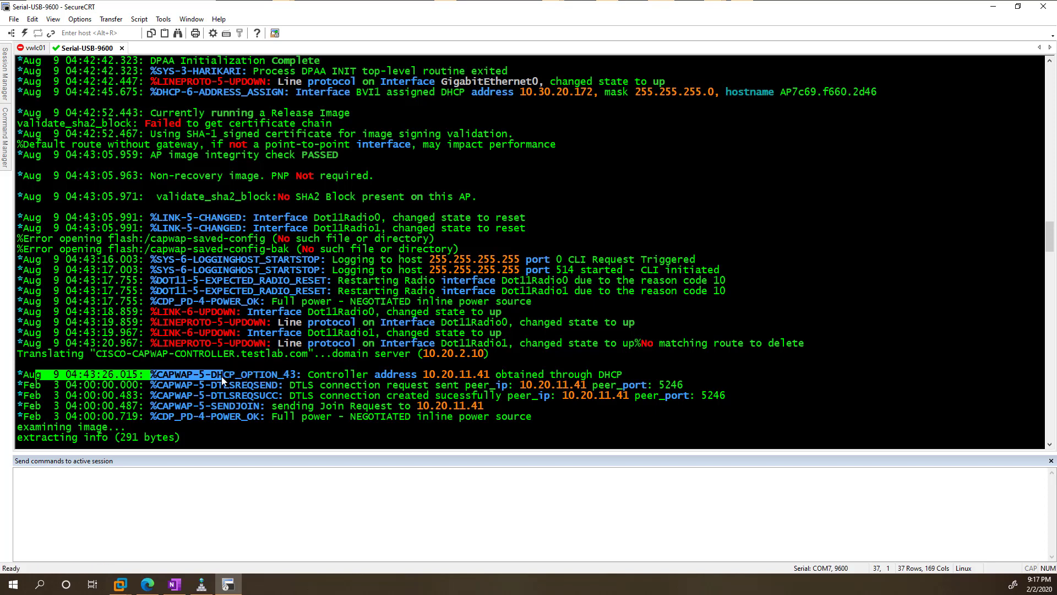
- Highlight the controller address 10.20.11.41 in the console log
double_click(246, 374)
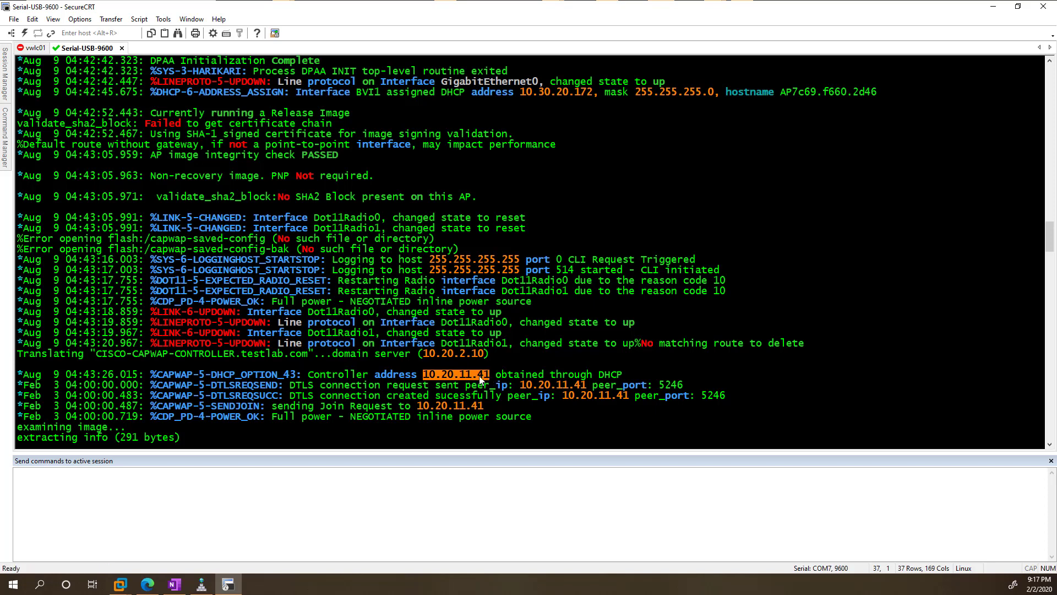
mouse_move(624, 364)
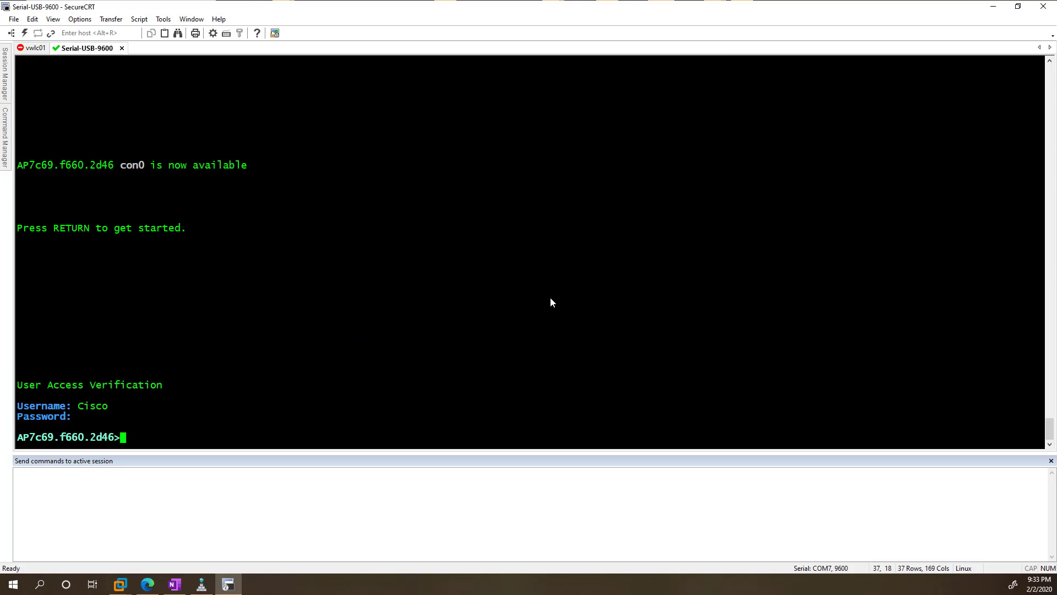
- Enter privileged mode and give the AP static IP 10.30.20.191 with mask 255.255.255.0
text(en)
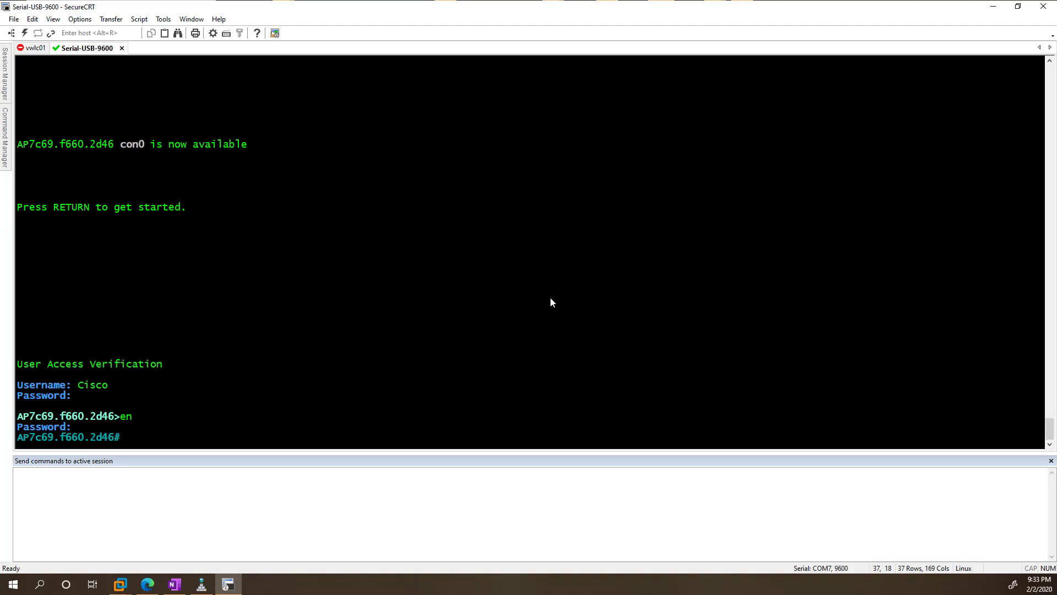
key(Return)
text(capwap ap ip address 10.30.20.191)
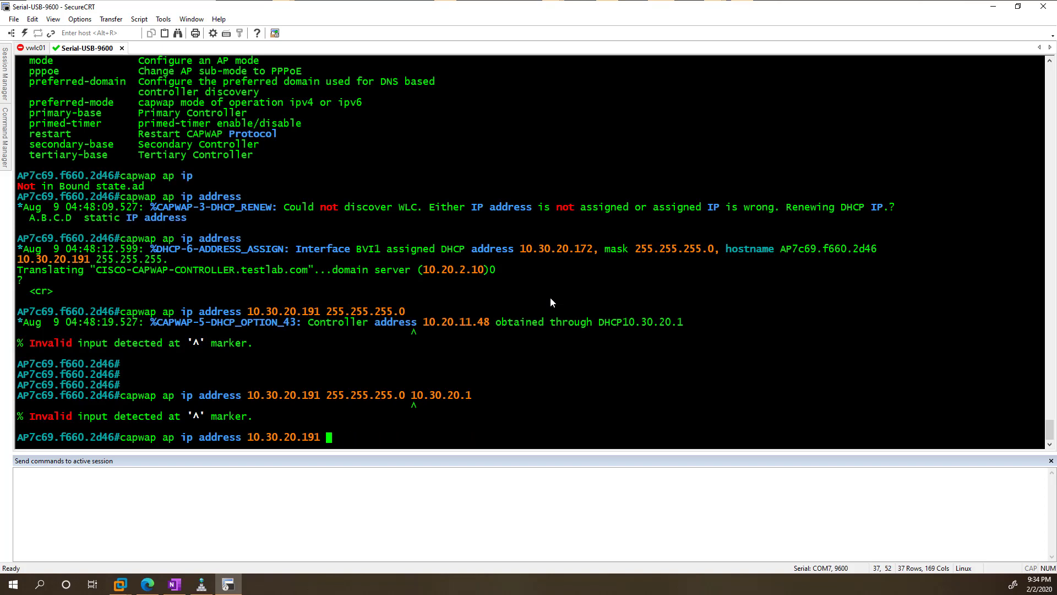
text(?)
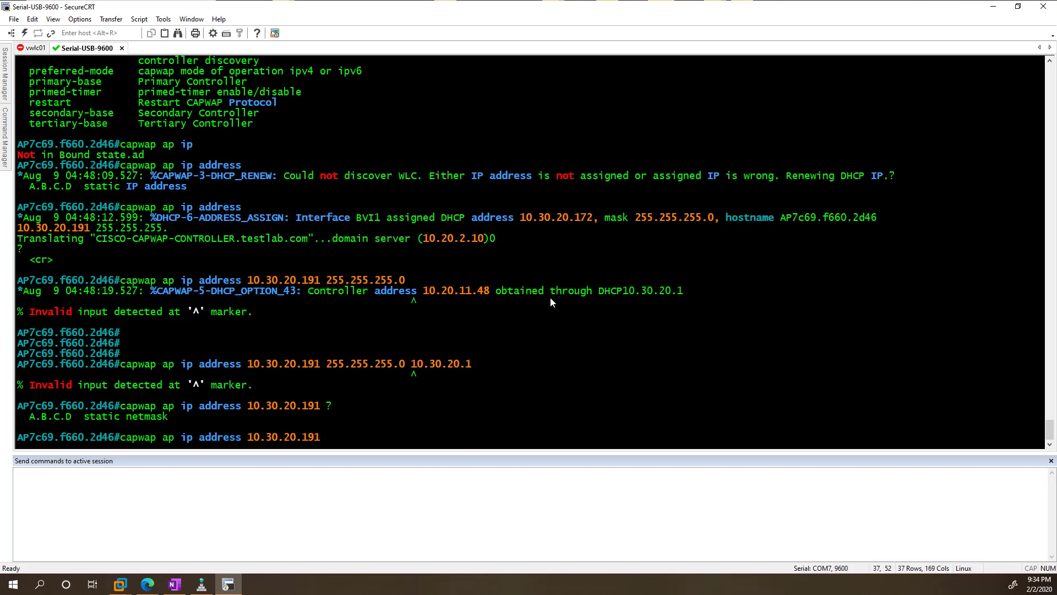
text(255.255.255.0)
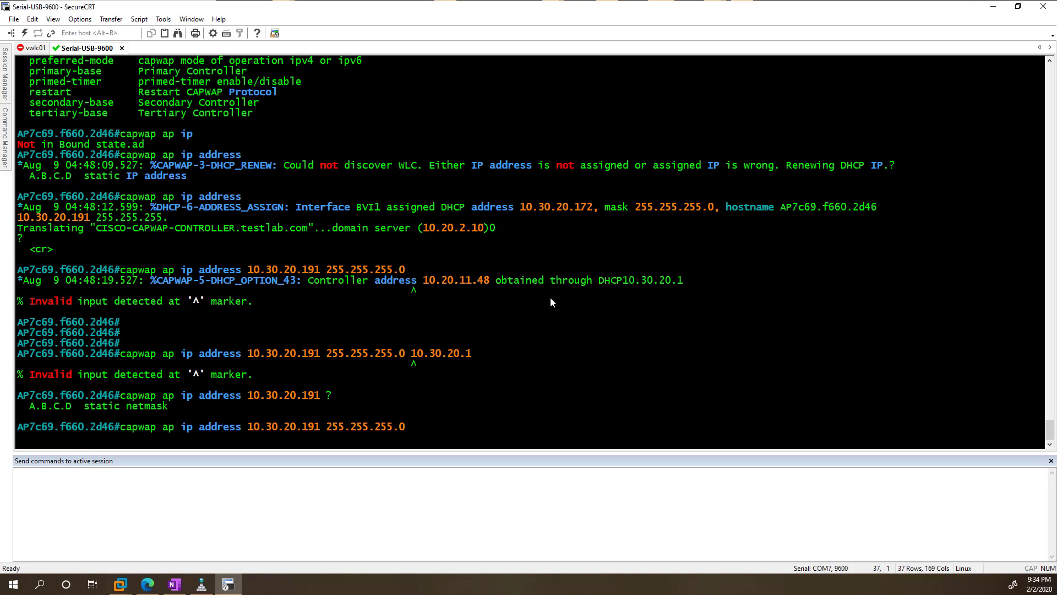
key(Return)
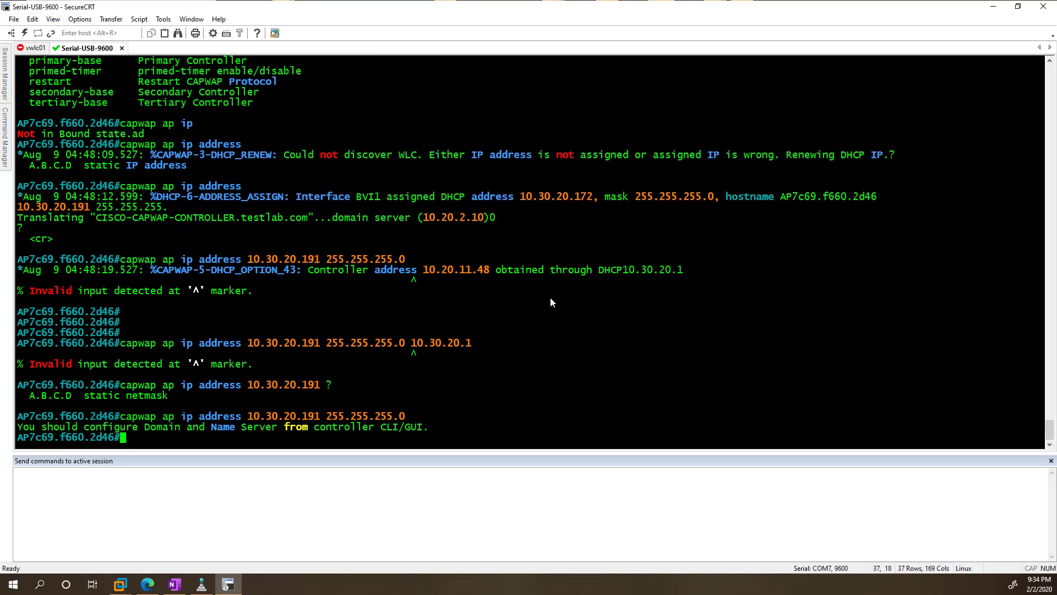
- In SecureCRT, set AP gateway 10.30.20.1 and controller 10.20.11.41, then restart CAPWAP
text(ca)
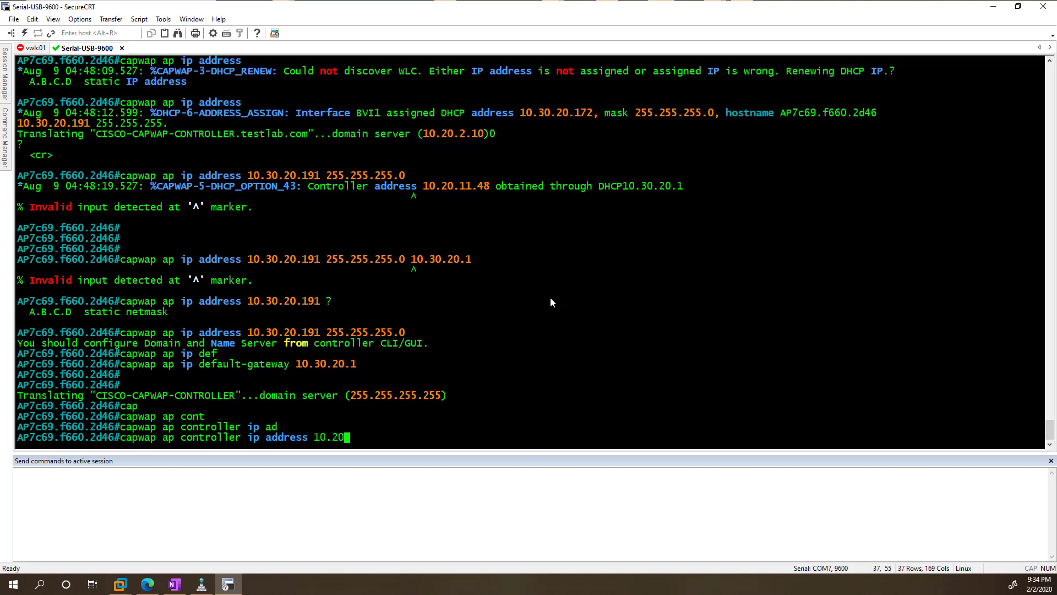
text(.11.41)
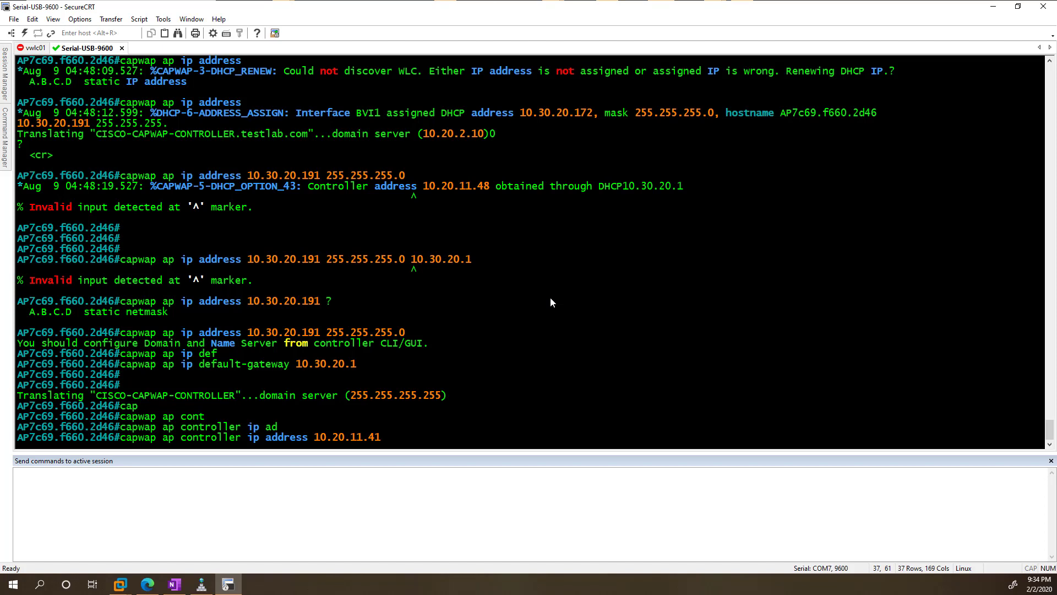
mouse_move(555, 300)
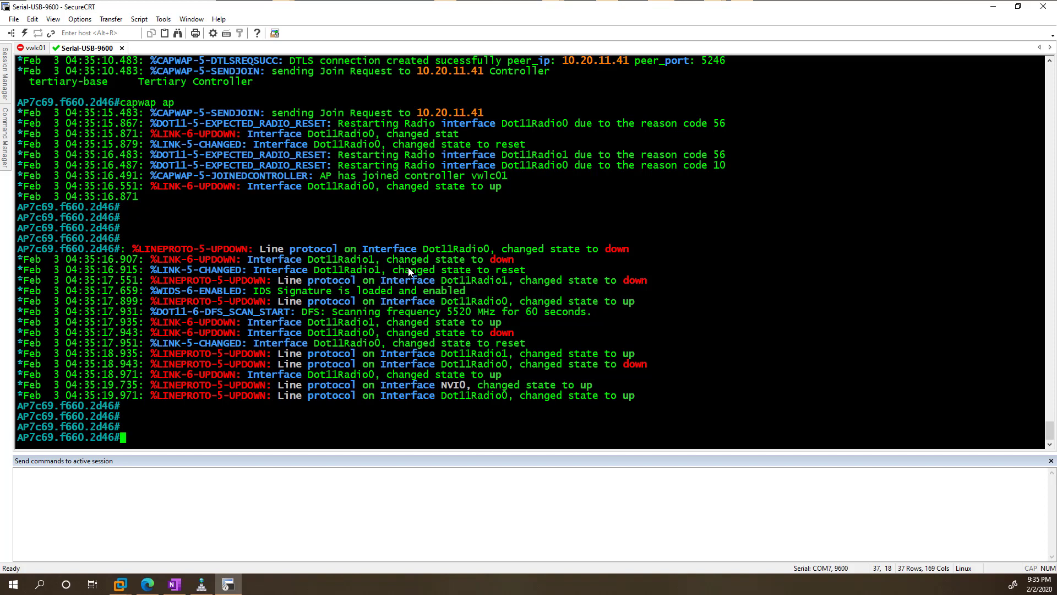
text(capwap)
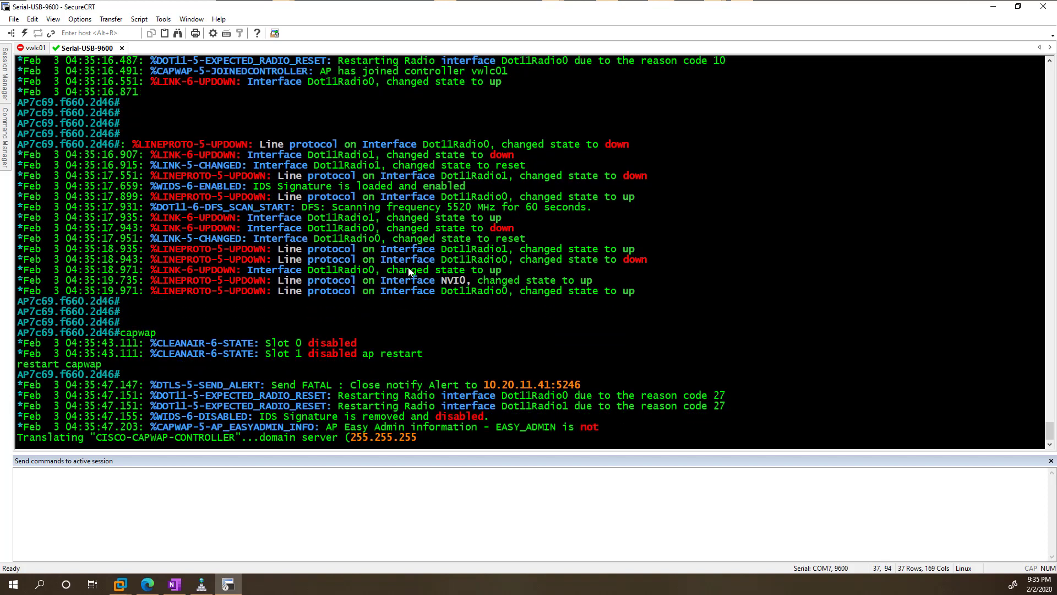
scroll(down, 3)
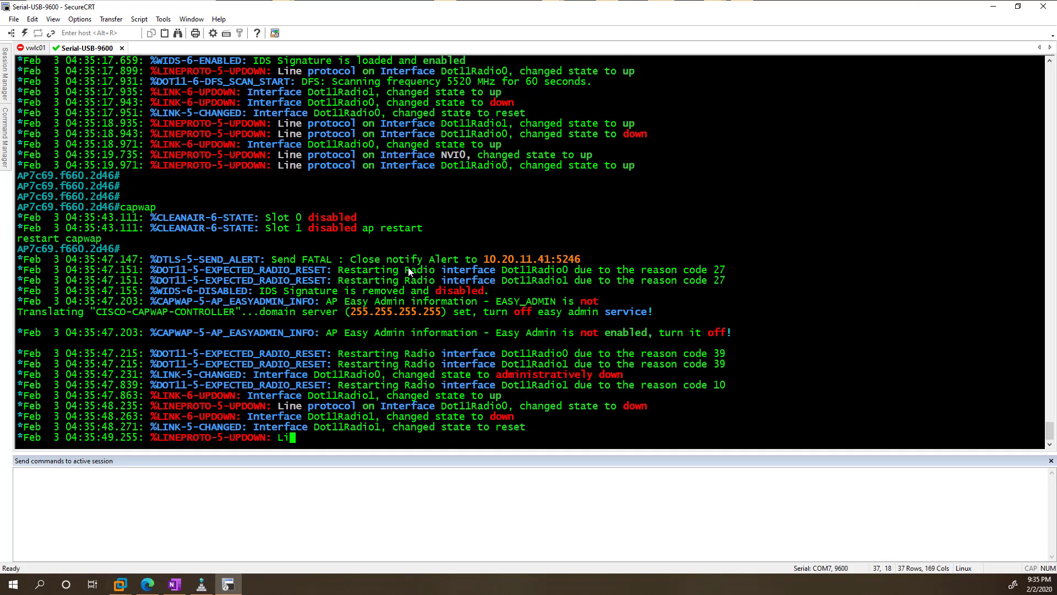
scroll(down, 3)
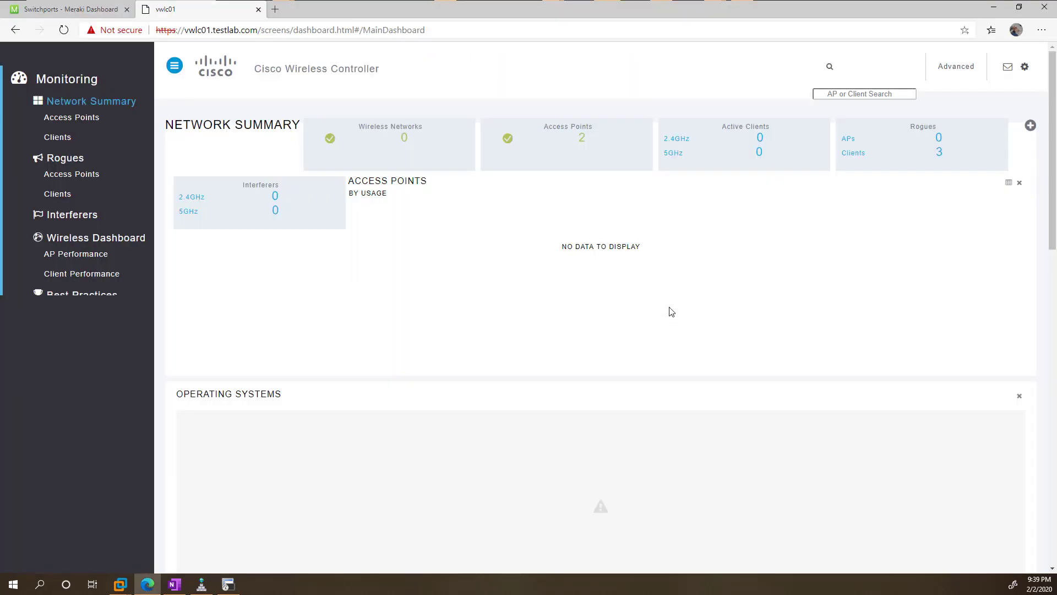
mouse_move(568, 324)
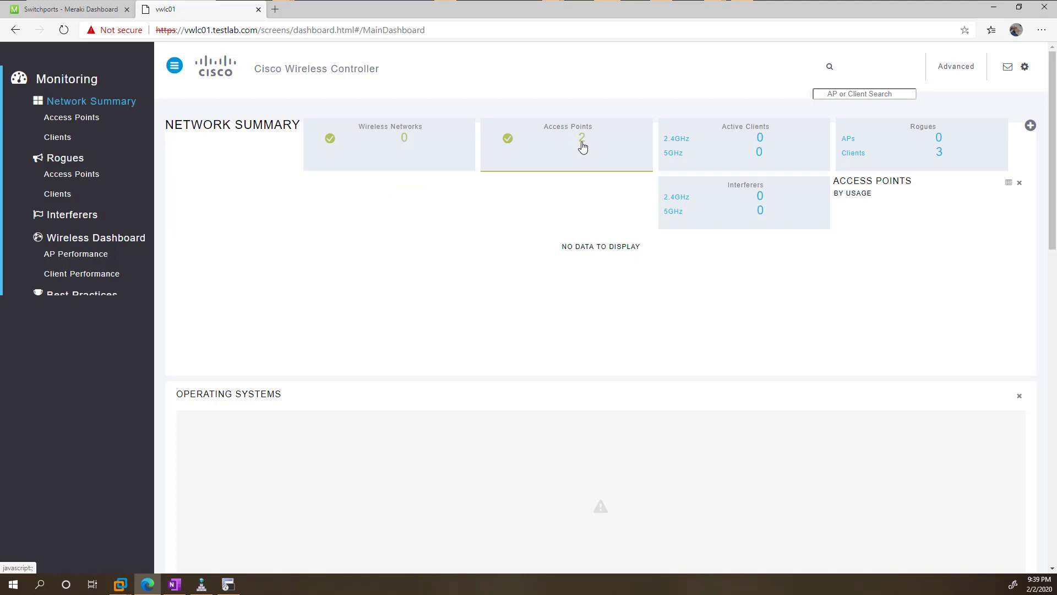
mouse_move(582, 149)
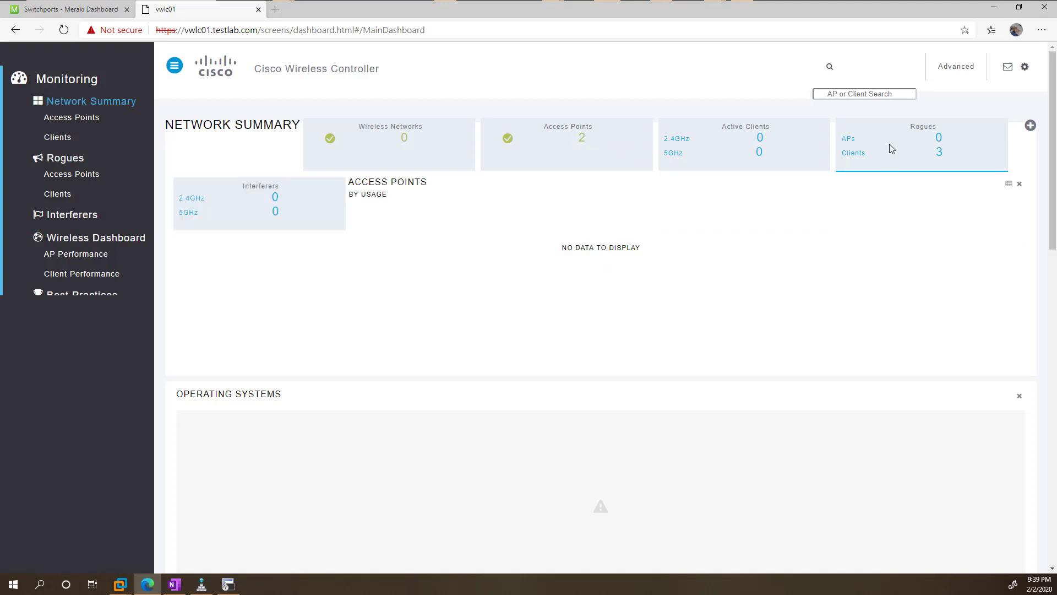
mouse_move(919, 127)
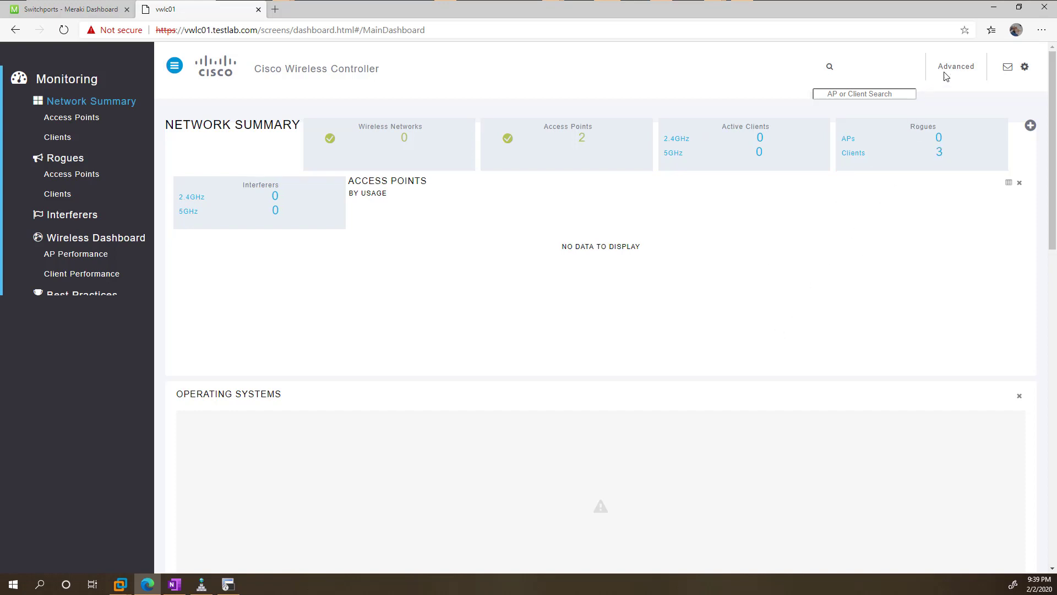
- Confirm the dashboard shows 2 access points and switch to the Advanced interface
click(955, 66)
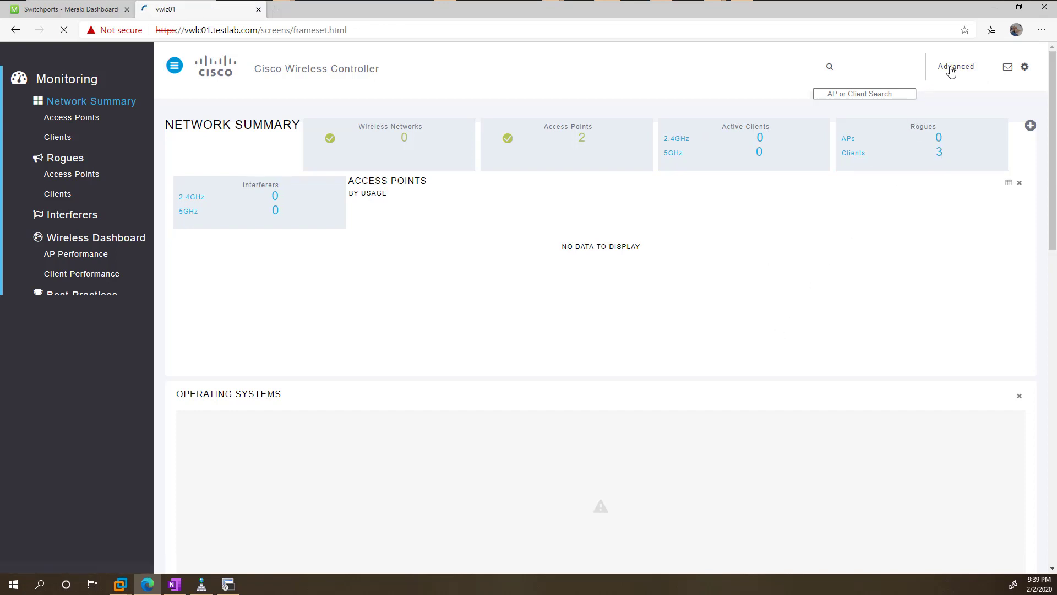
- Enter 10.20.2.10 as the DNS Server IP on the Controller General page
click(956, 67)
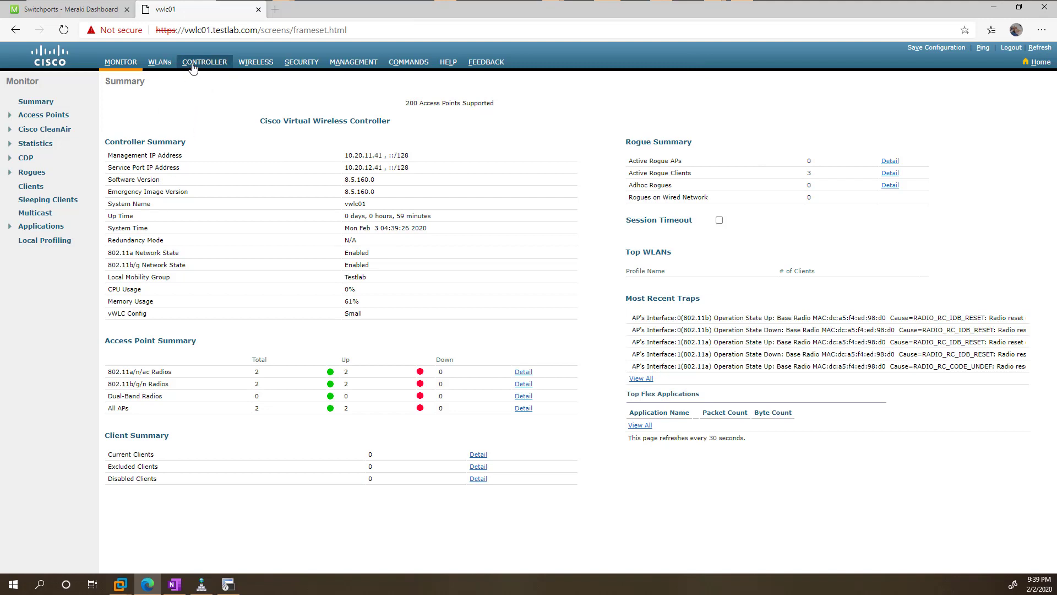
click(204, 62)
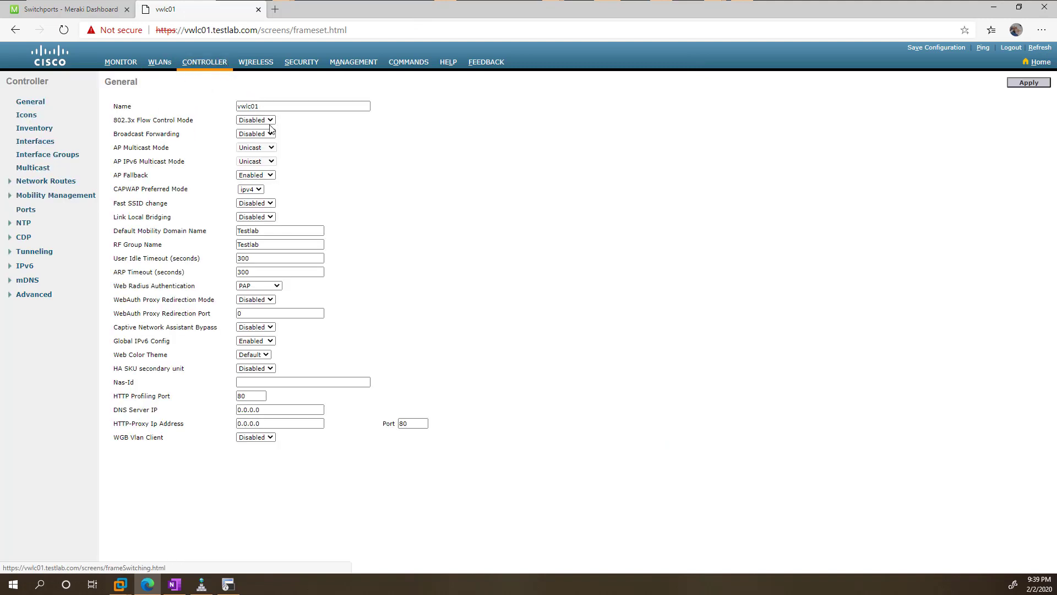
mouse_move(245, 91)
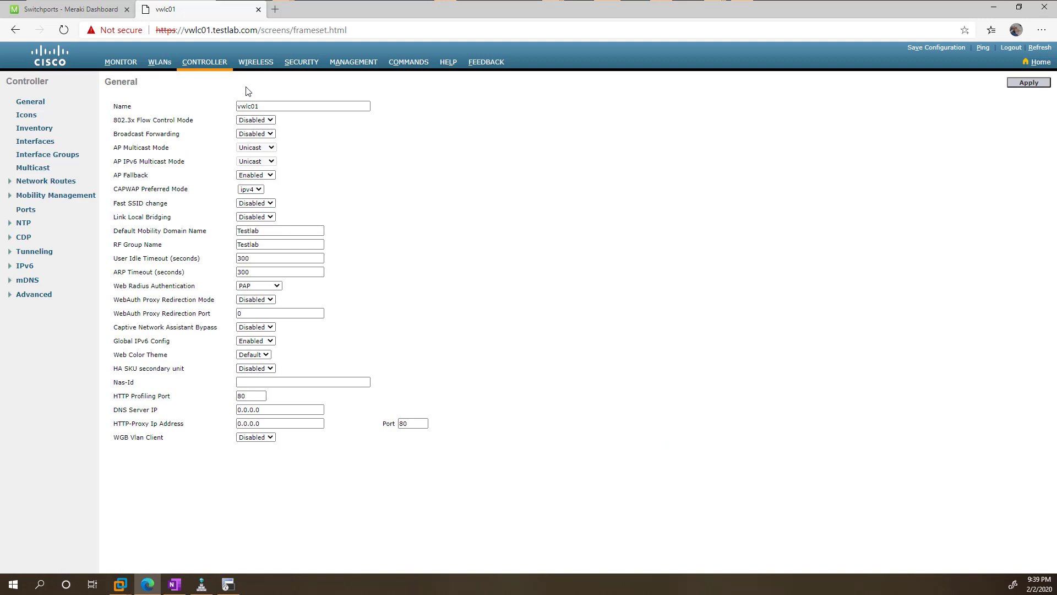
mouse_move(165, 228)
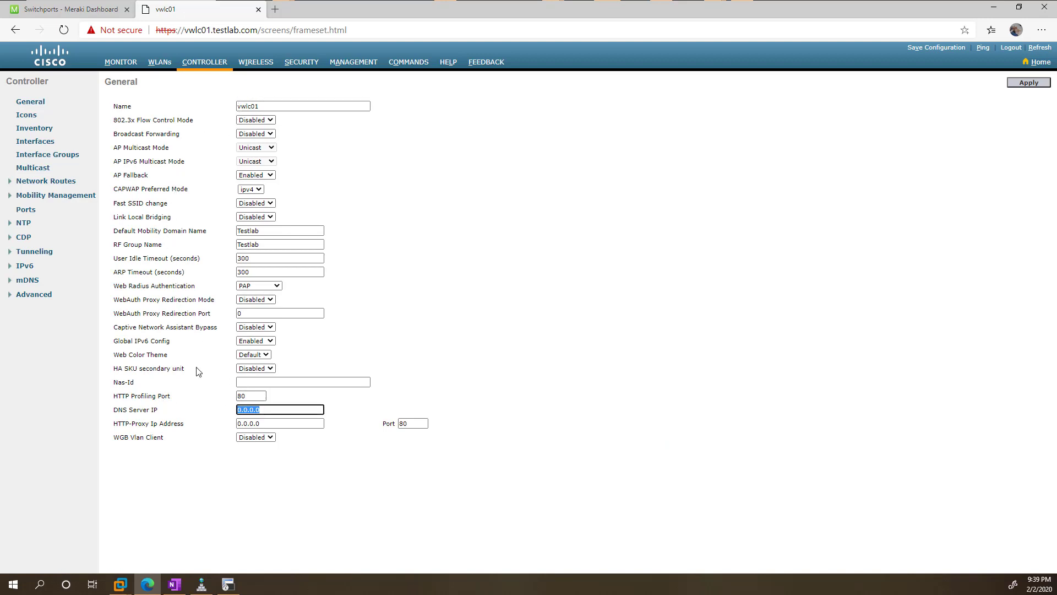
text(10.)
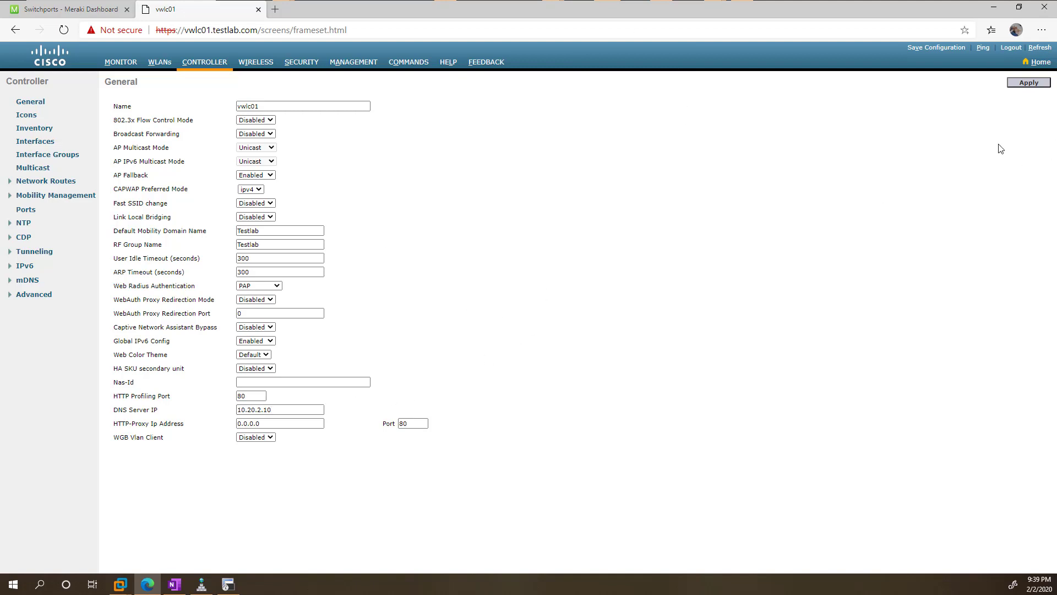
mouse_move(765, 220)
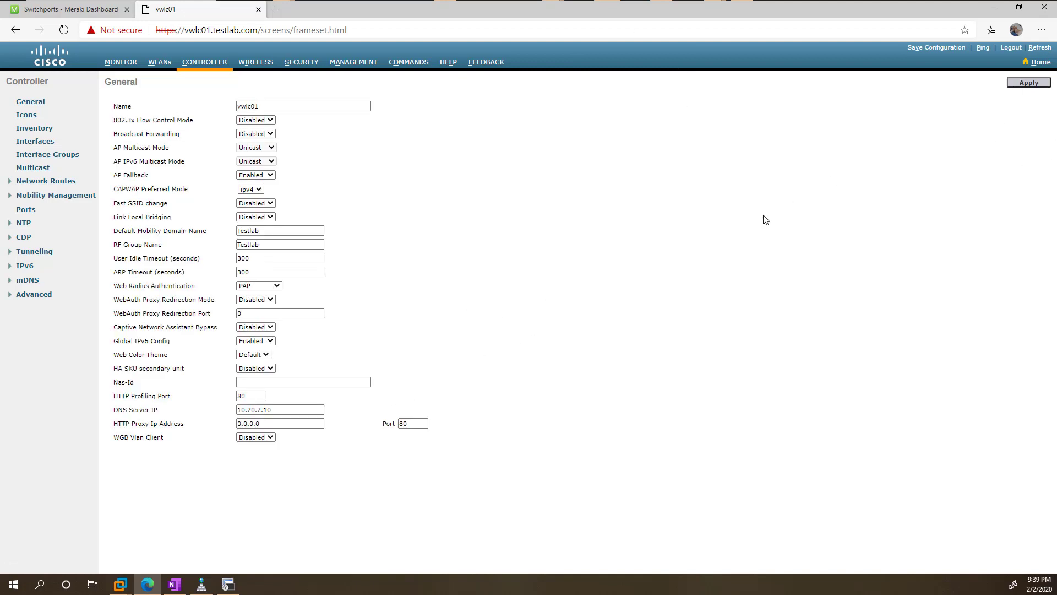
mouse_move(595, 80)
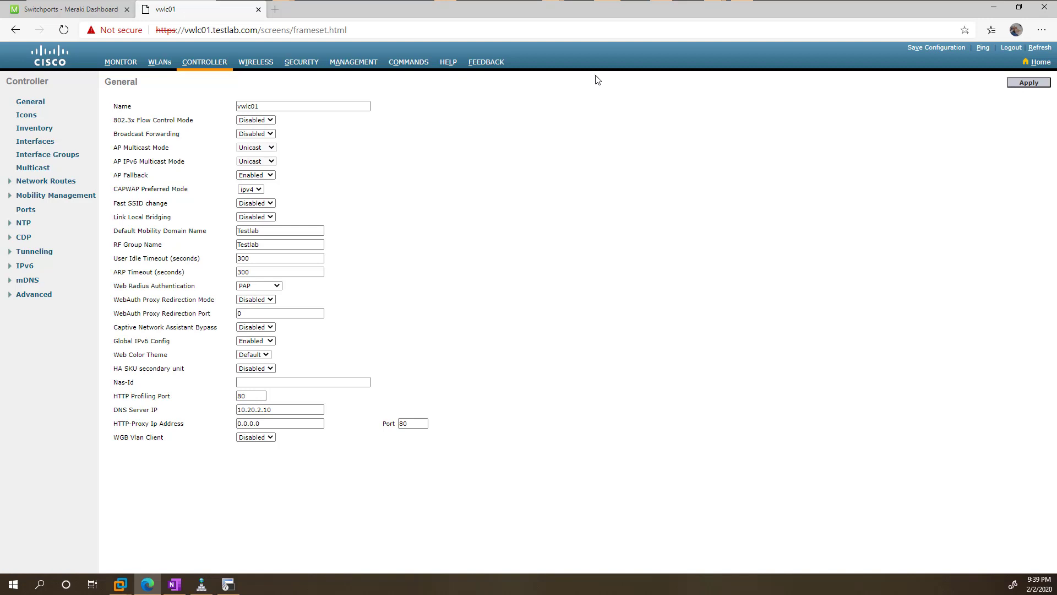
mouse_move(554, 72)
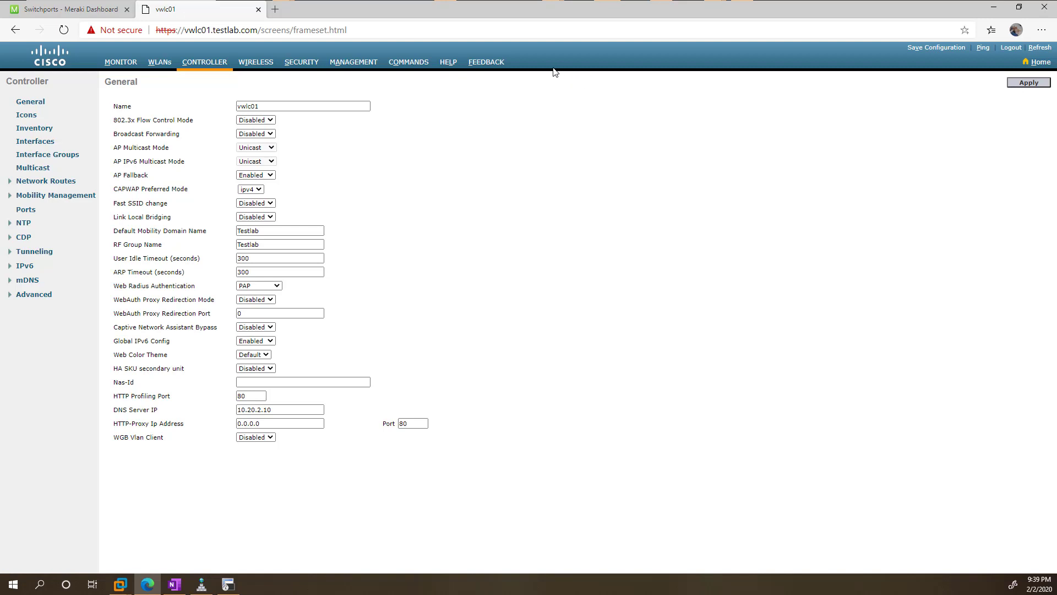
mouse_move(174, 255)
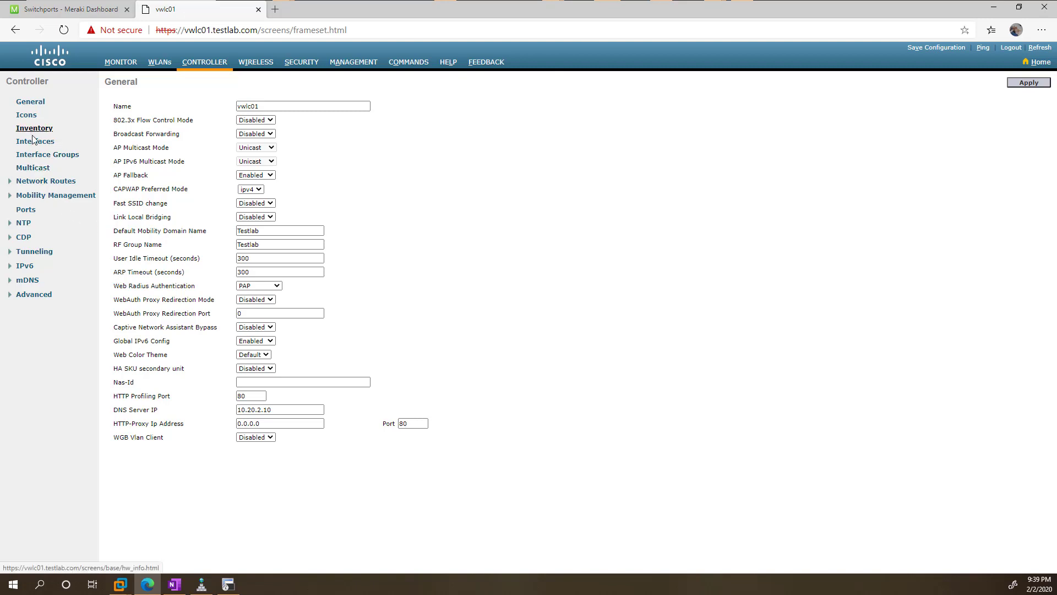
- Inspect the management interface's settings, including its IPv6 address
click(35, 140)
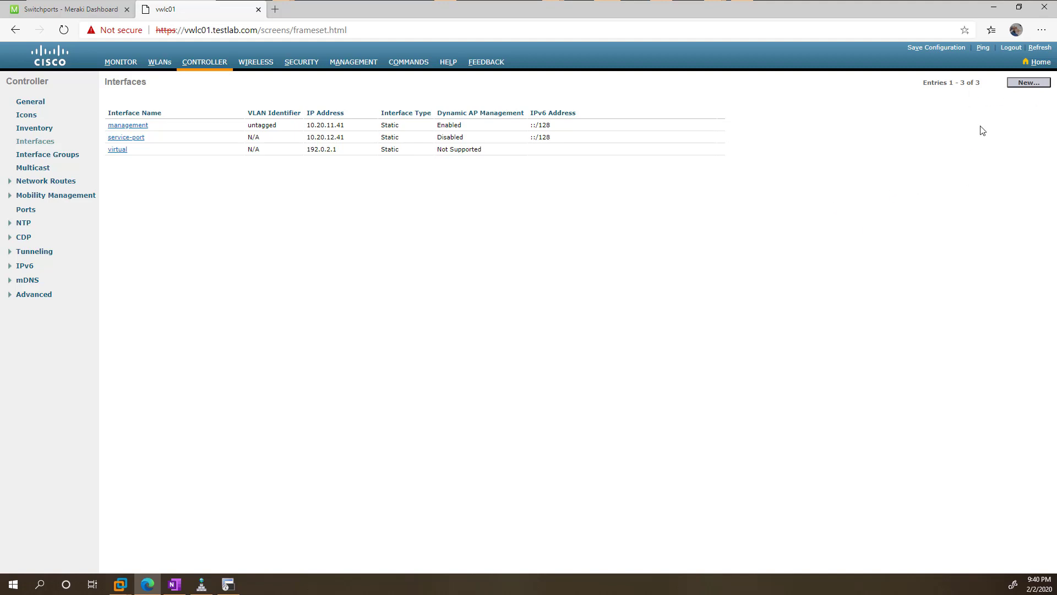
mouse_move(425, 231)
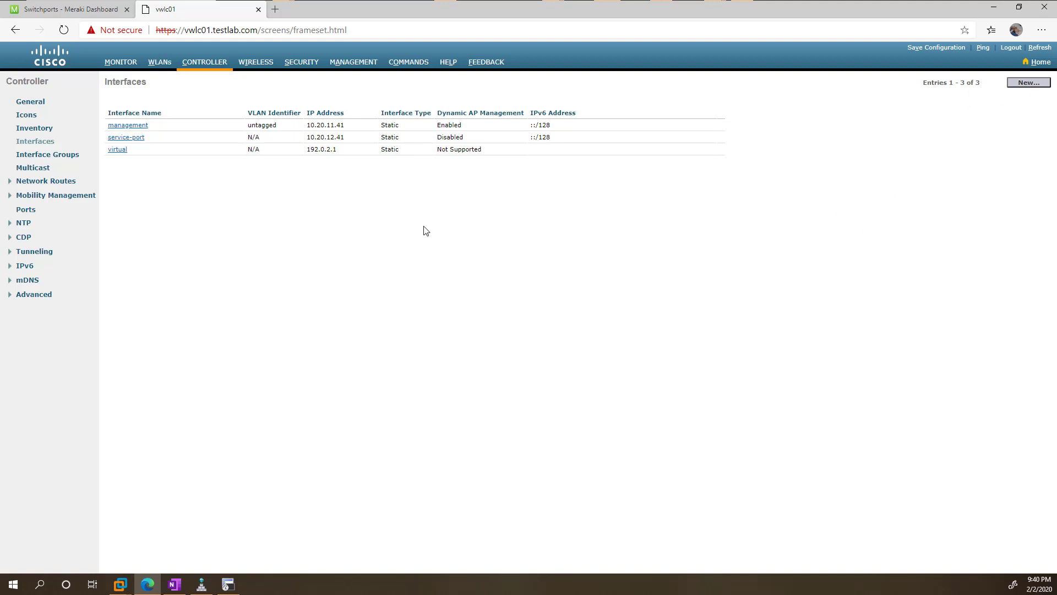
click(127, 125)
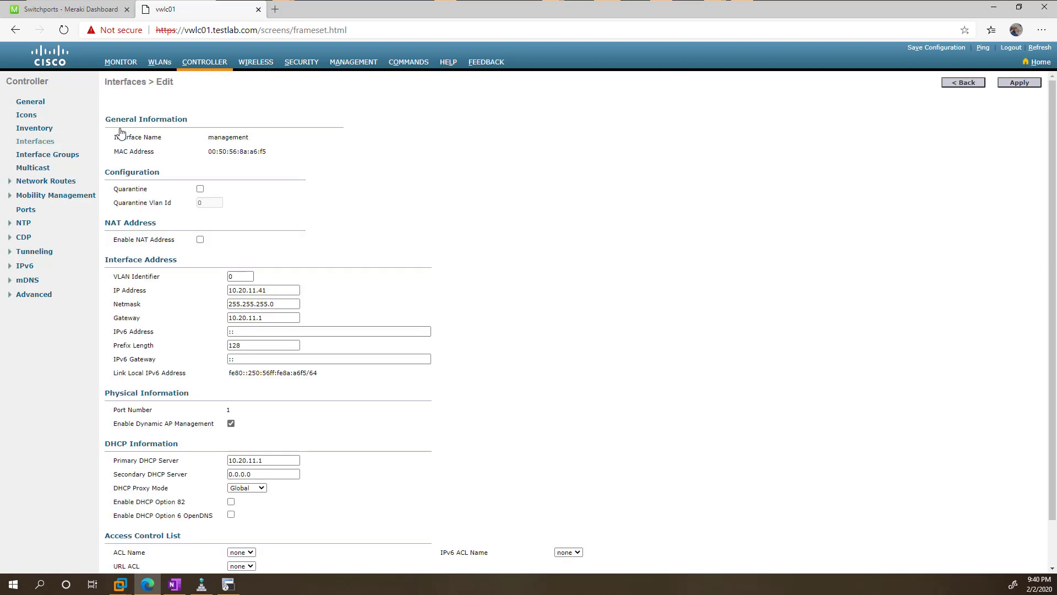
scroll(down, 3)
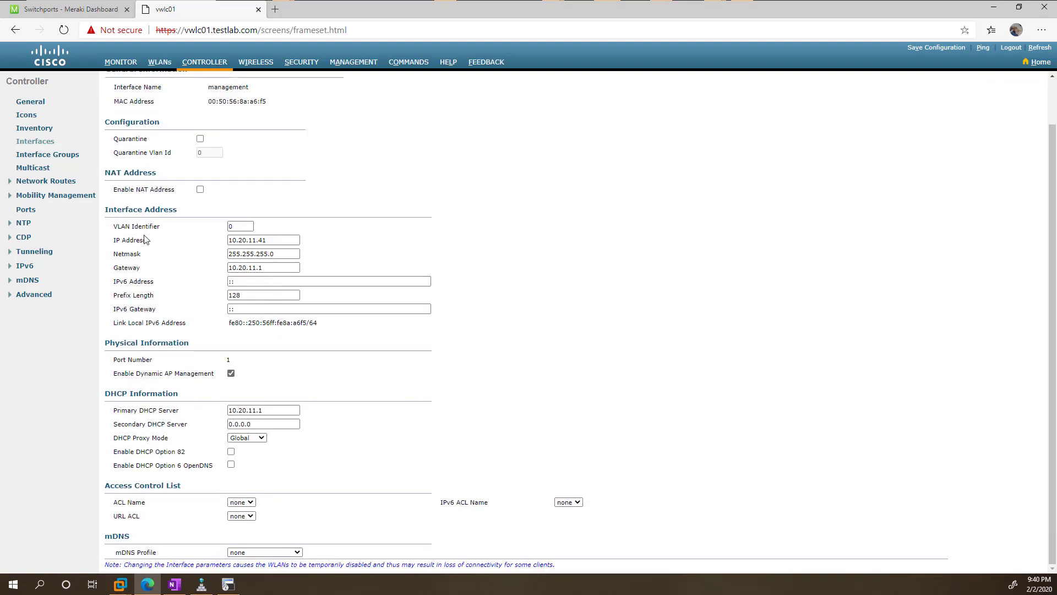
click(329, 281)
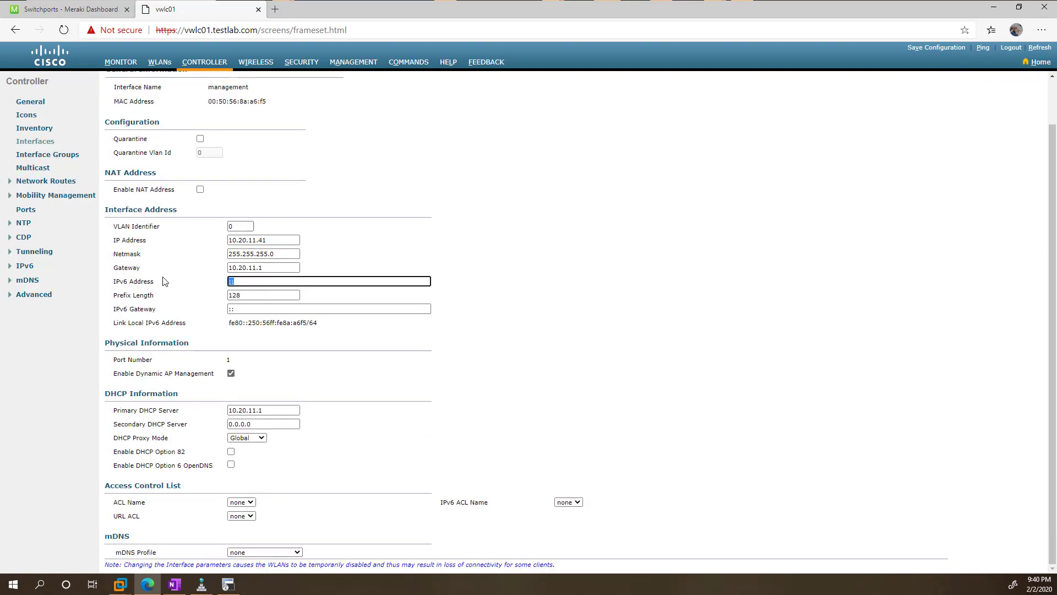
mouse_move(301, 425)
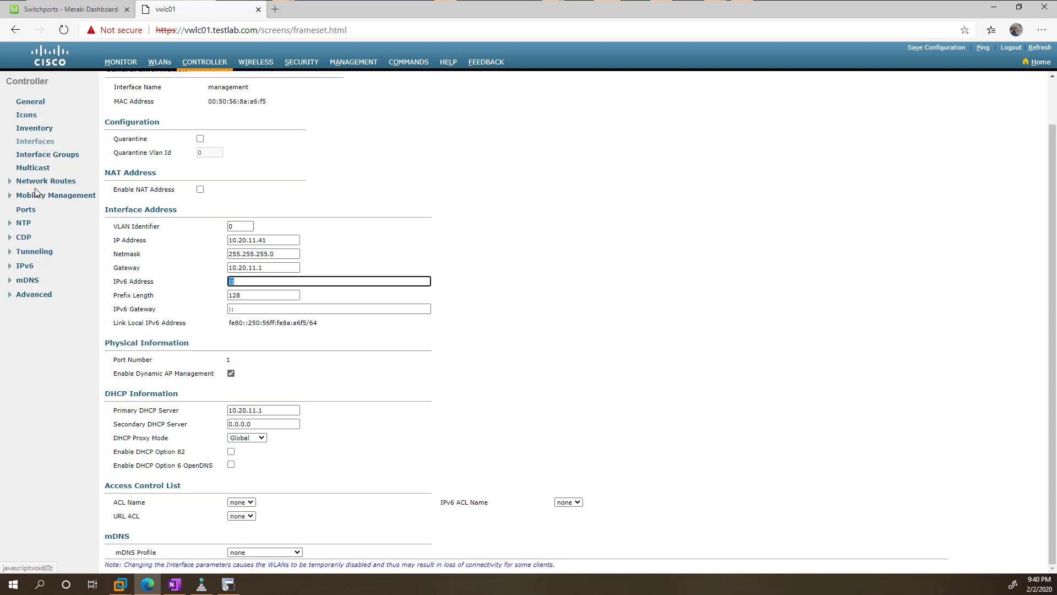
- Review the empty IPv4 network routes list
click(45, 180)
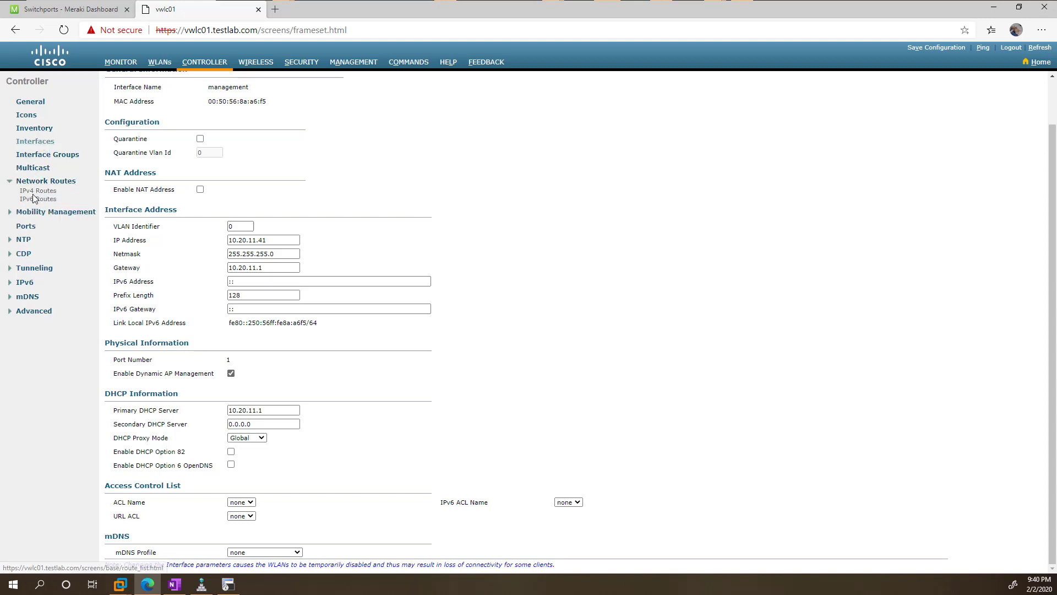
click(38, 189)
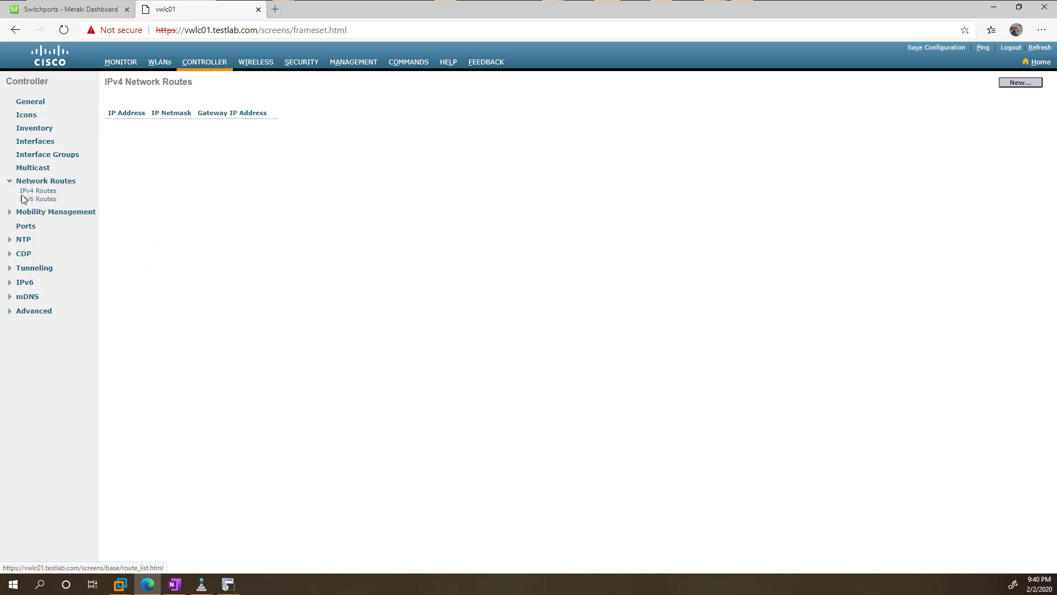
mouse_move(155, 171)
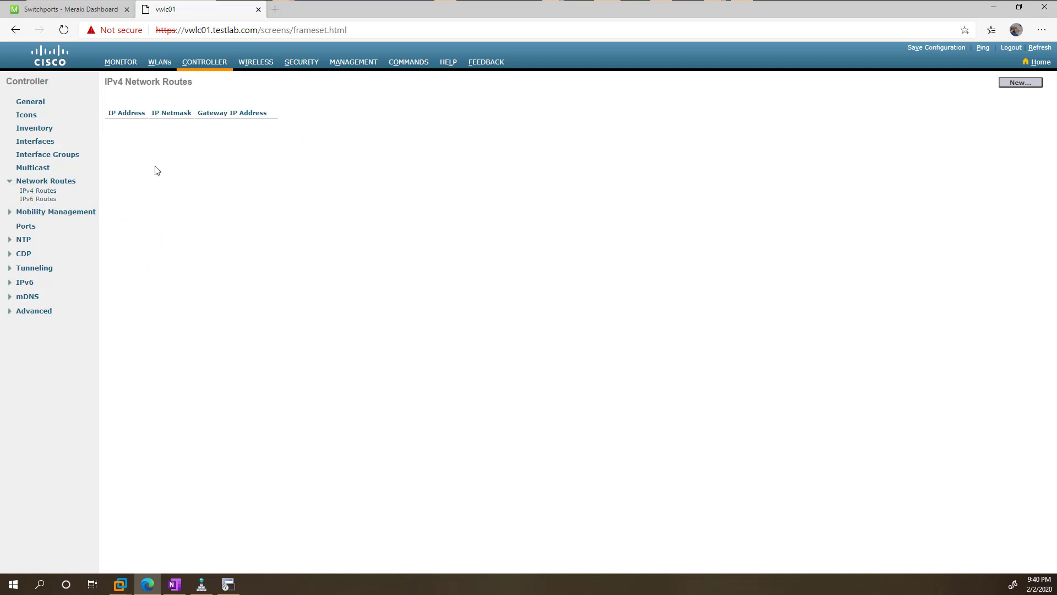
mouse_move(301, 255)
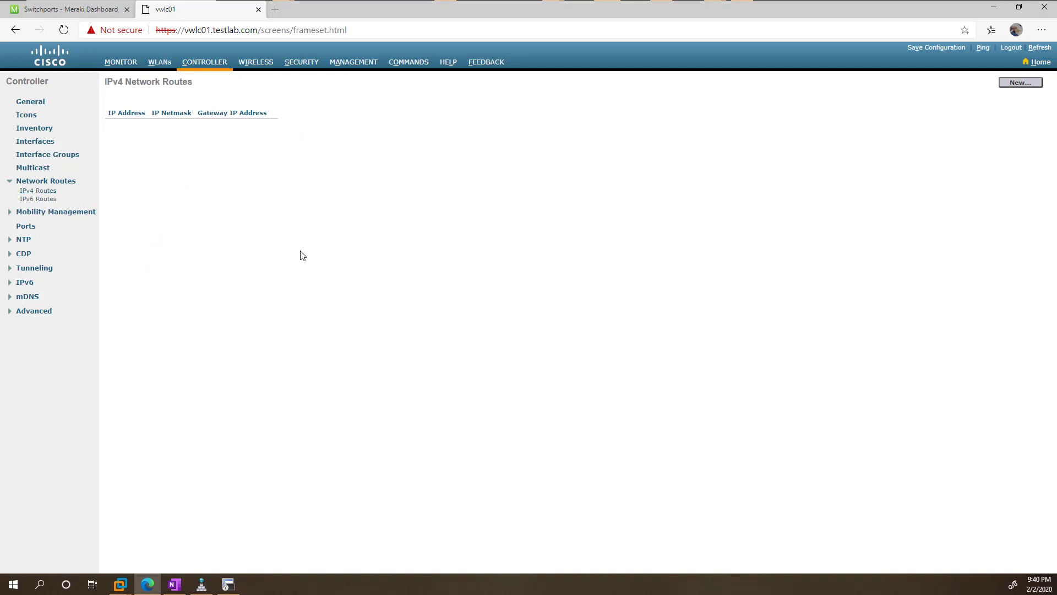
mouse_move(308, 237)
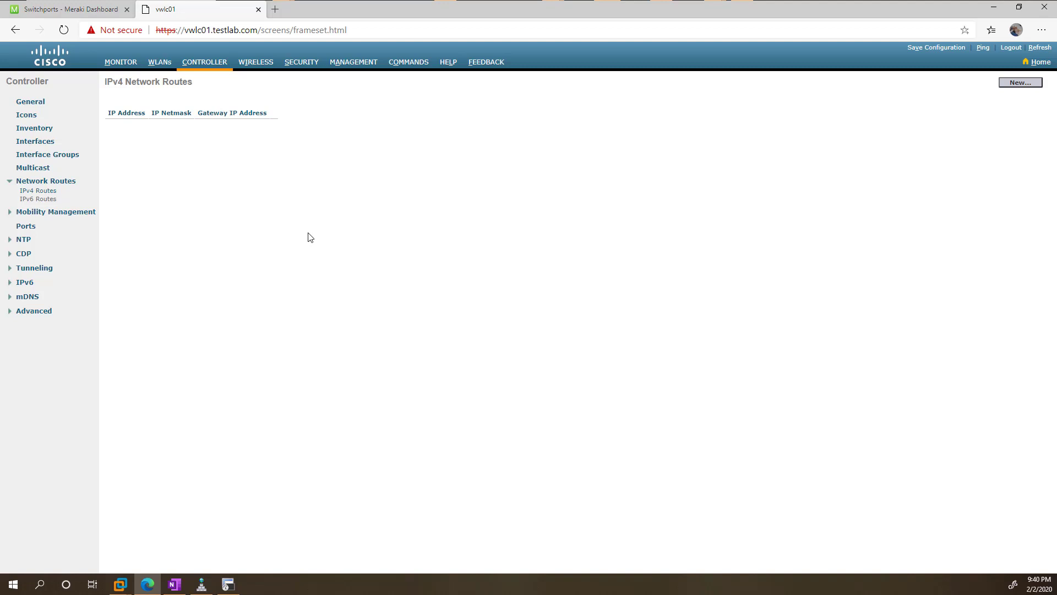
mouse_move(307, 197)
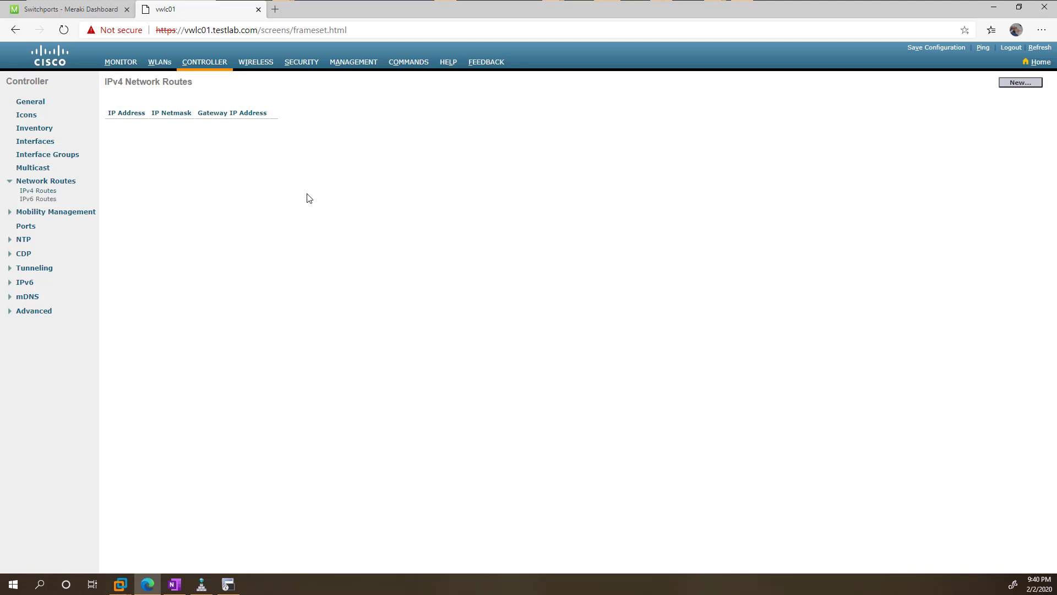
click(256, 62)
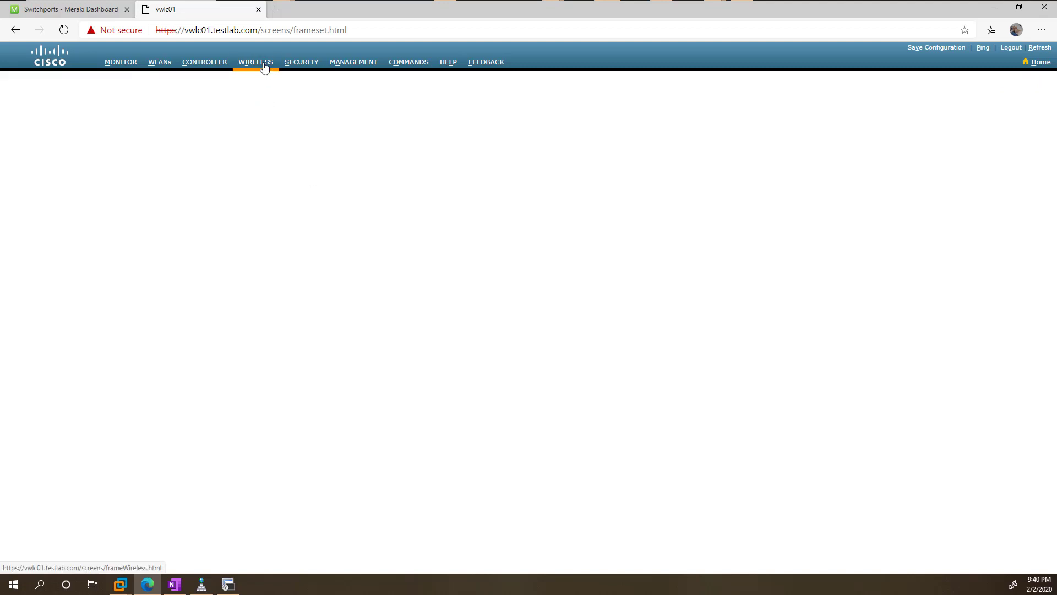
- Show All APs, listing the two APs at 10.30.20.191 and 10.30.20.170
click(255, 63)
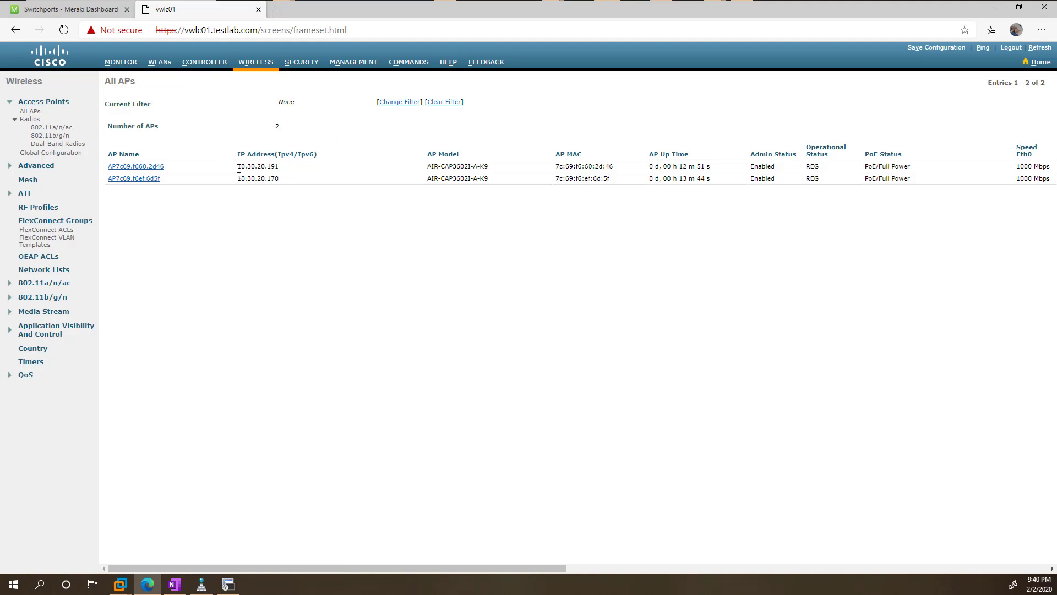
mouse_move(481, 273)
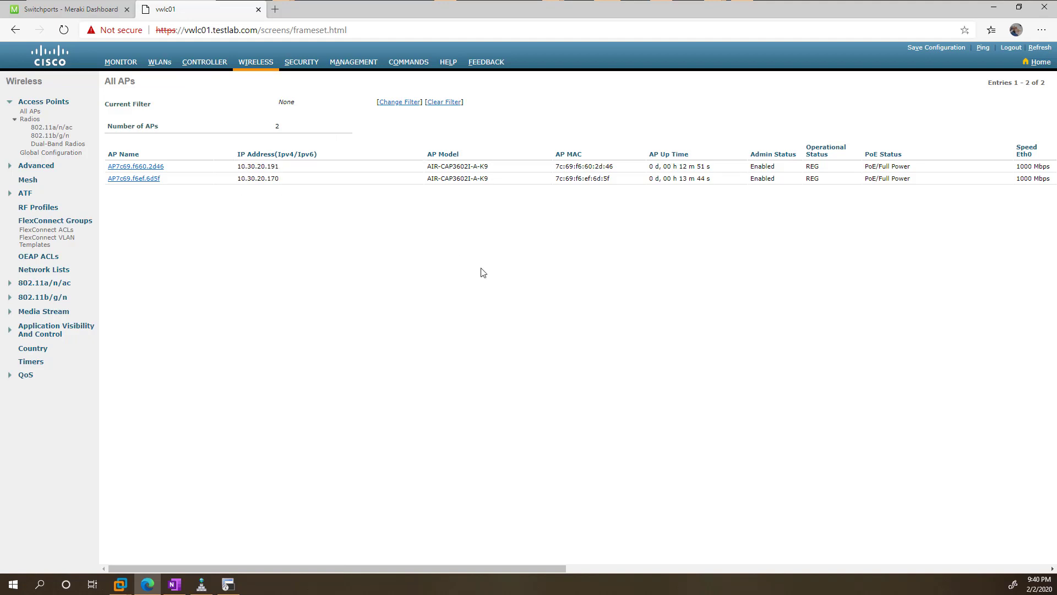
mouse_move(483, 255)
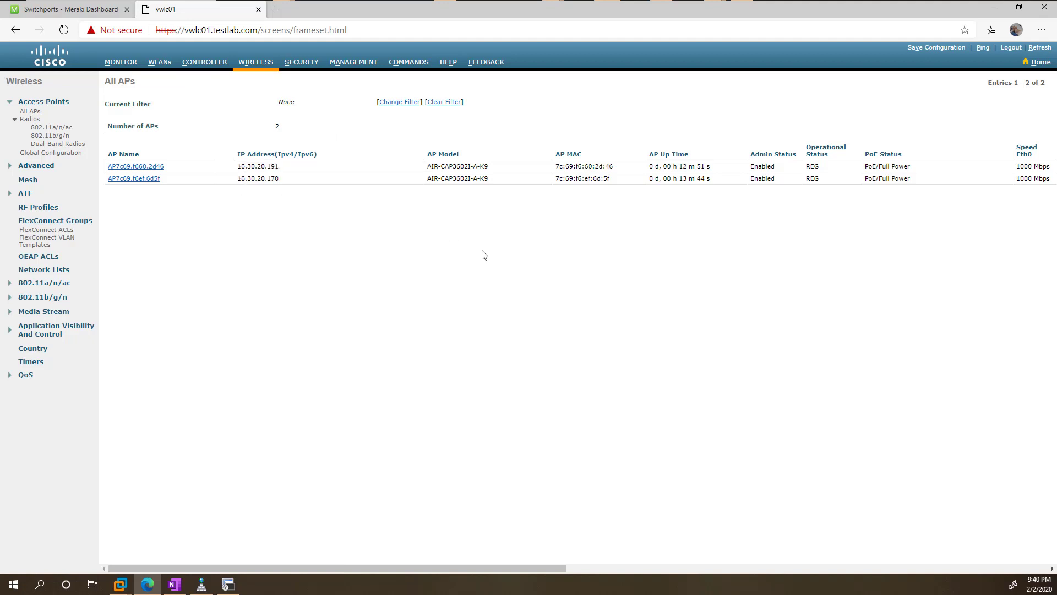
mouse_move(326, 220)
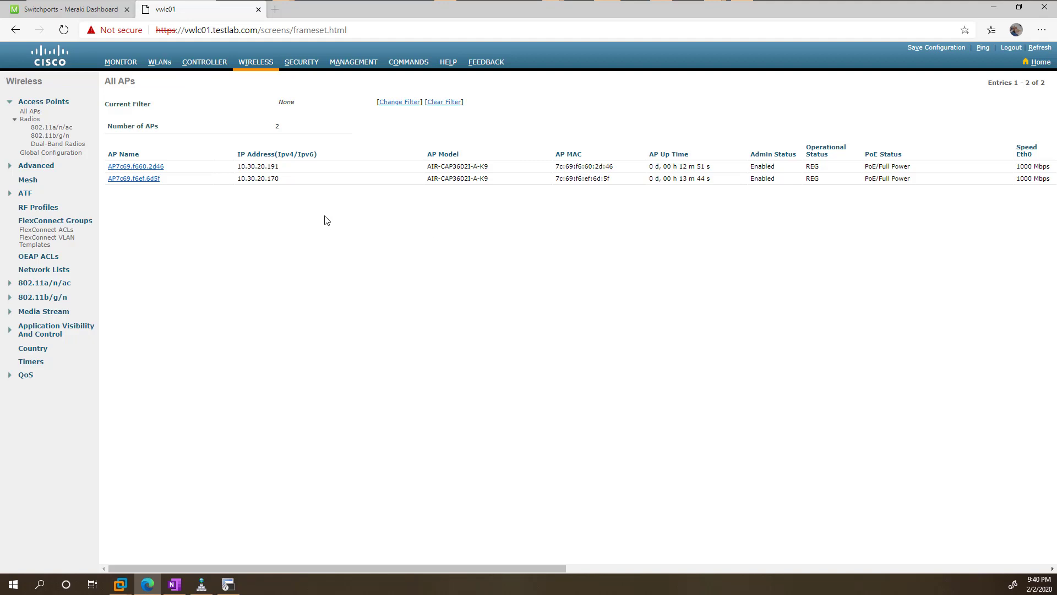
double_click(258, 178)
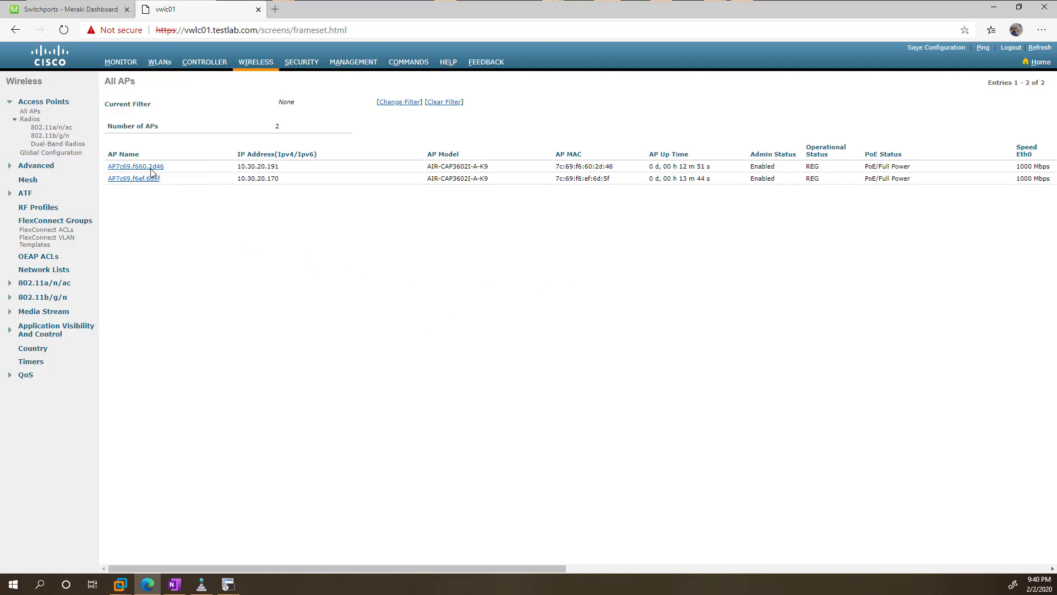
- Rename AP7c69.f660.2d46 to Testlab-3602-AP01 and give it static IP 10.30.20.191
click(134, 166)
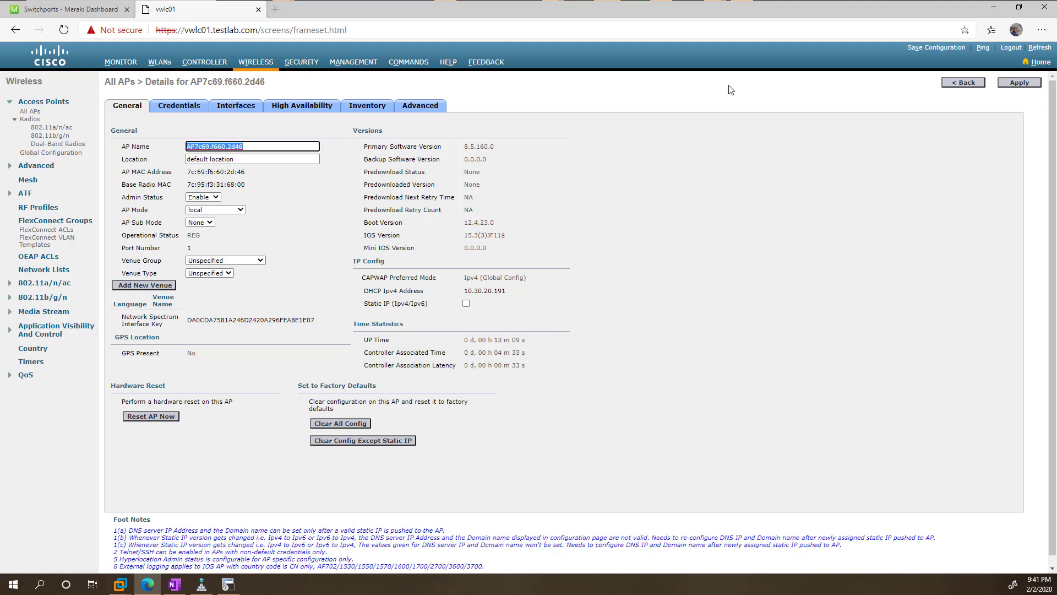
text(Test)
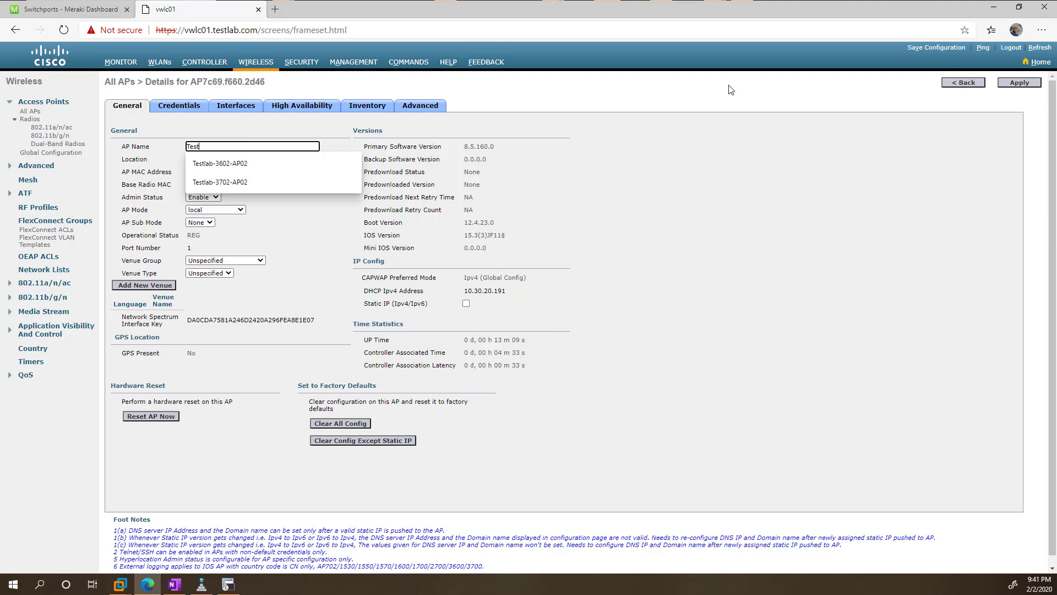
click(219, 163)
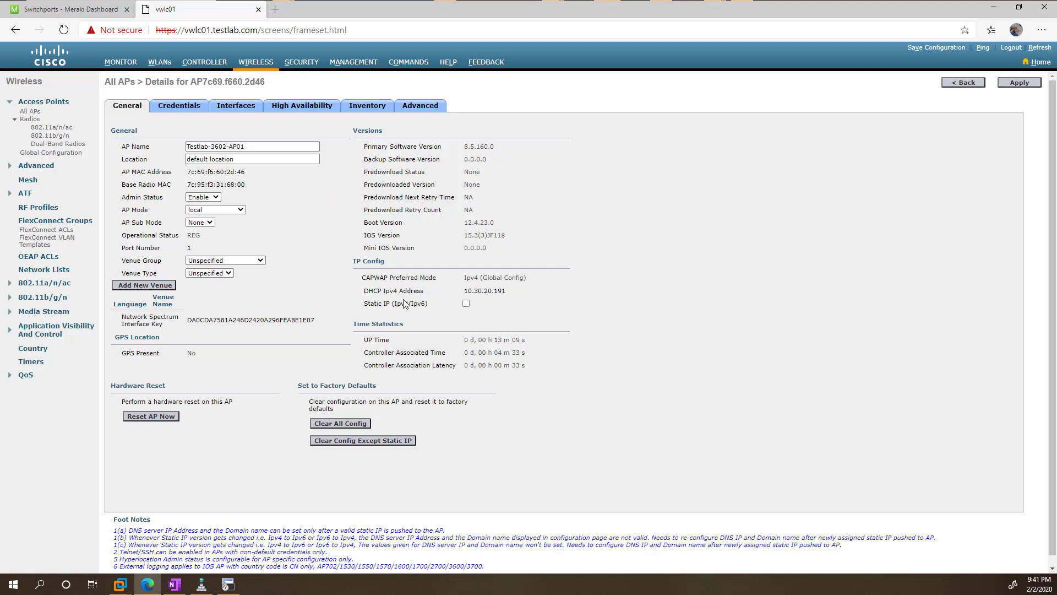
click(466, 303)
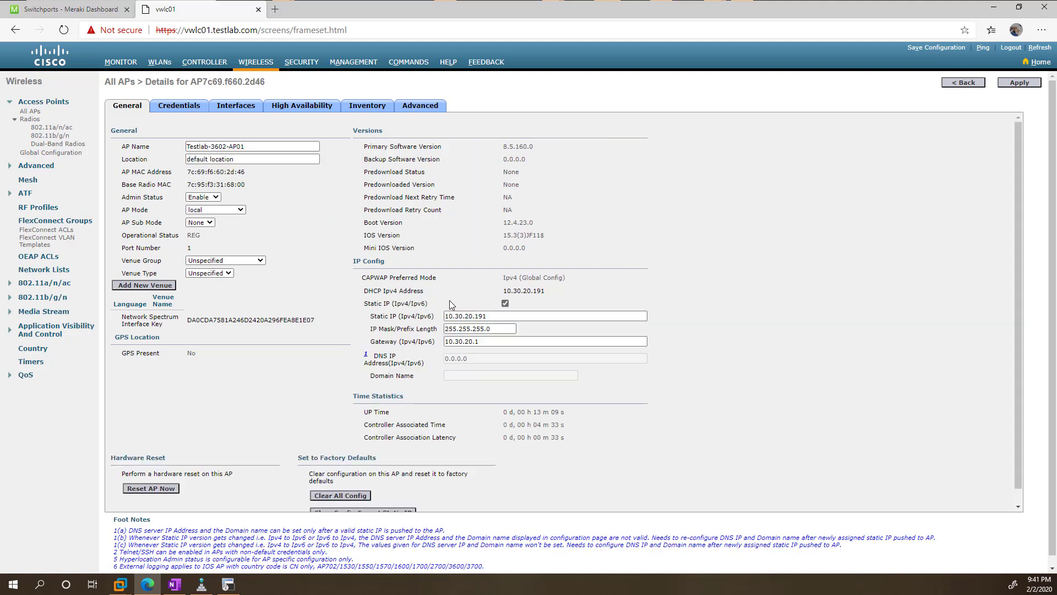
click(543, 316)
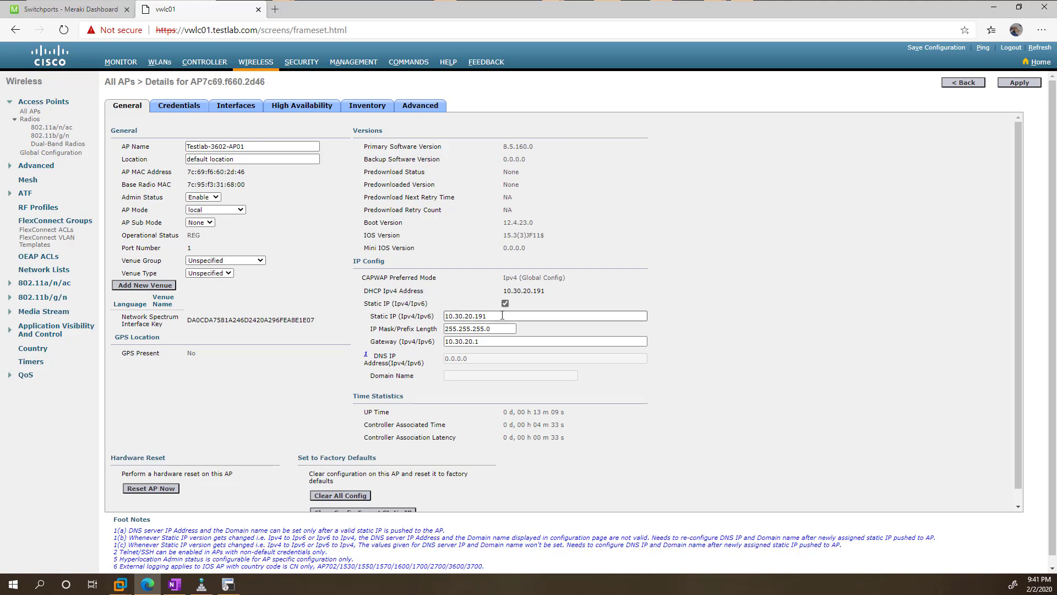
mouse_move(840, 224)
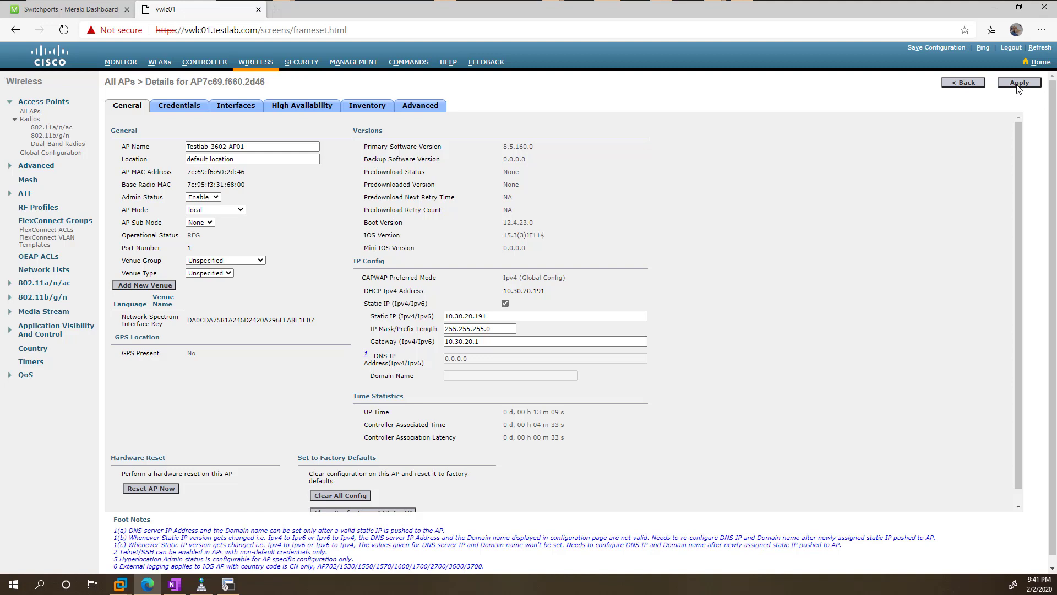
- Apply the settings, confirm, and dismiss the missing controller-name error
click(1018, 82)
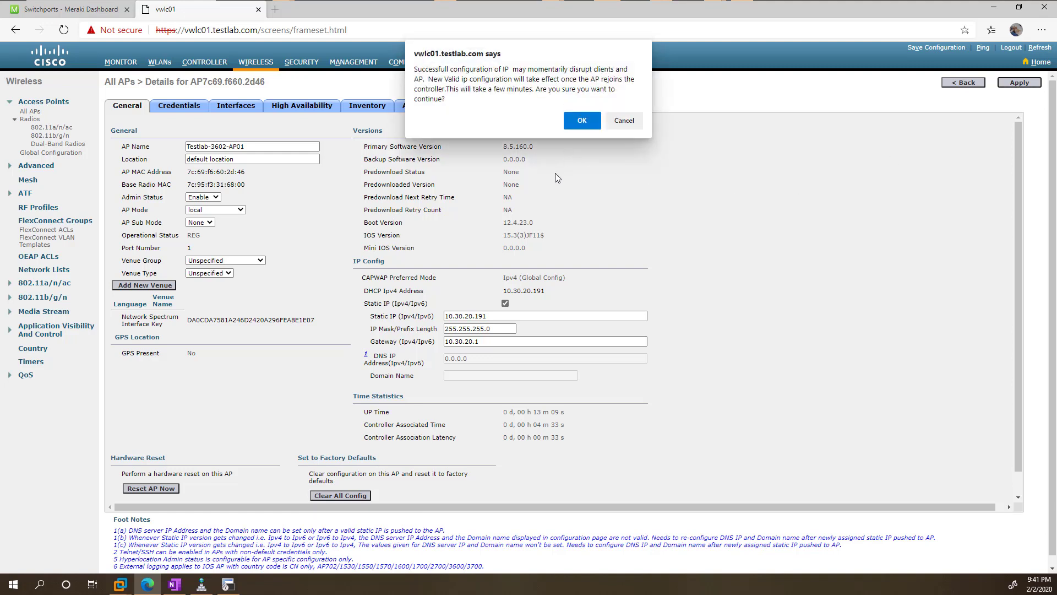
click(581, 120)
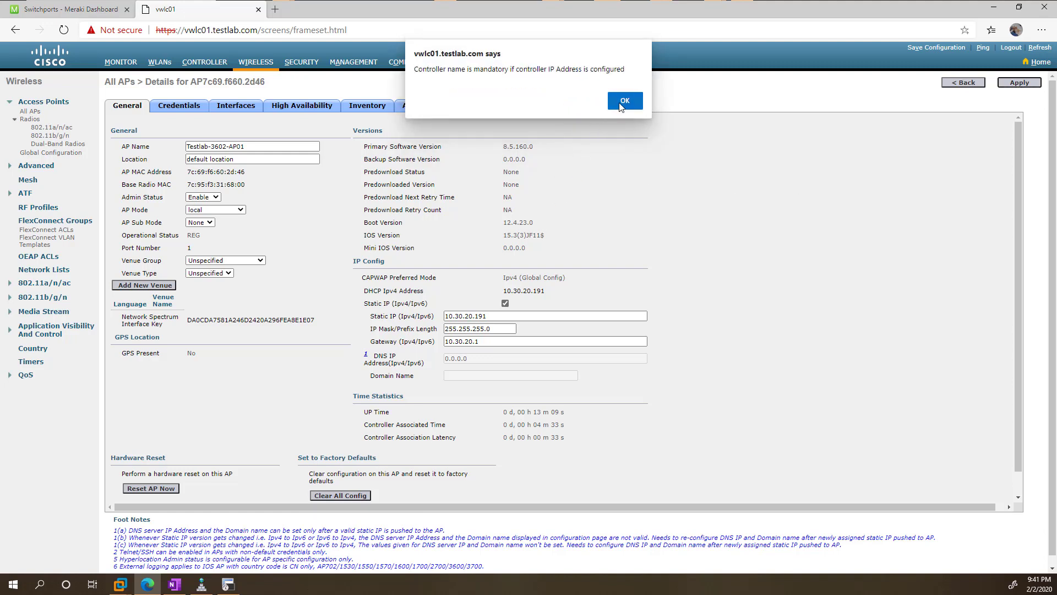
click(624, 99)
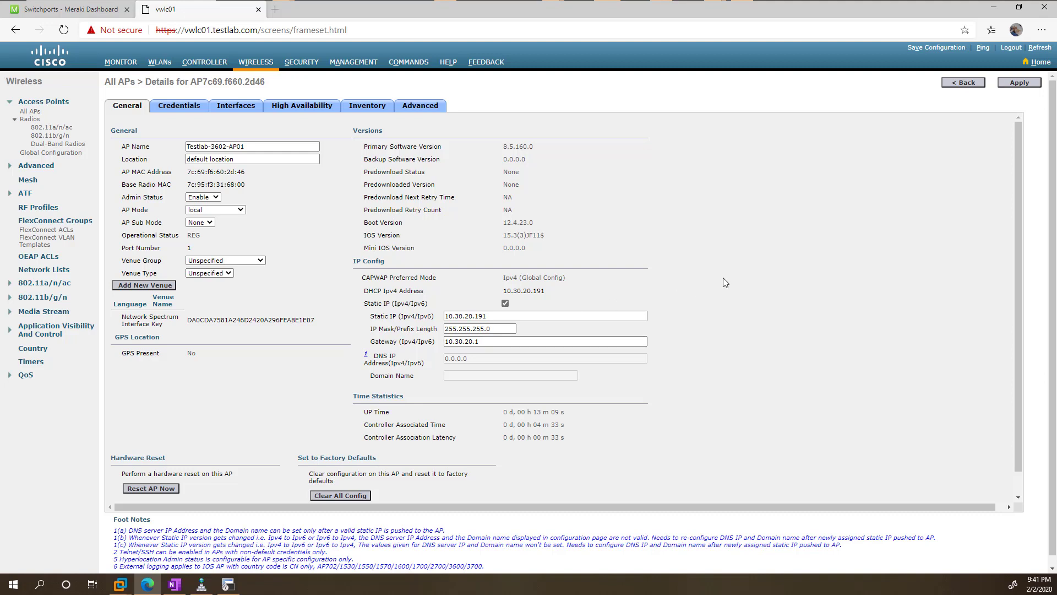
click(301, 106)
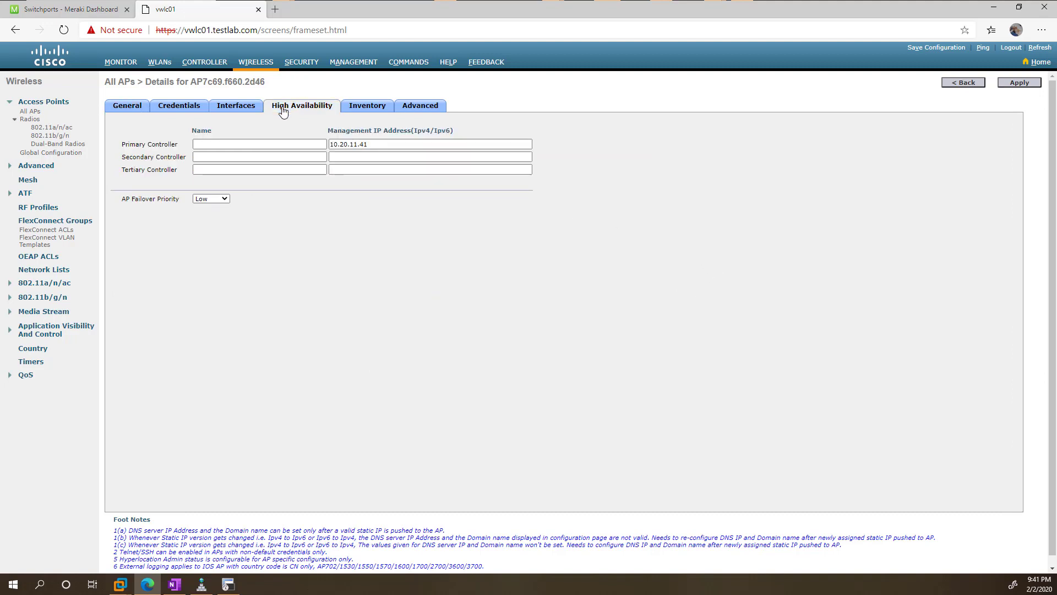
- Set primary controller name WLC01, apply the AP settings, and return to All APs
click(258, 144)
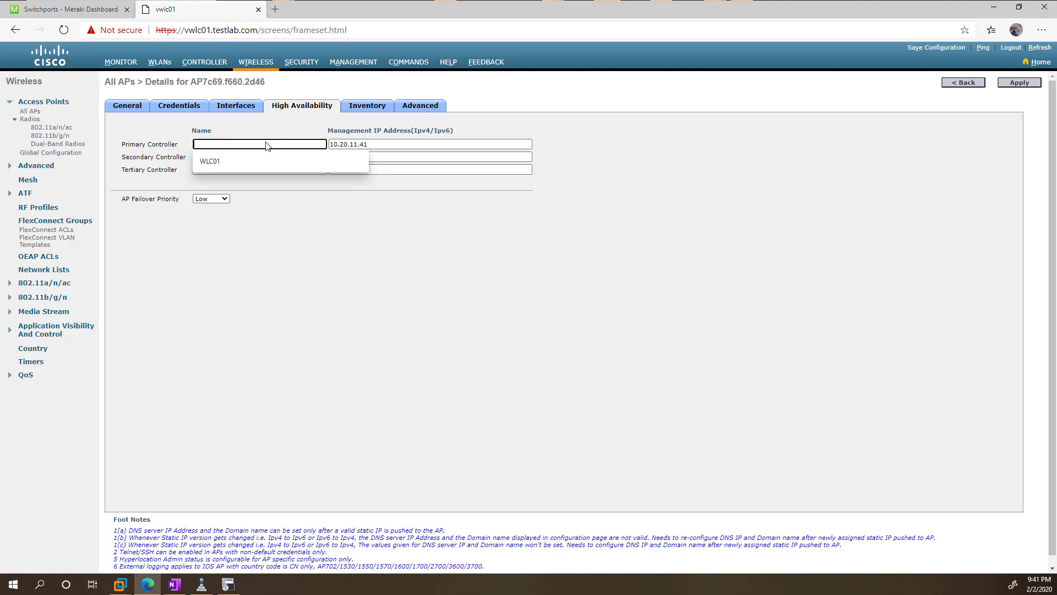
click(210, 162)
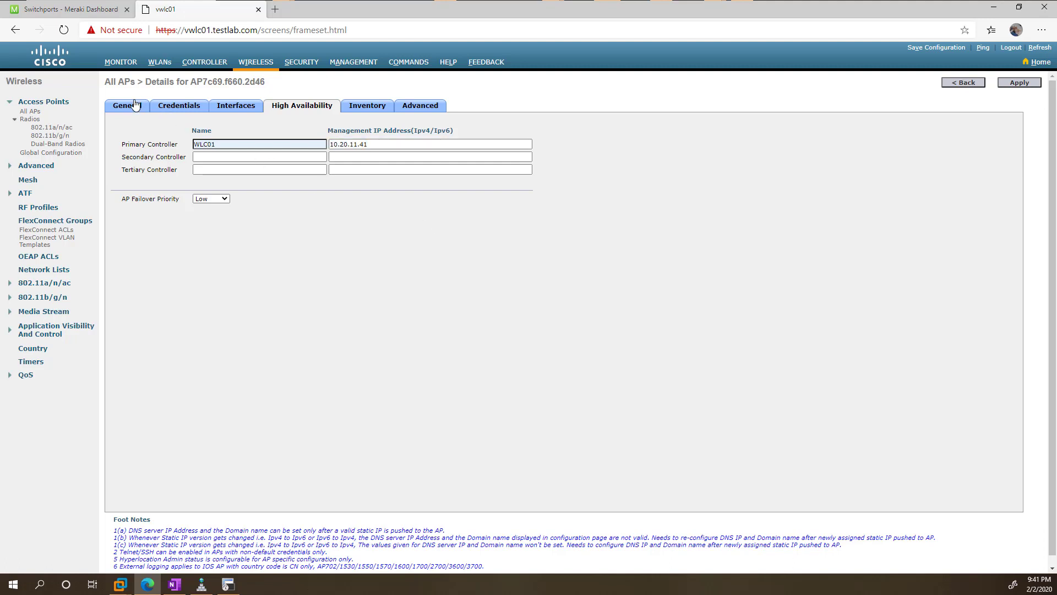
click(126, 105)
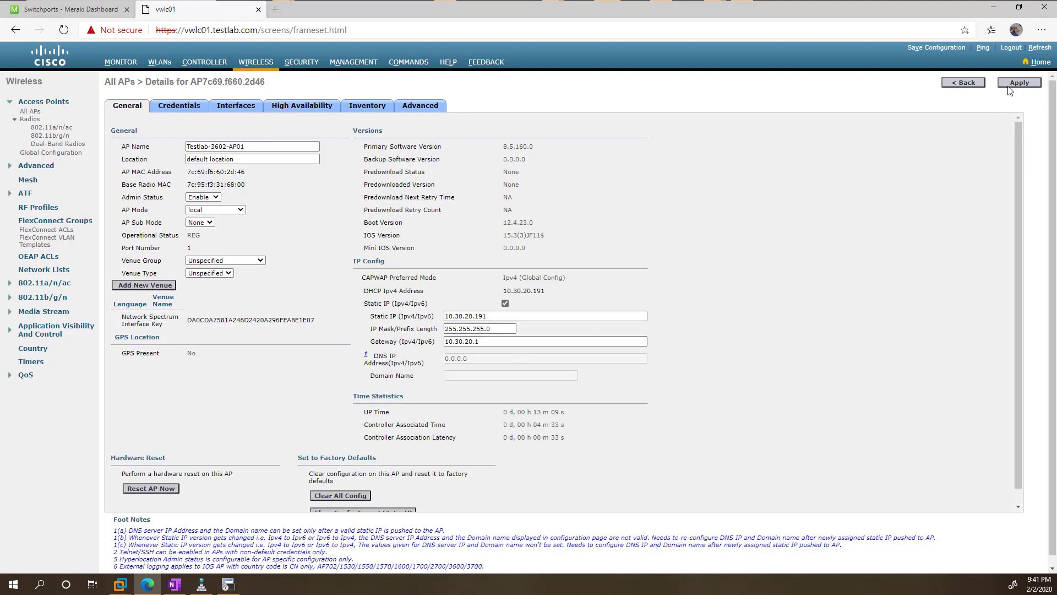
click(1018, 82)
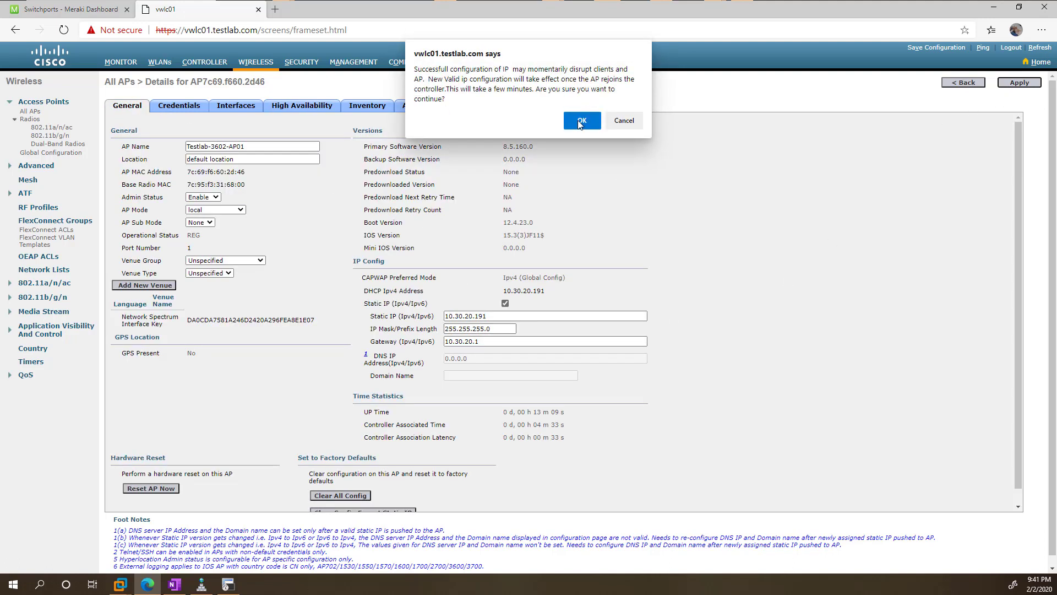
click(581, 120)
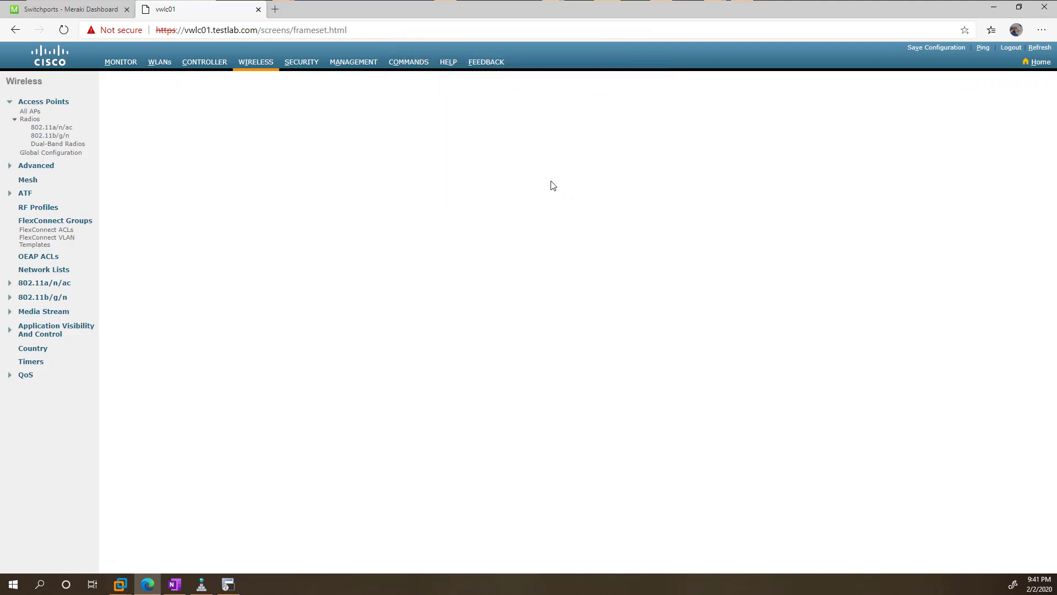
mouse_move(550, 185)
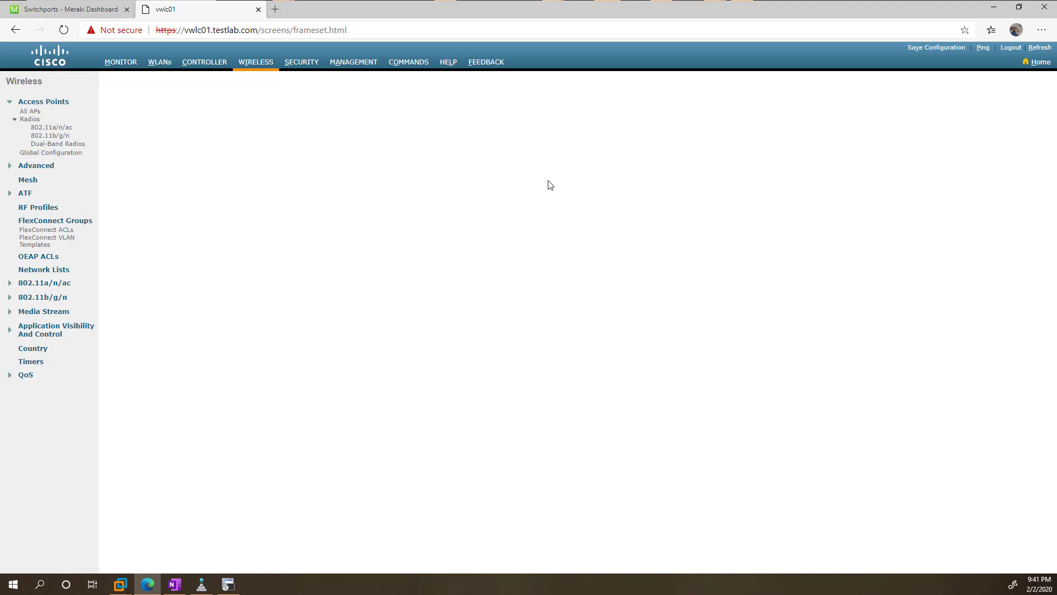
mouse_move(539, 187)
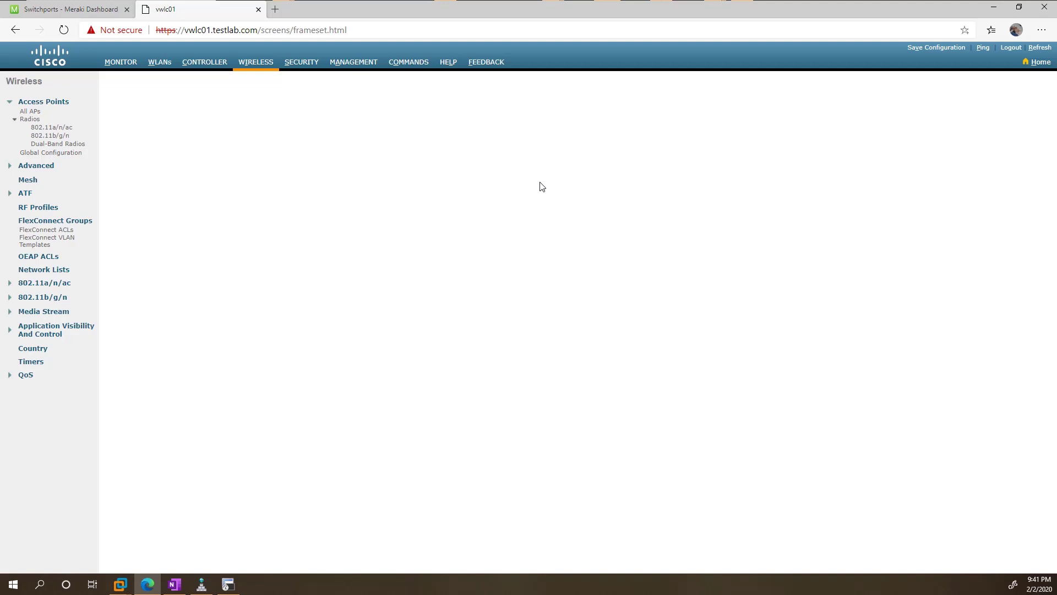
mouse_move(496, 141)
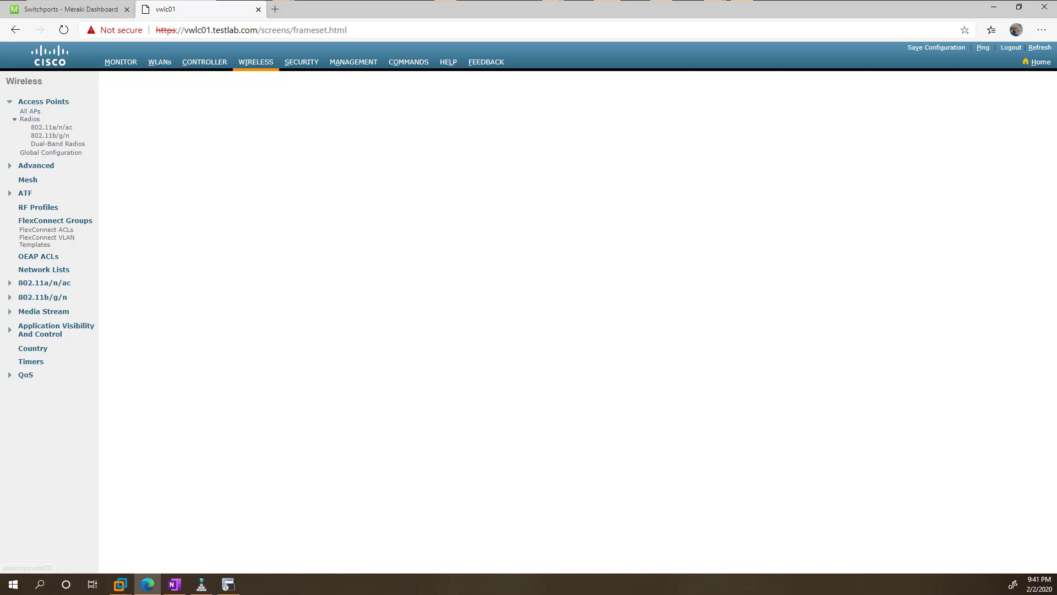
click(30, 111)
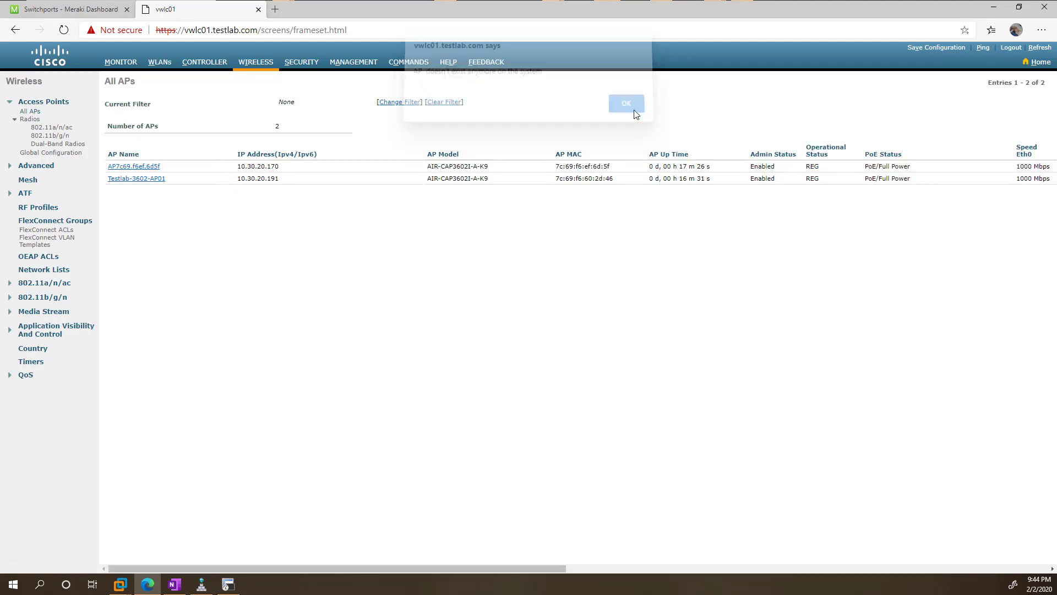
- Rename AP7c69.f6ef.6d5f to Testlab-3602-AP02, set FlexConnect mode, and enable static IP
click(626, 103)
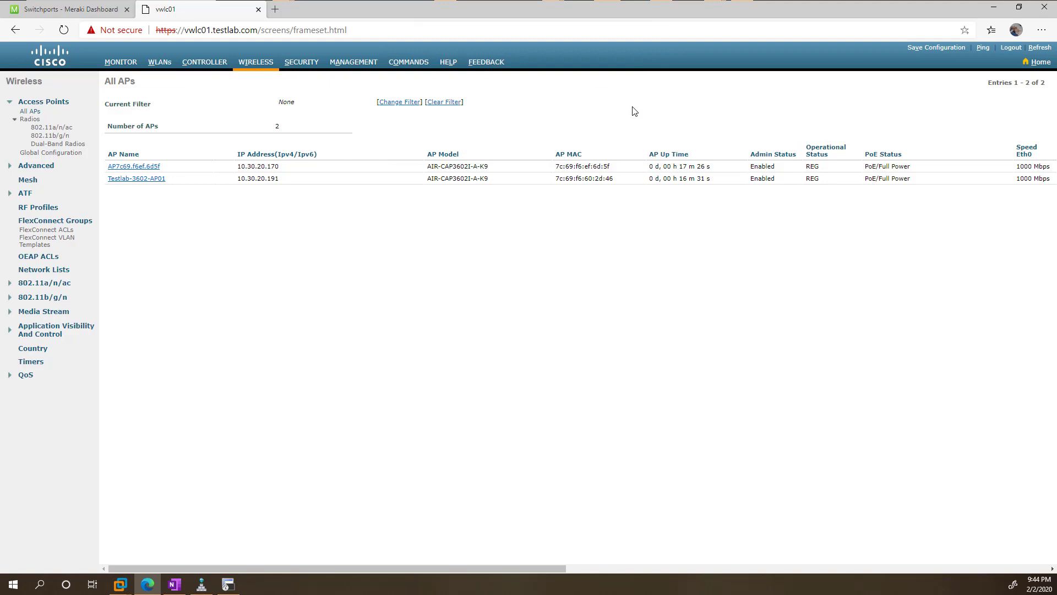
mouse_move(384, 261)
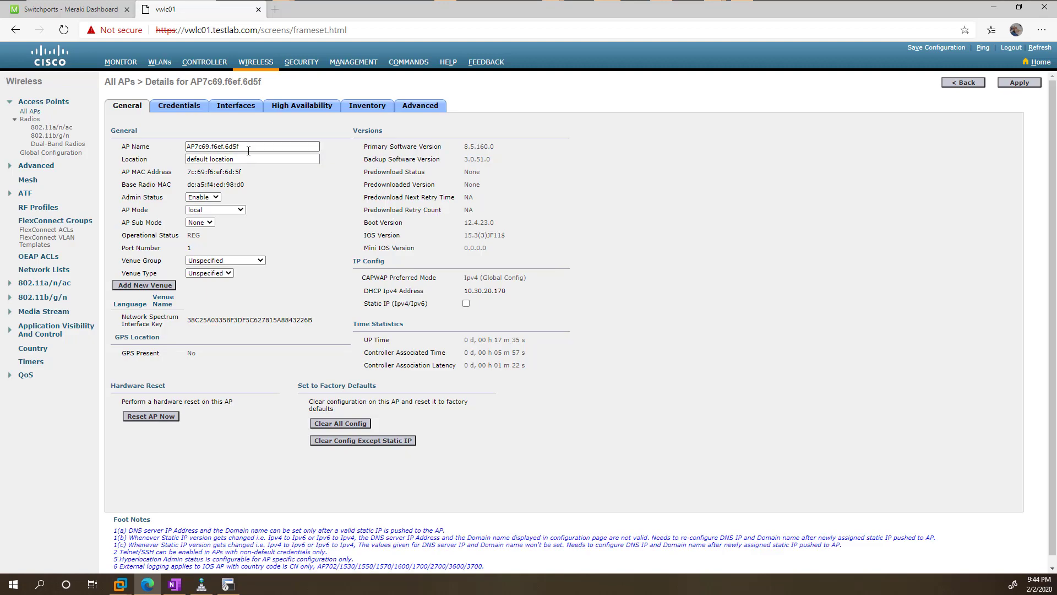
text(Testlab-3702-AP02)
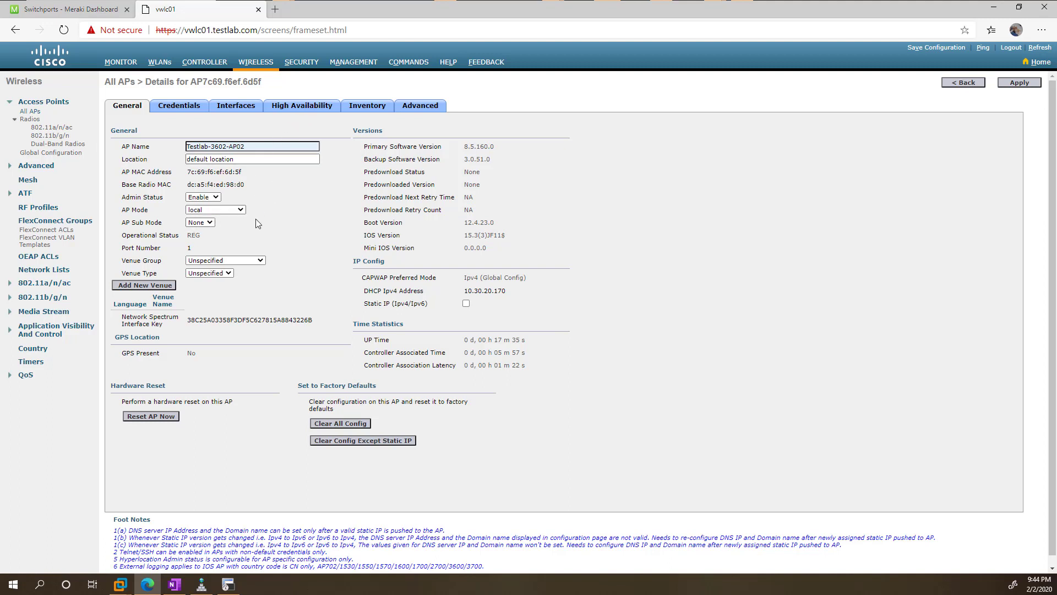
click(214, 210)
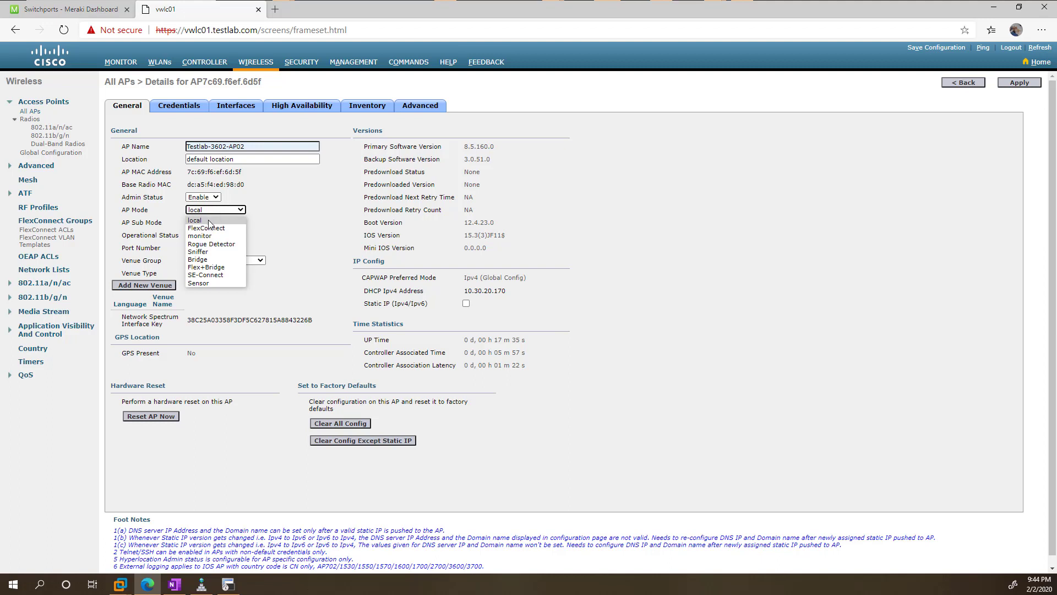
click(205, 228)
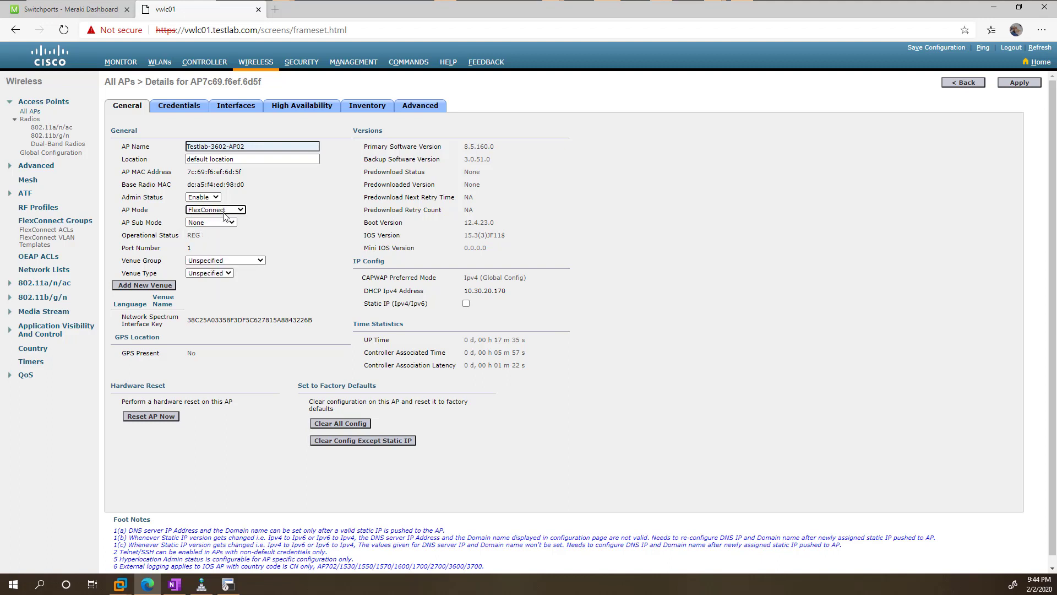
mouse_move(466, 304)
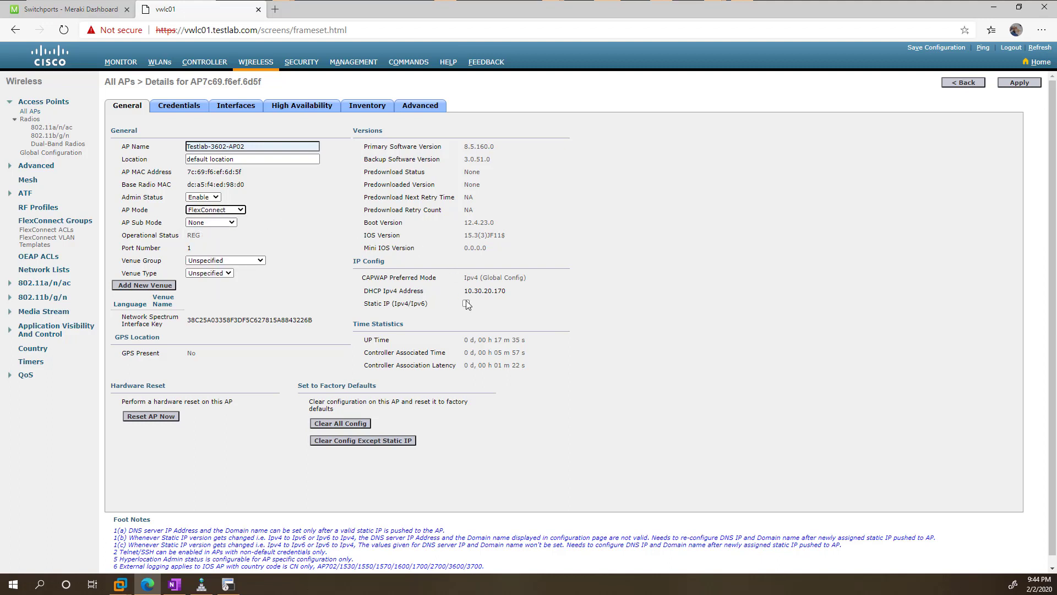
click(504, 303)
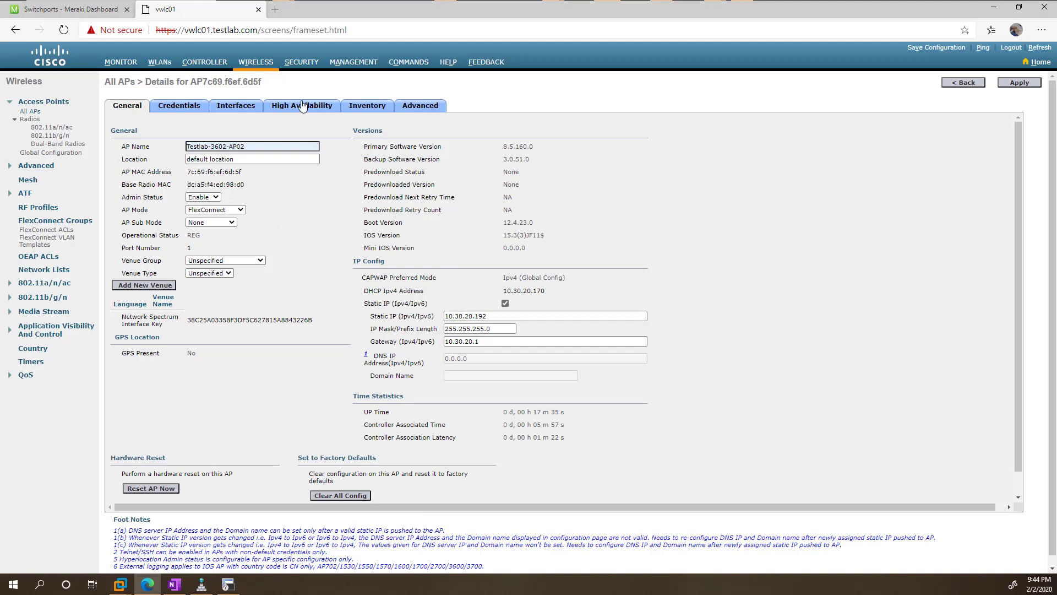
- Check the primary controller, then apply the second AP's changes and accept the rename warning
click(301, 106)
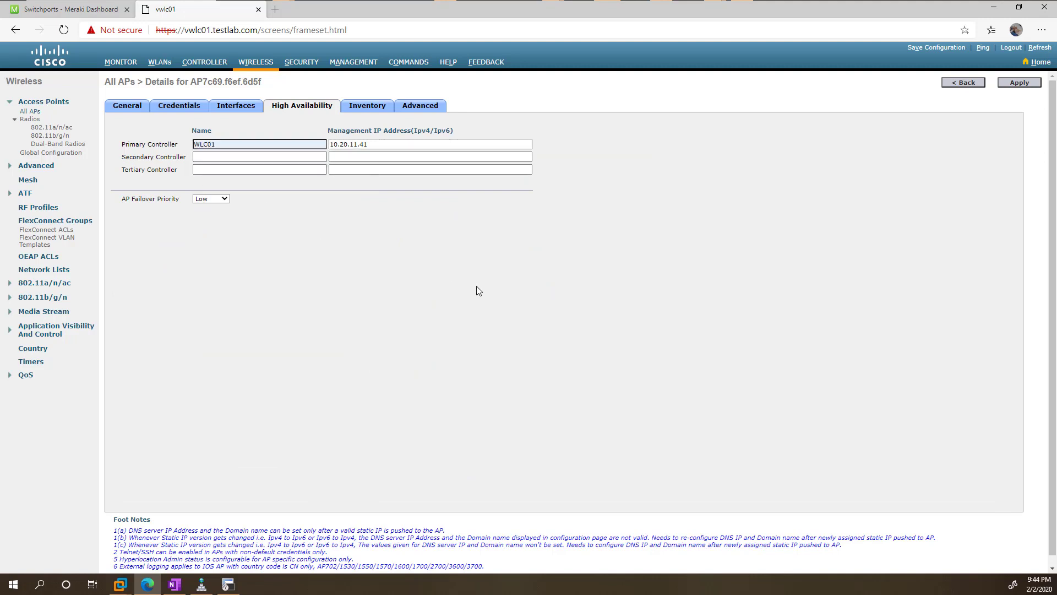
click(1019, 82)
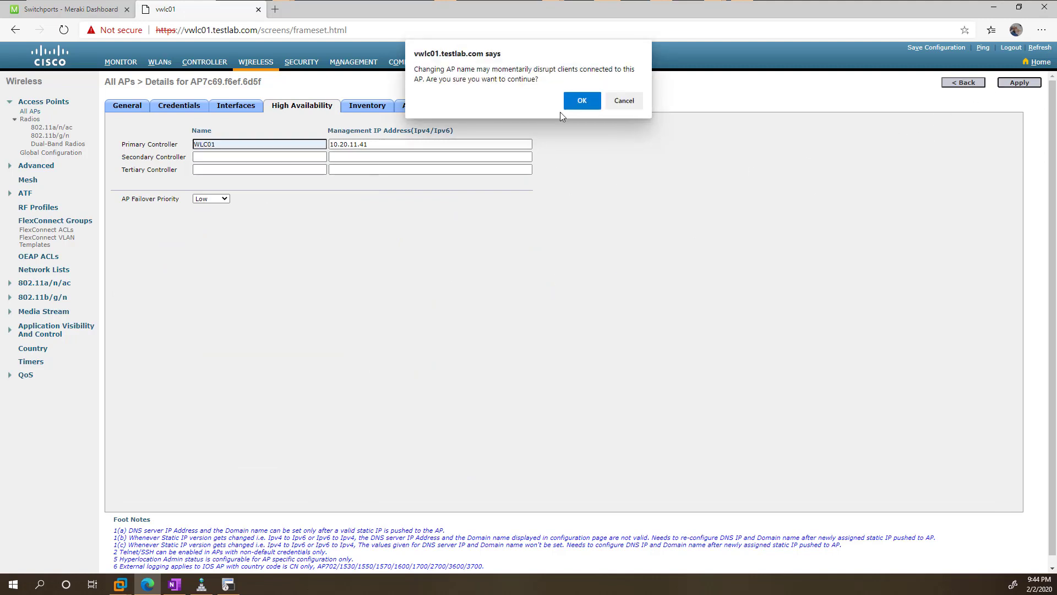
click(581, 100)
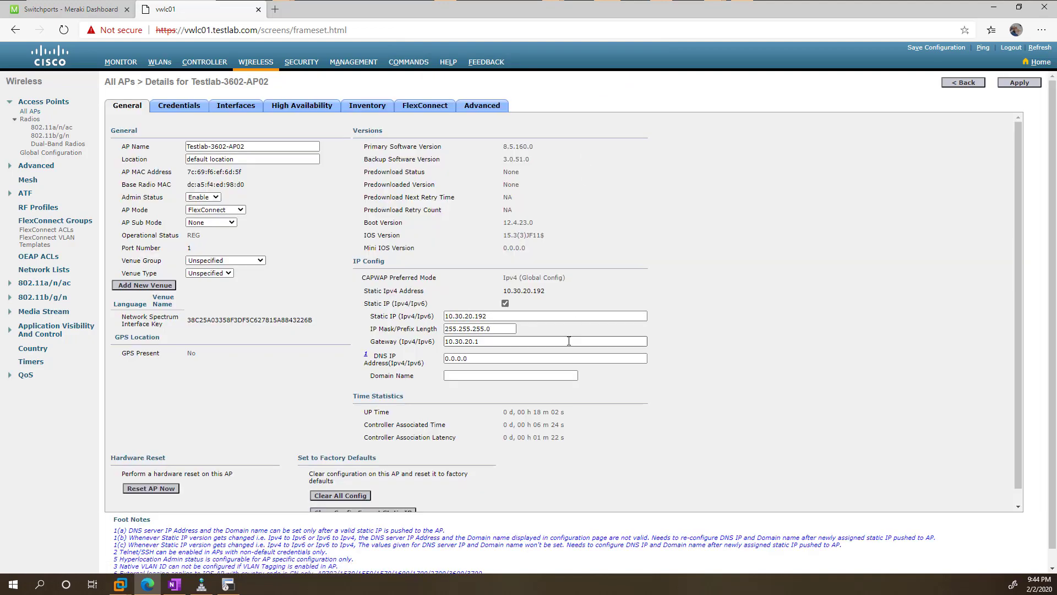
- Give Testlab-3602-AP02 DNS server 10.30.11.10 and domain testlab.com, and apply
triple_click(544, 358)
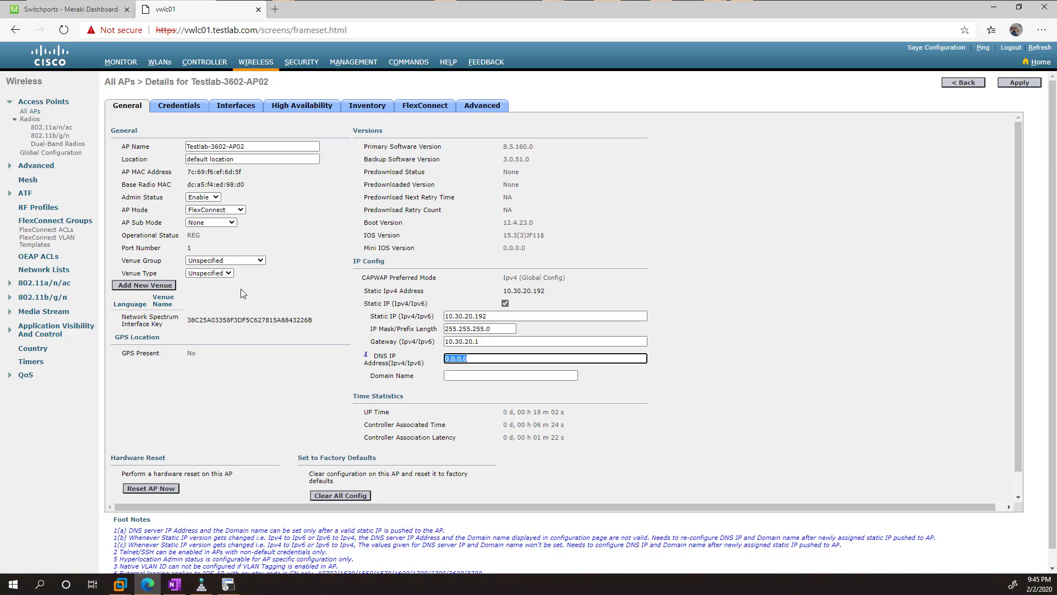
text(10.)
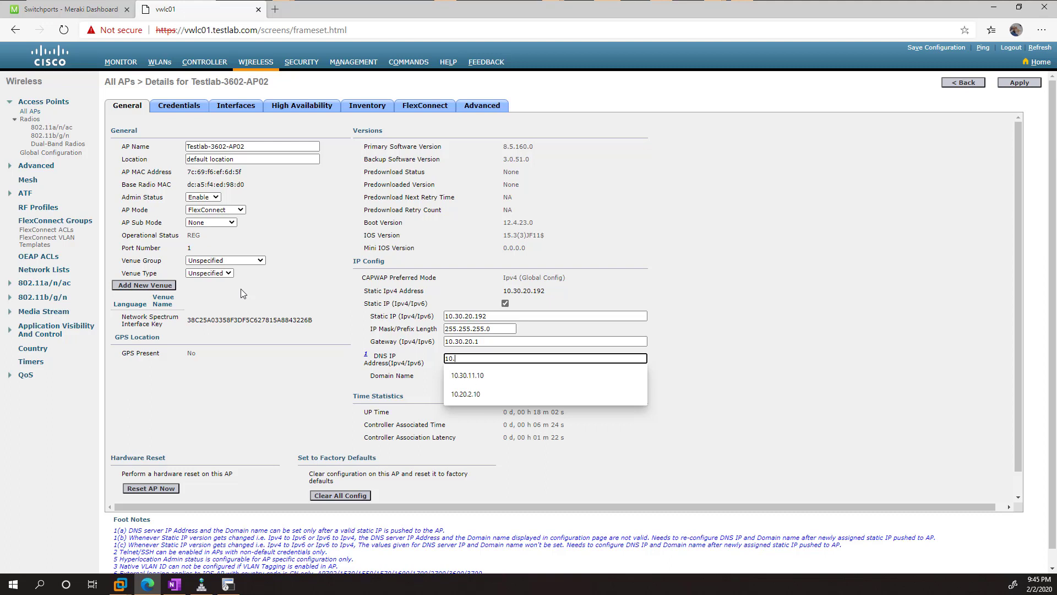
mouse_move(251, 5)
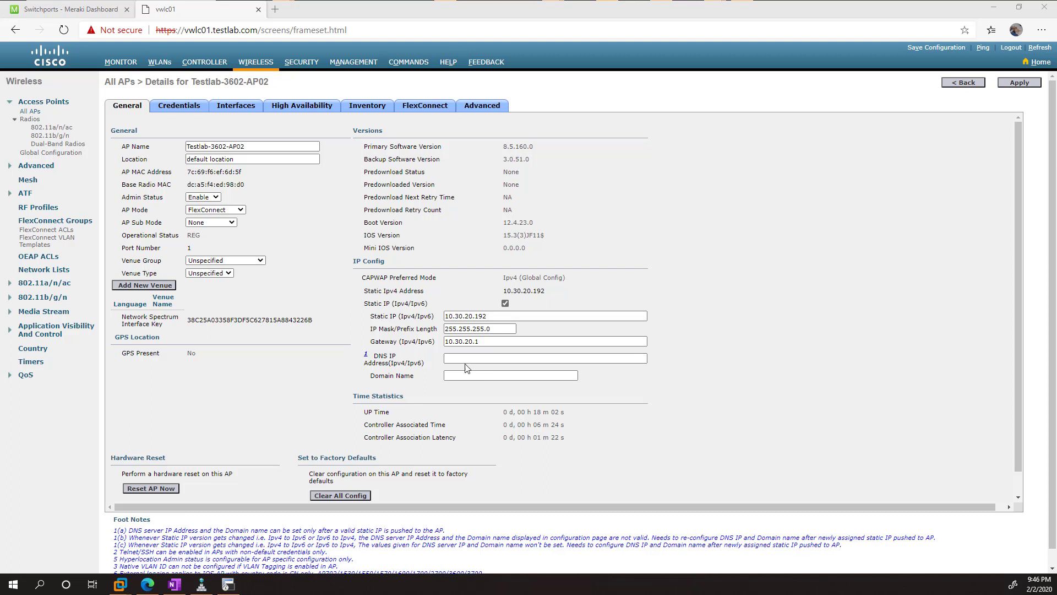
text(10.30.11.10)
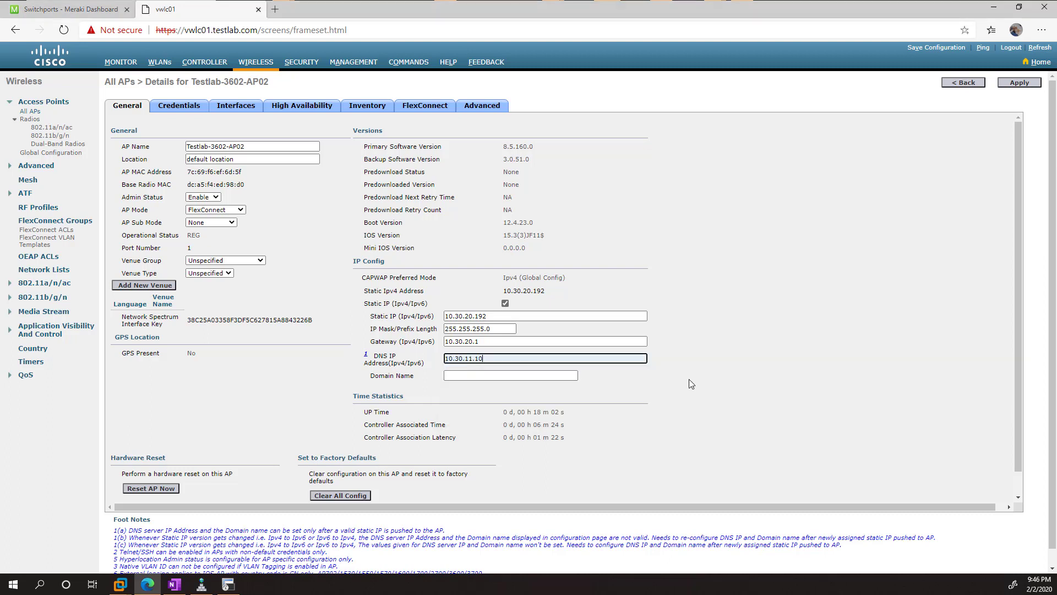
text(testlab.com)
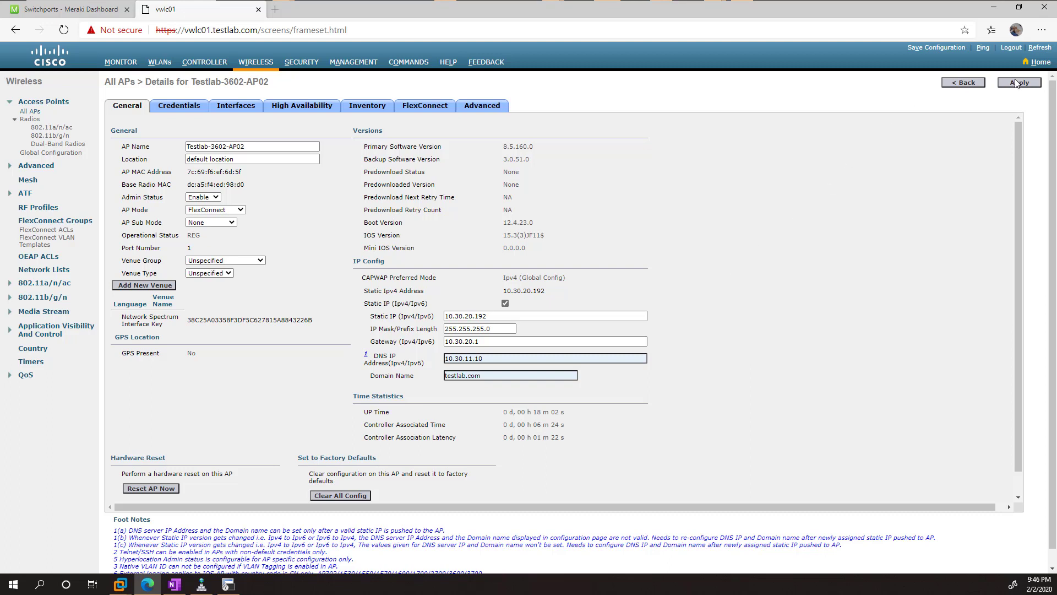
click(1019, 82)
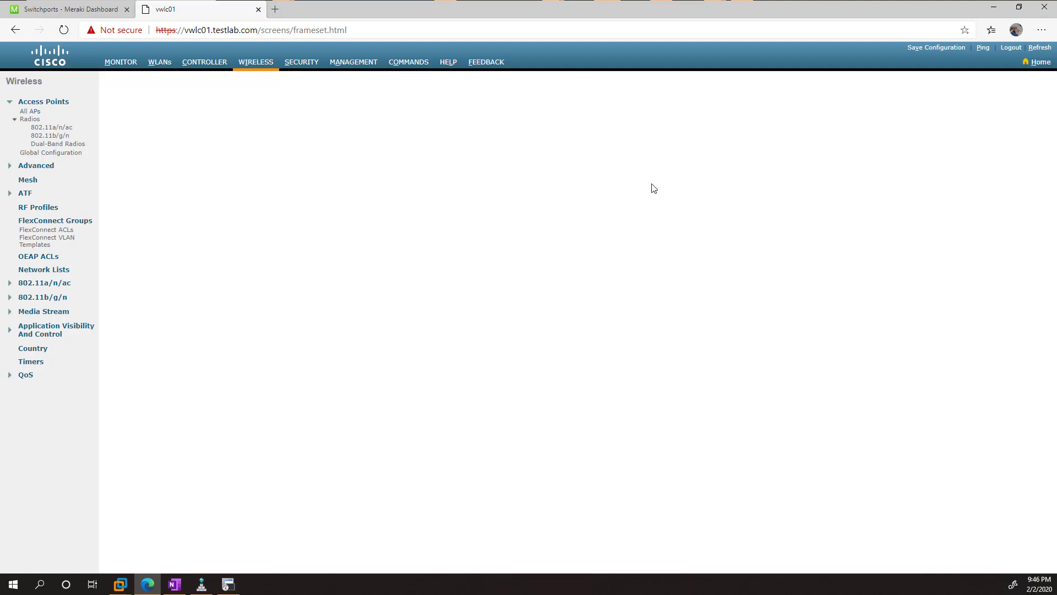
mouse_move(266, 74)
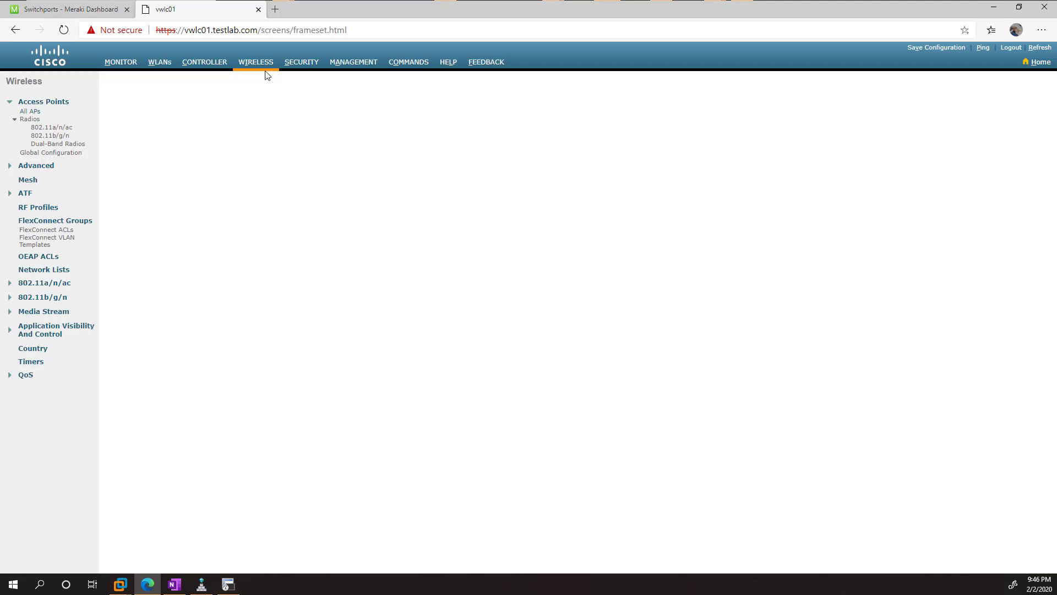
- Switch Testlab-3602-AP01 to FlexConnect mode and enter DNS 10.30.11.10 and domain testlab.com
click(256, 62)
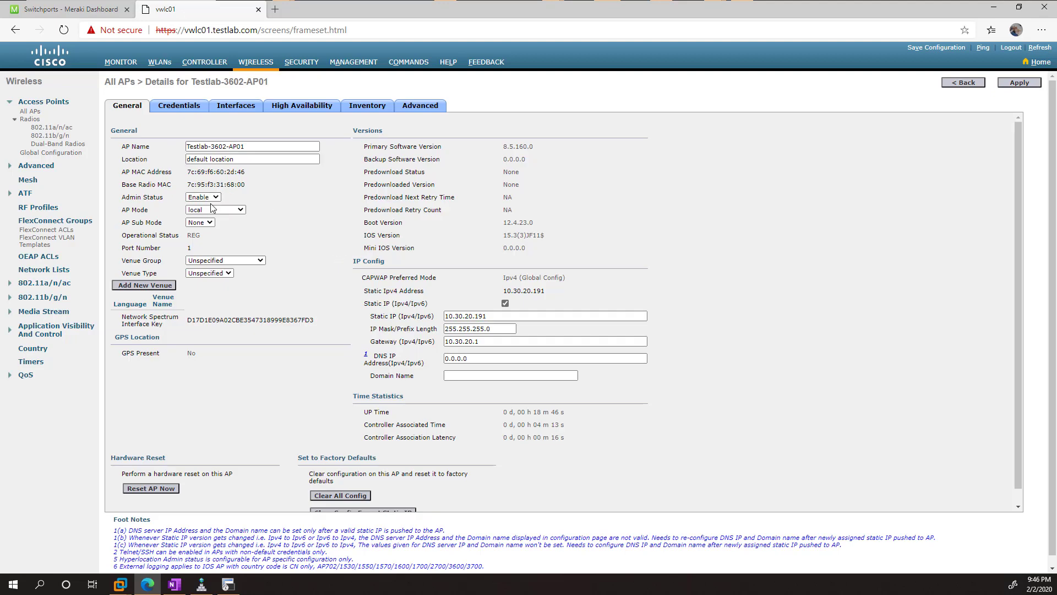
click(215, 210)
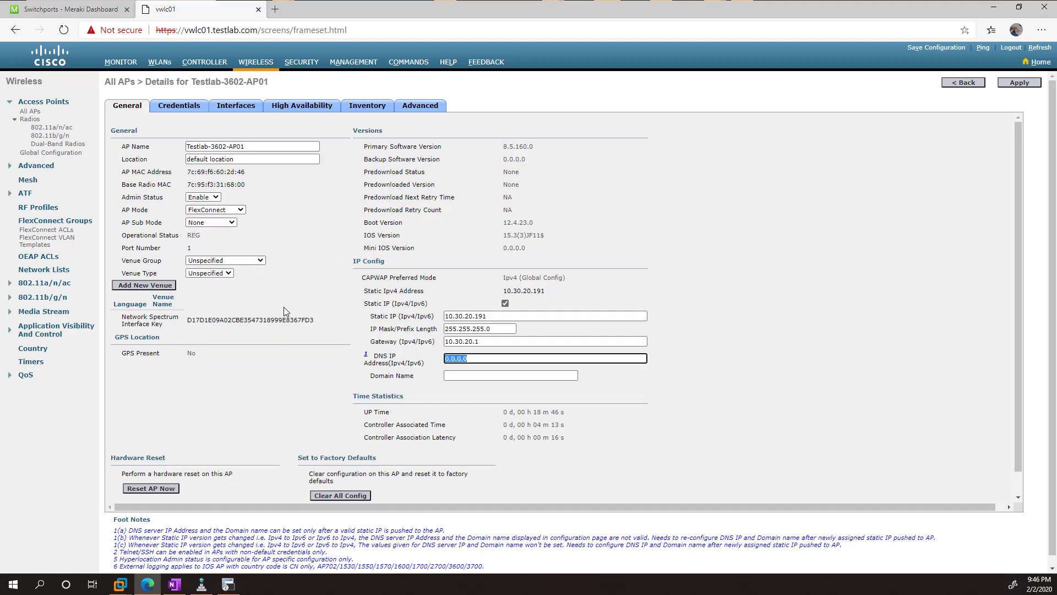
text(1)
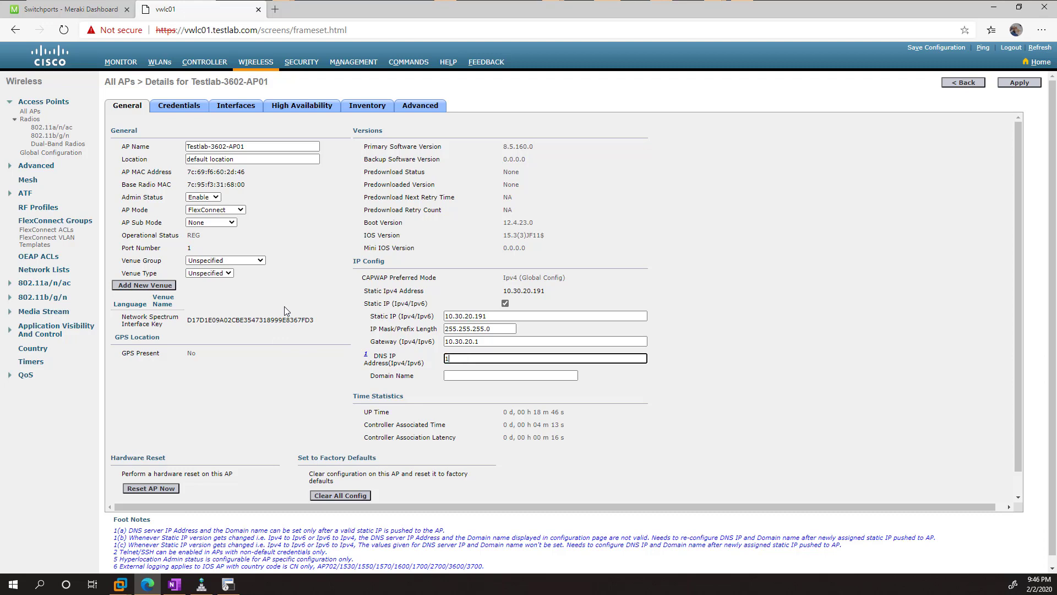
text(10.30.11.10)
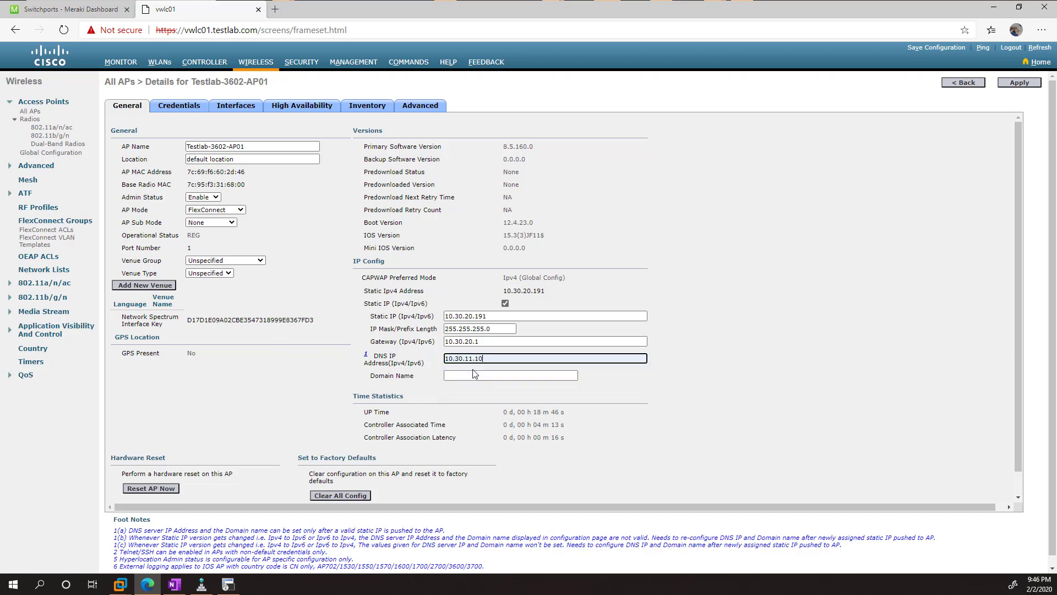
text(testlab.com)
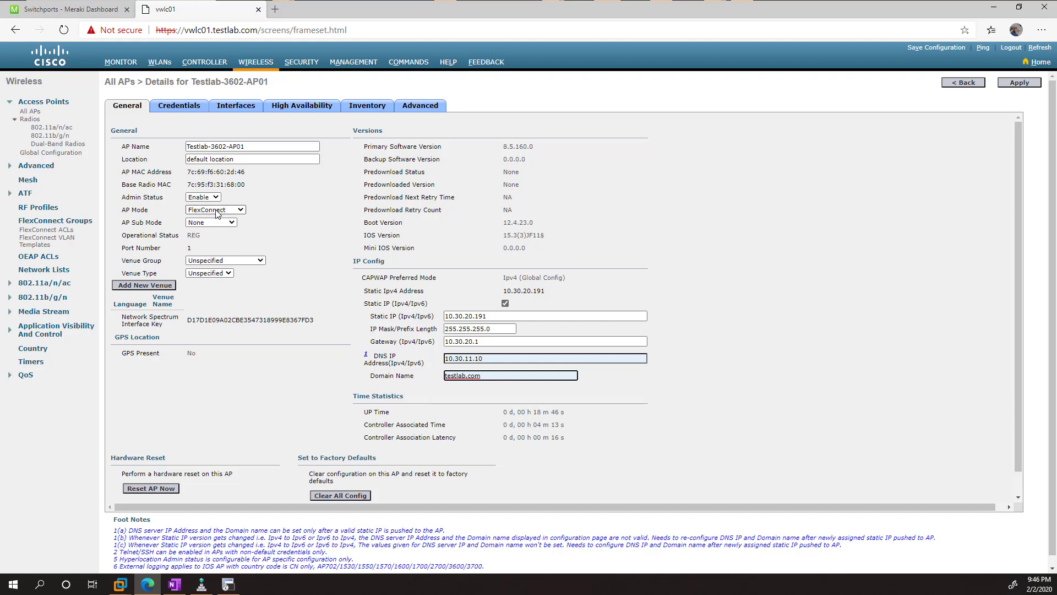
mouse_move(237, 217)
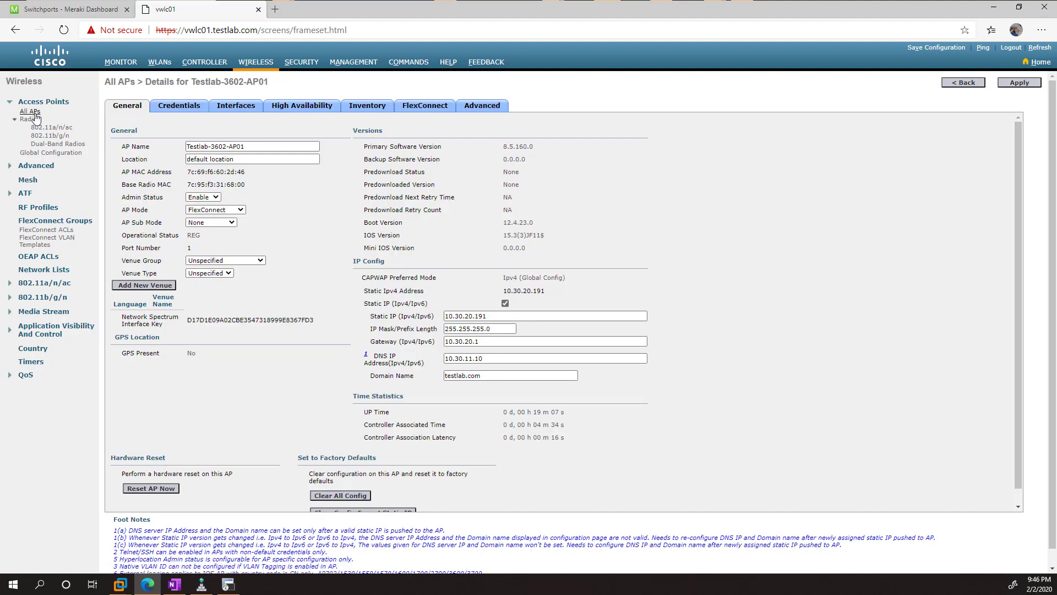
- Return to the All APs list, now showing only Testlab-3602-AP01 at 10.30.20.191
click(30, 110)
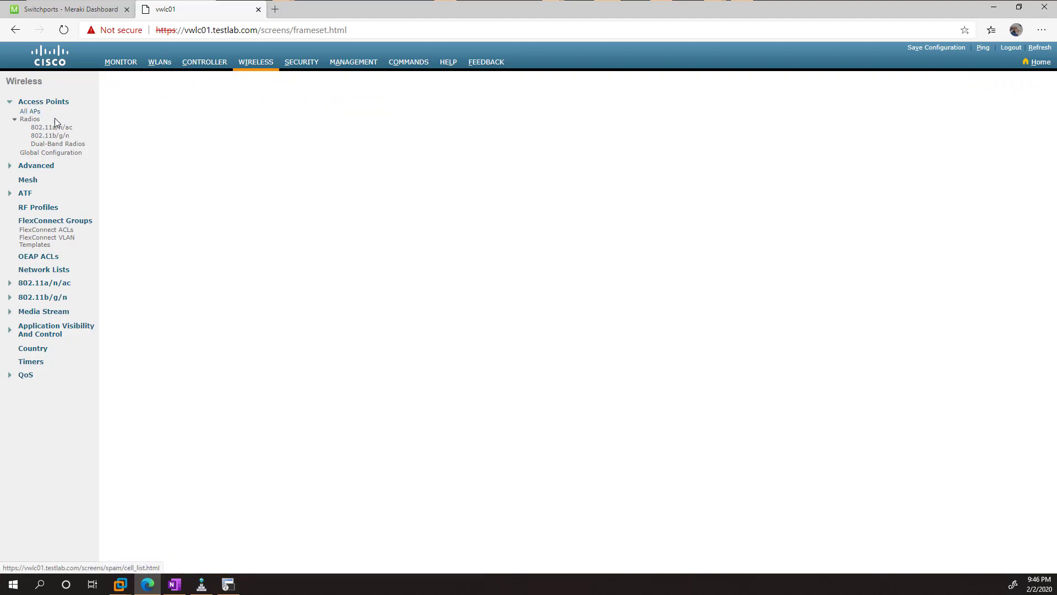
click(30, 111)
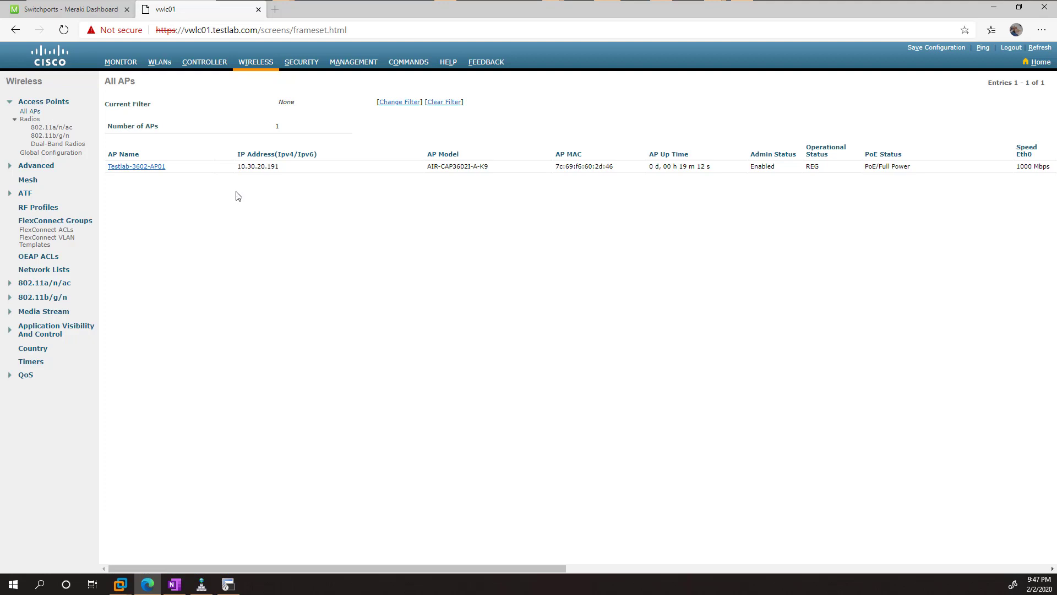
mouse_move(424, 284)
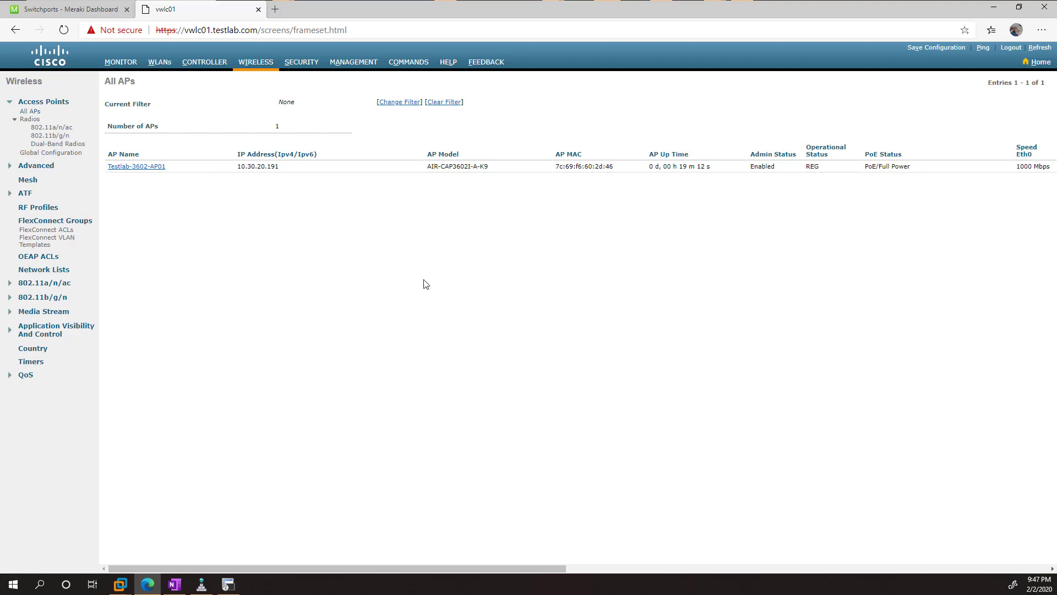